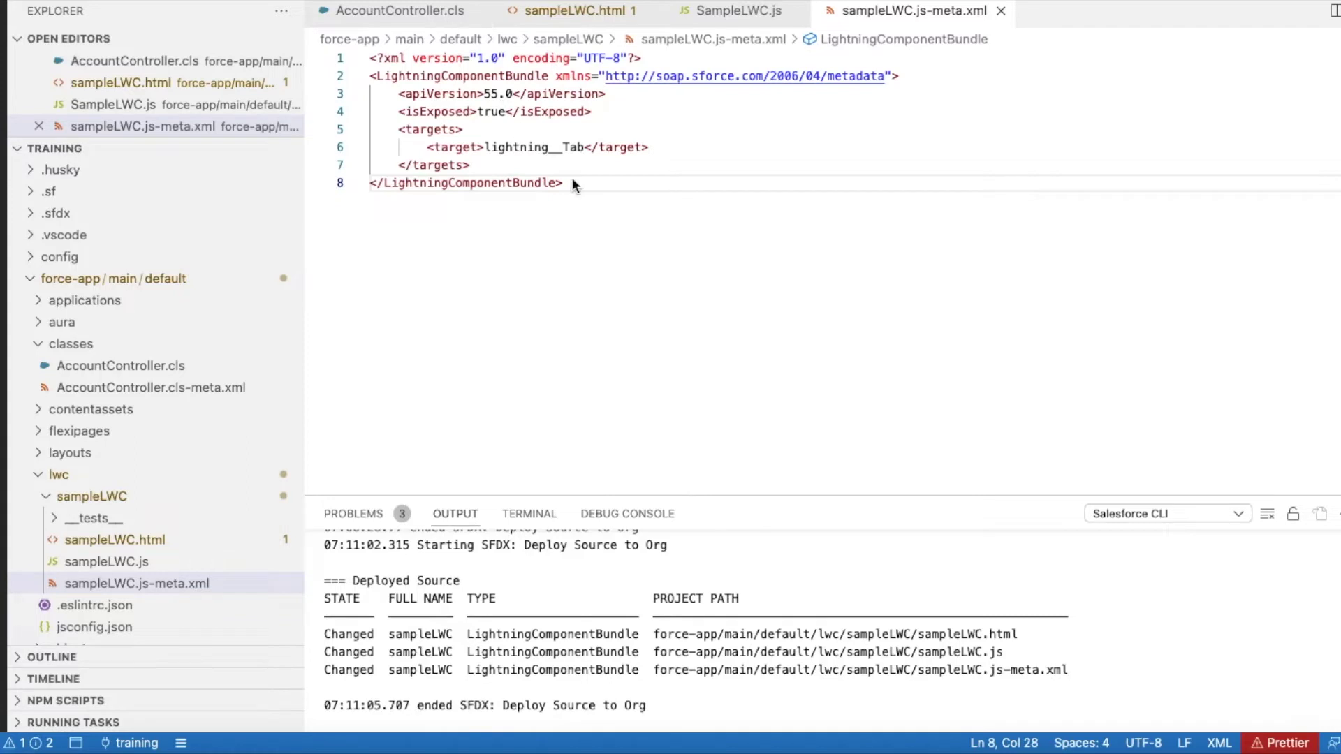
pyautogui.moveTo(981, 245)
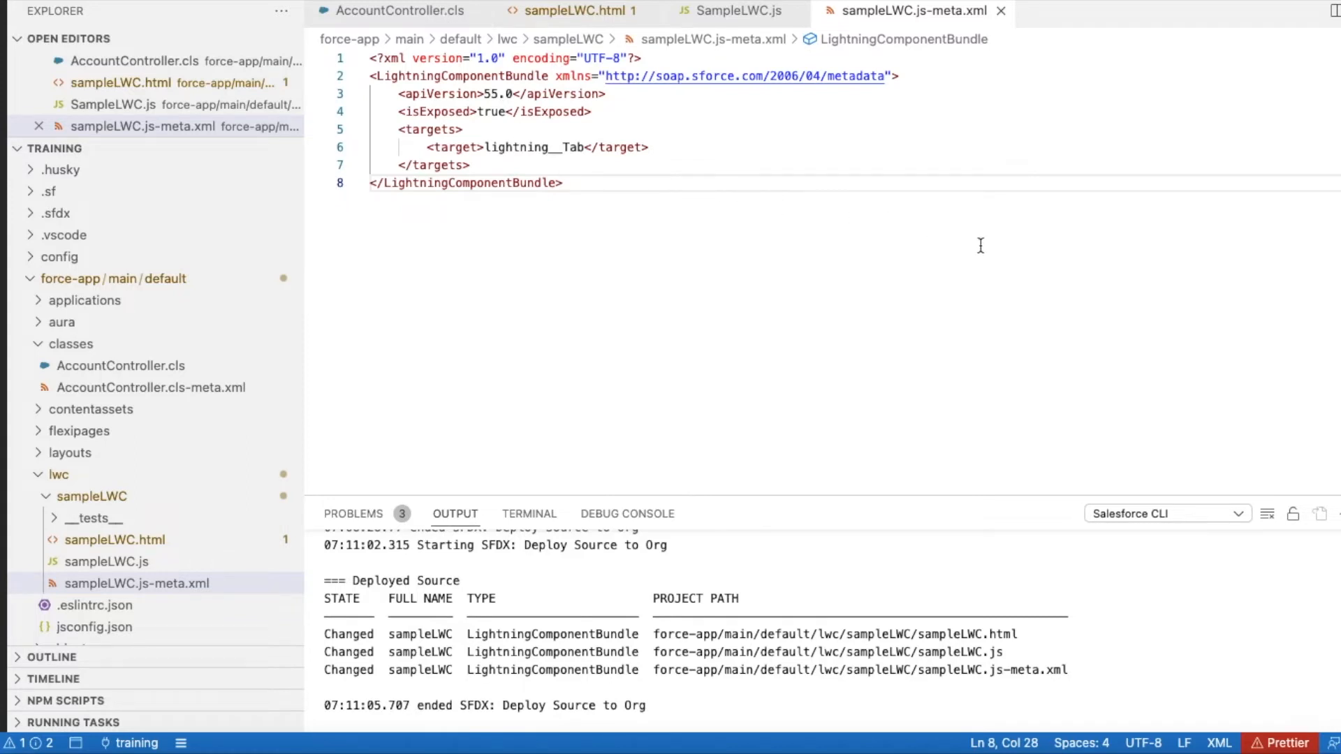
pyautogui.moveTo(975, 242)
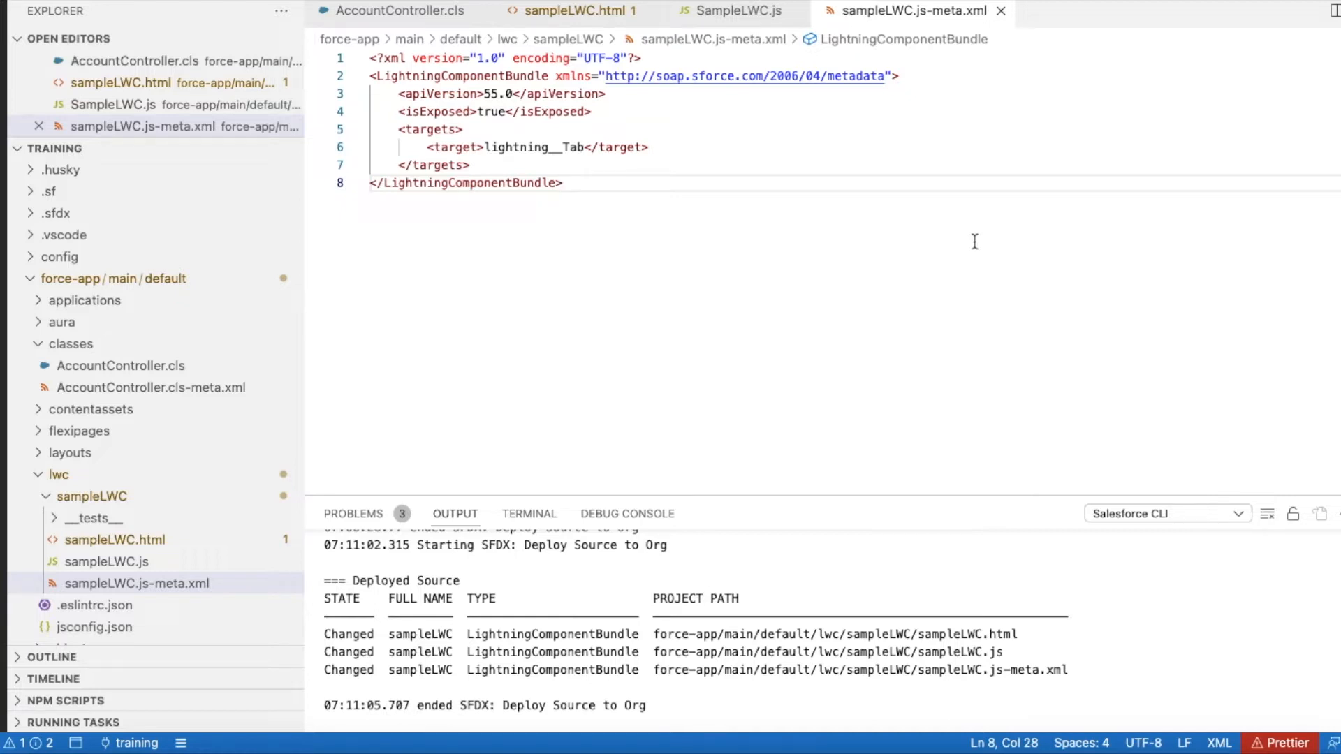
pyautogui.moveTo(714, 178)
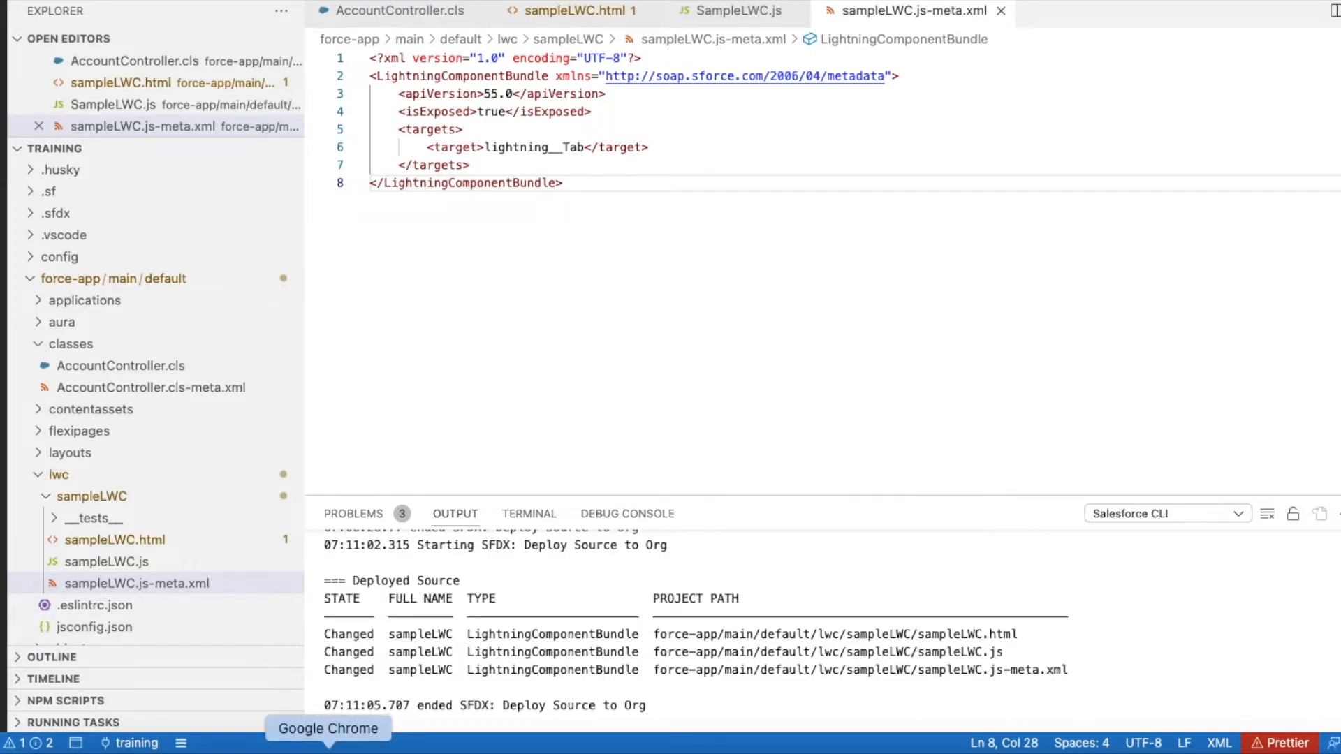
# - Show the Sample LWC search results and InfallibleTechie's row action menu in Chrome
pyautogui.click(328, 728)
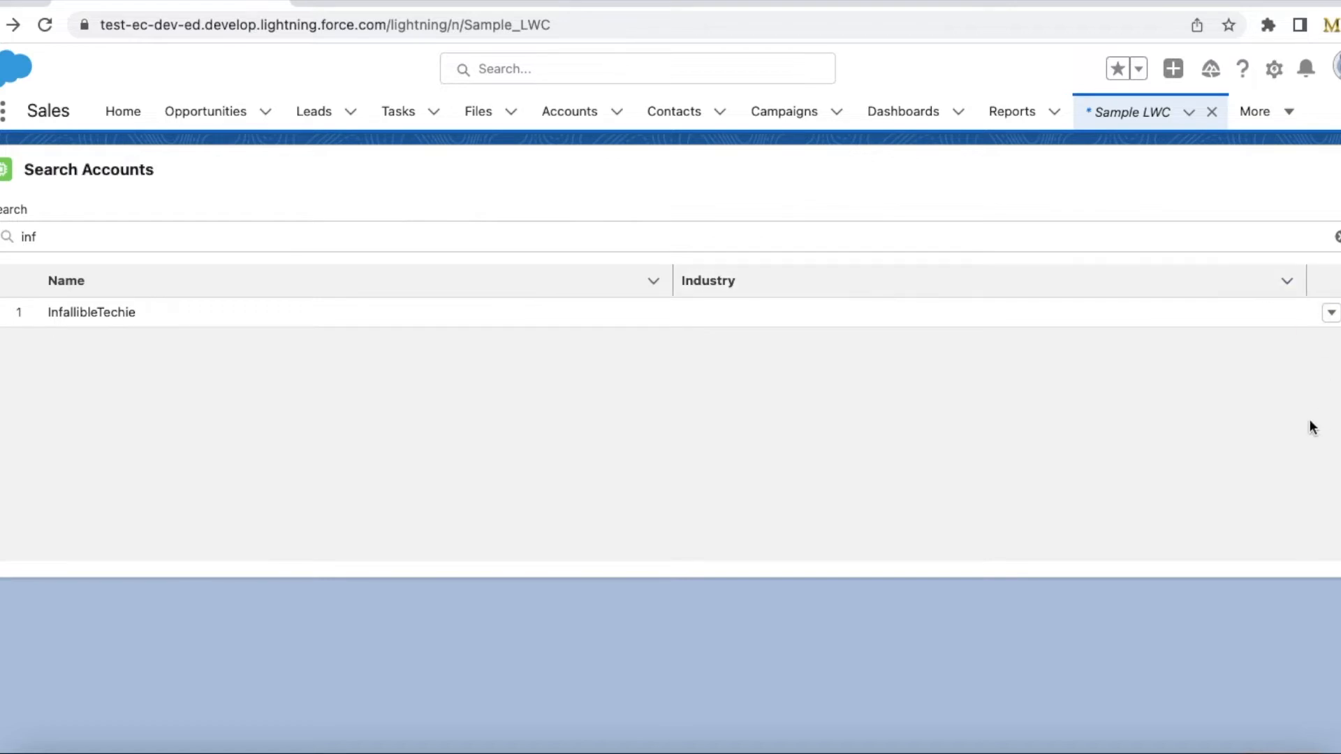
pyautogui.moveTo(1210, 301)
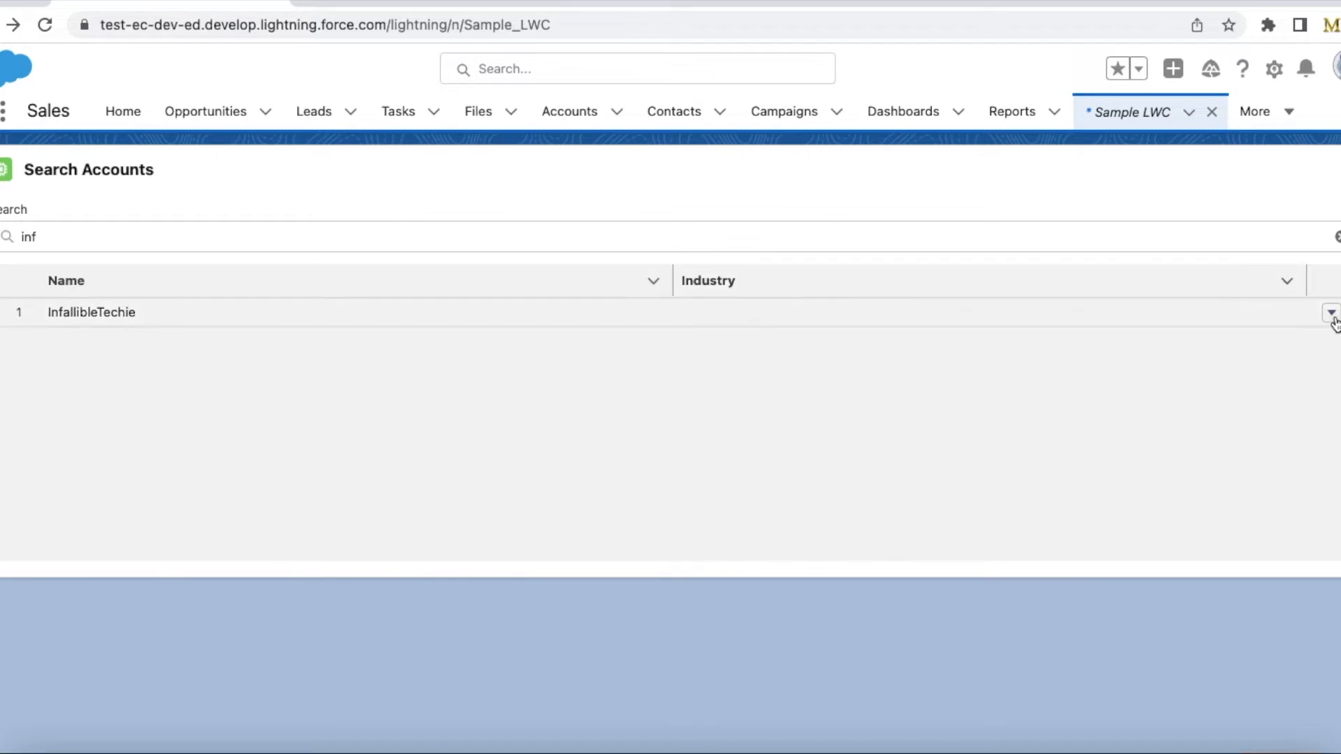
pyautogui.click(1329, 314)
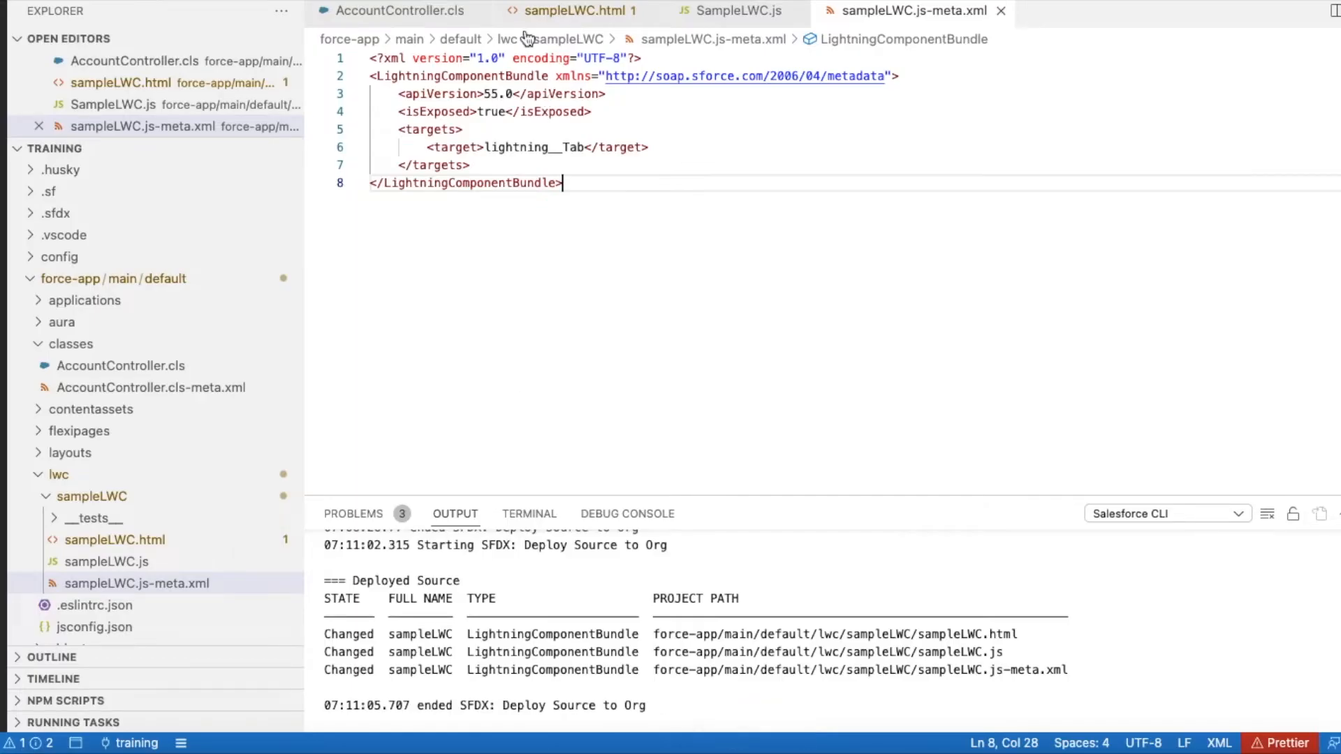
# - Walk through AccountController's fetchAccounts method, highlighting searchKey and its use in the SOQL query
pyautogui.click(399, 11)
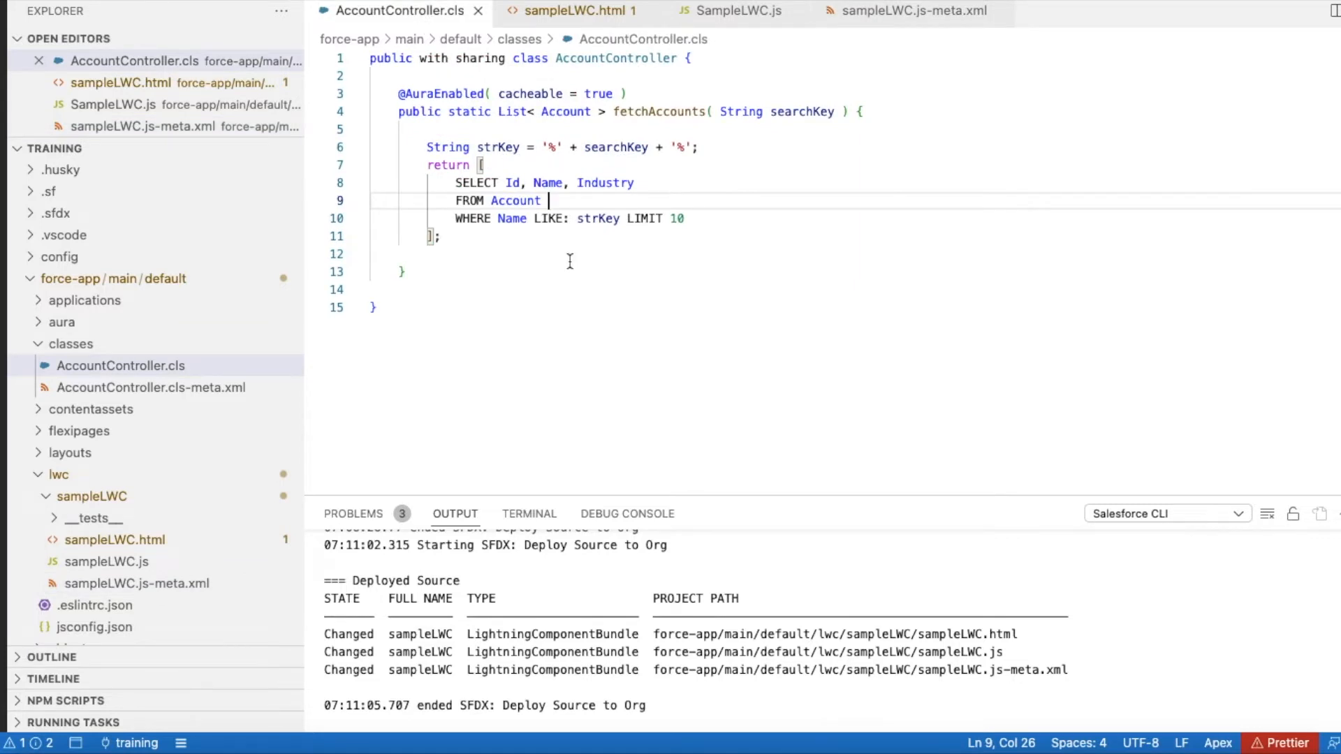
pyautogui.doubleClick(615, 58)
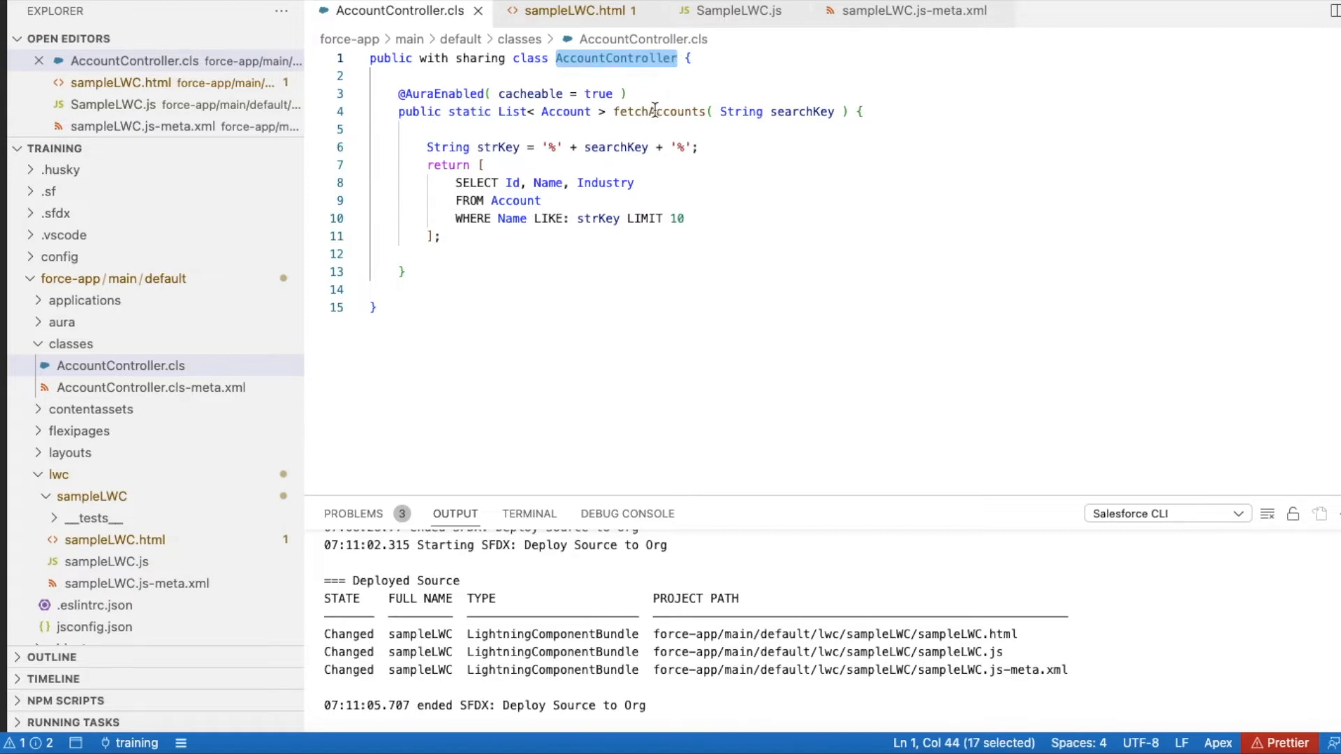
pyautogui.doubleClick(657, 111)
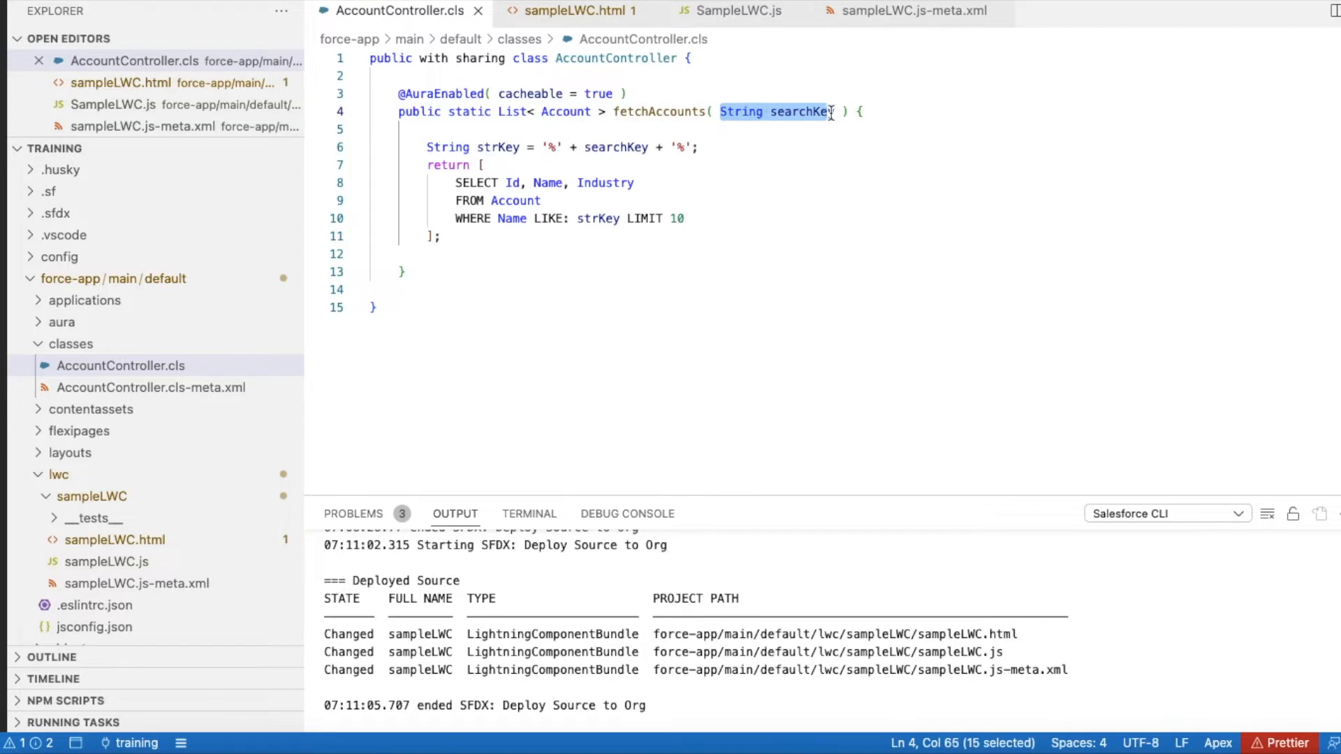
pyautogui.press('Shift+Right')
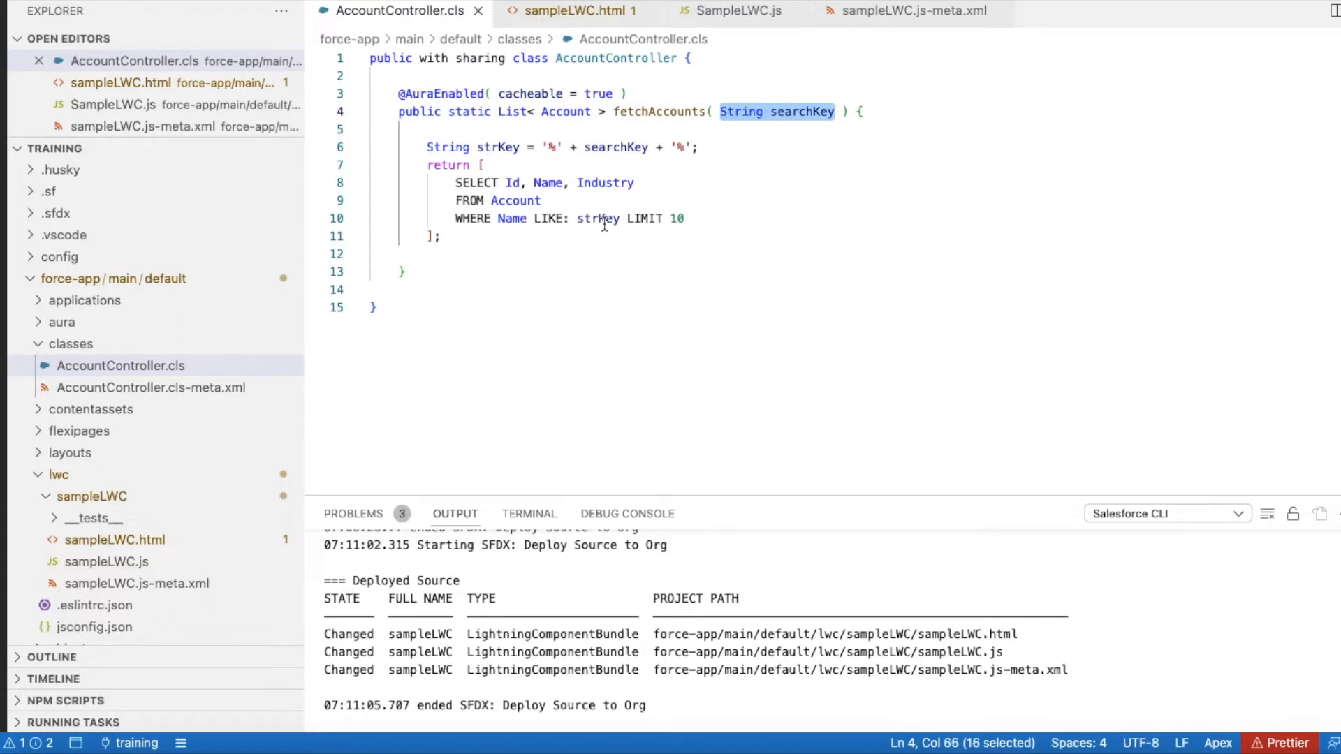
pyautogui.moveTo(491, 143)
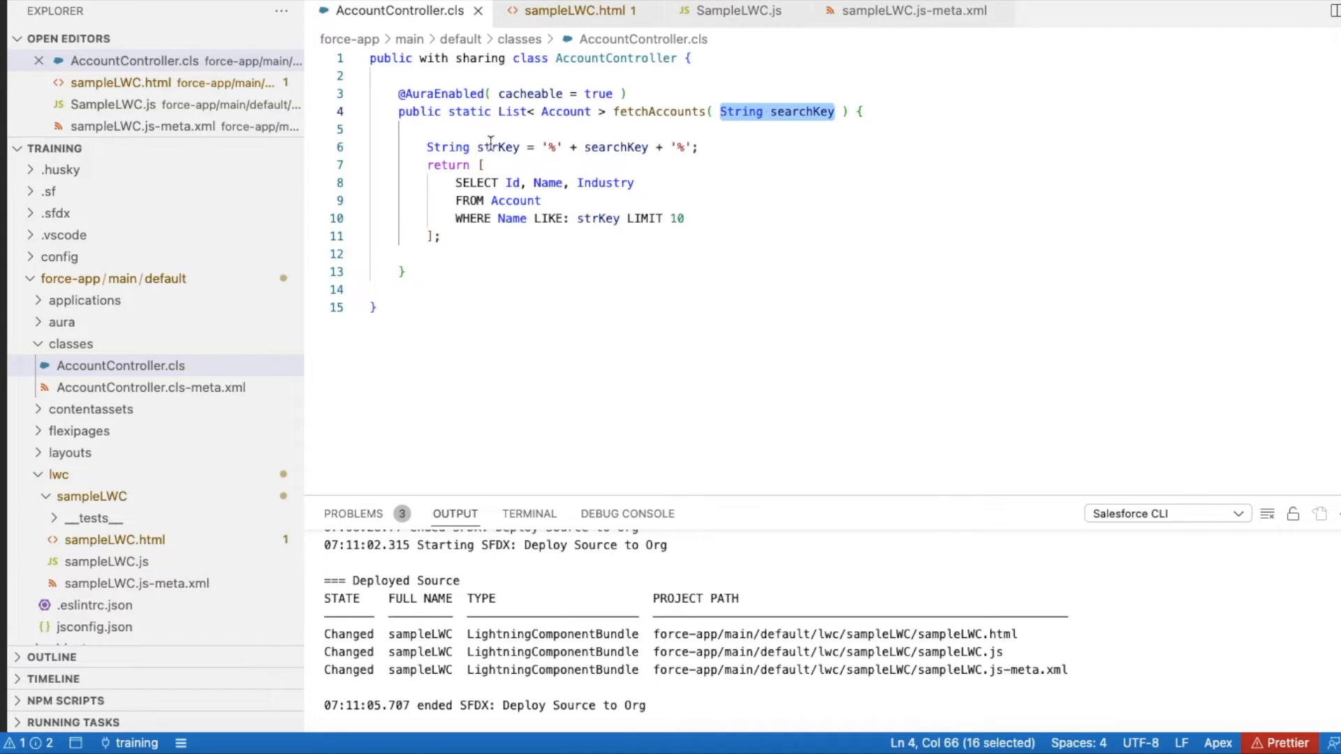
pyautogui.doubleClick(497, 147)
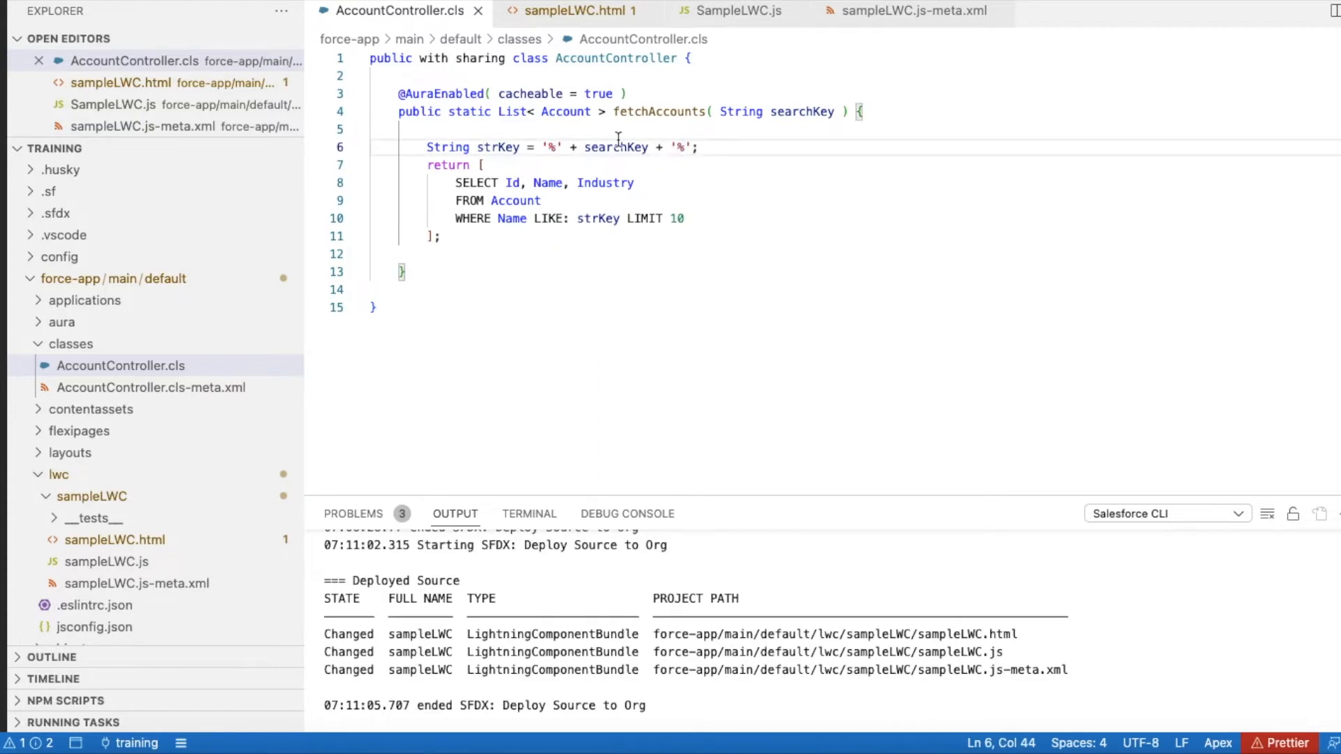
pyautogui.moveTo(657, 151)
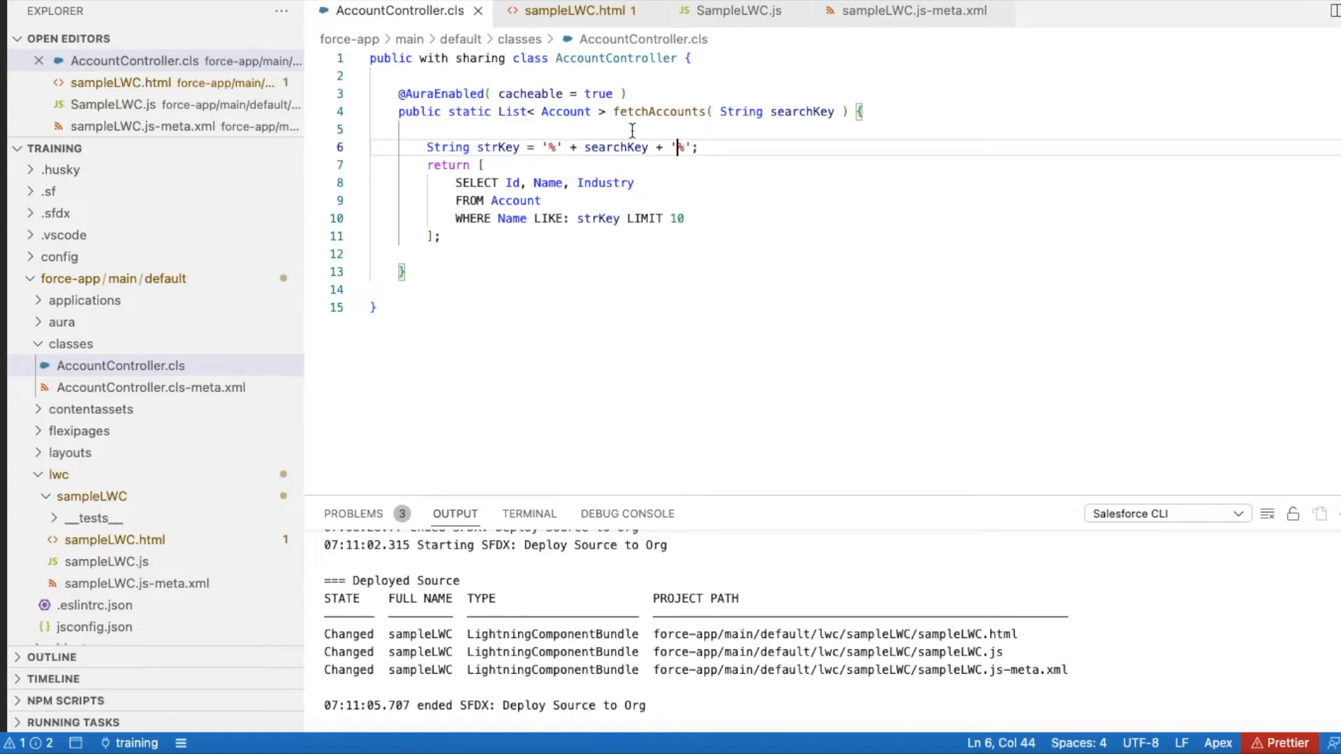
pyautogui.doubleClick(802, 112)
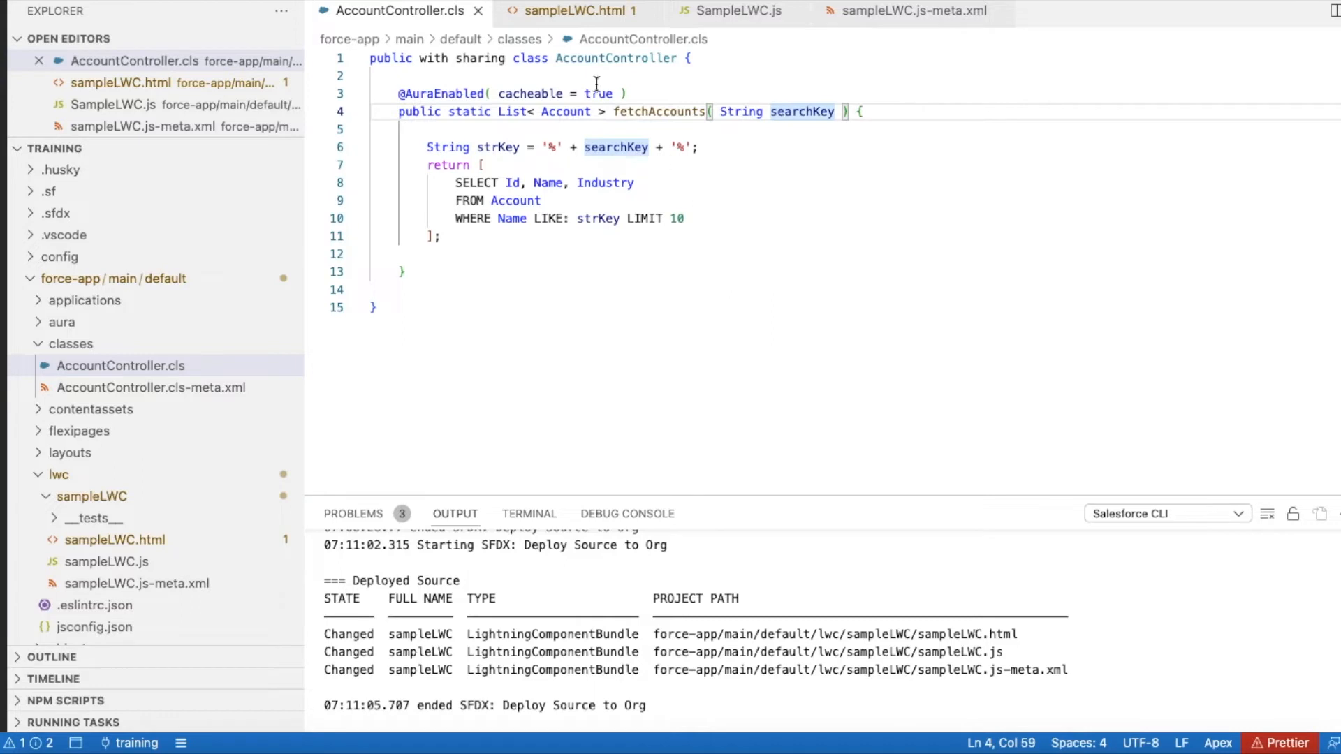
# - Walk through the sampleLWC.html markup, highlighting the handleRowAction and handleKeyChange handlers
pyautogui.click(569, 11)
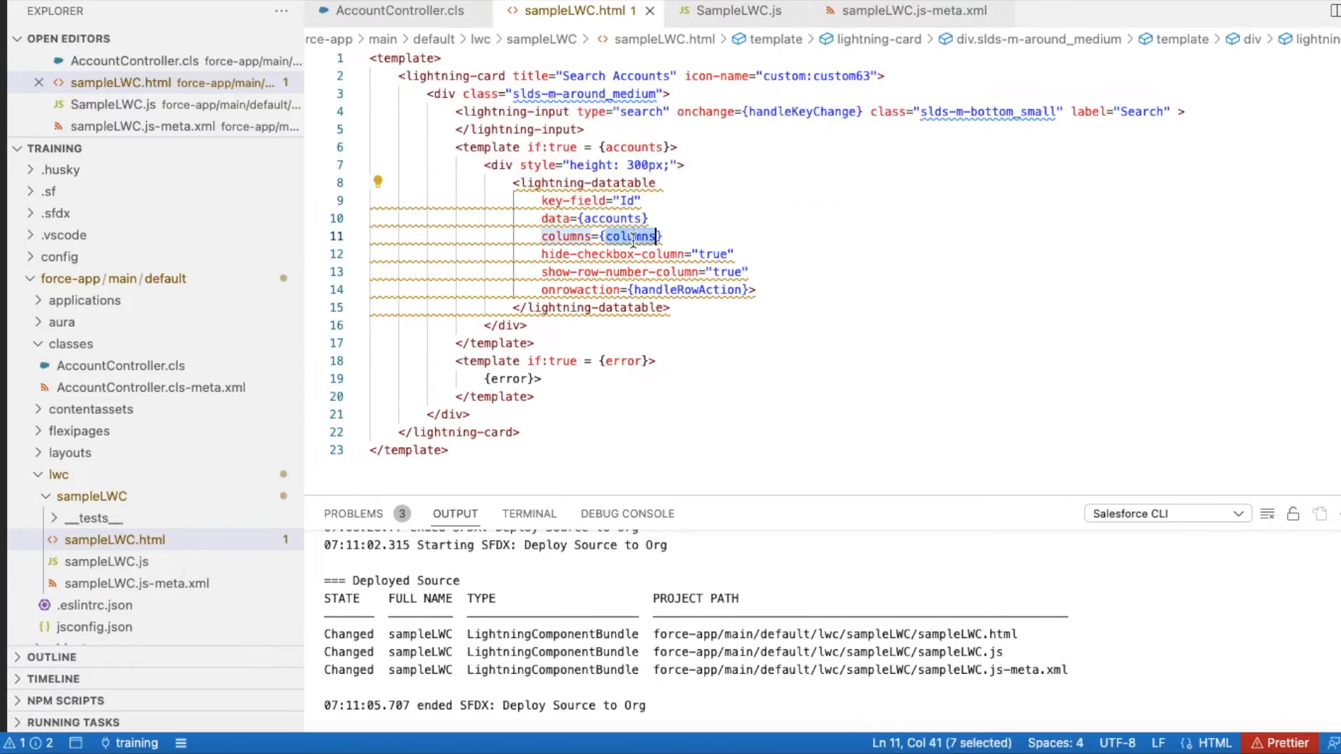
pyautogui.moveTo(1221, 282)
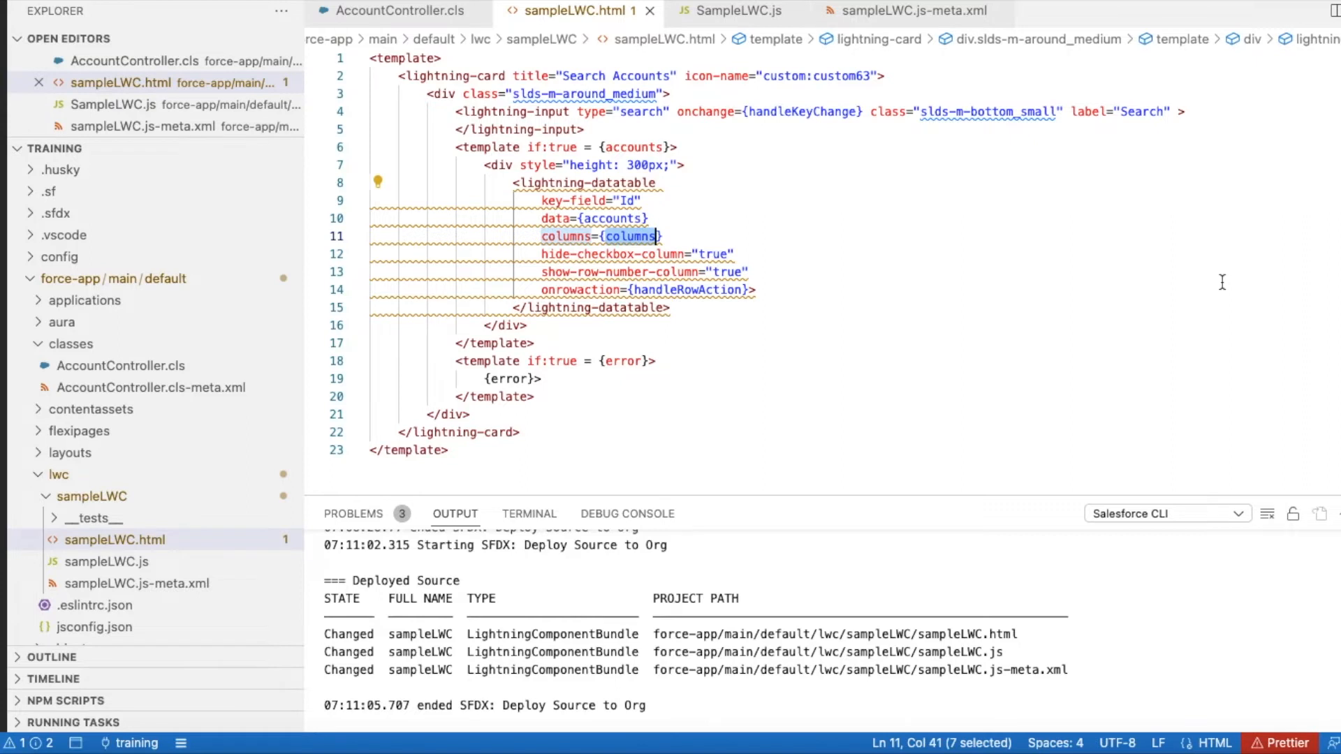
pyautogui.moveTo(1183, 321)
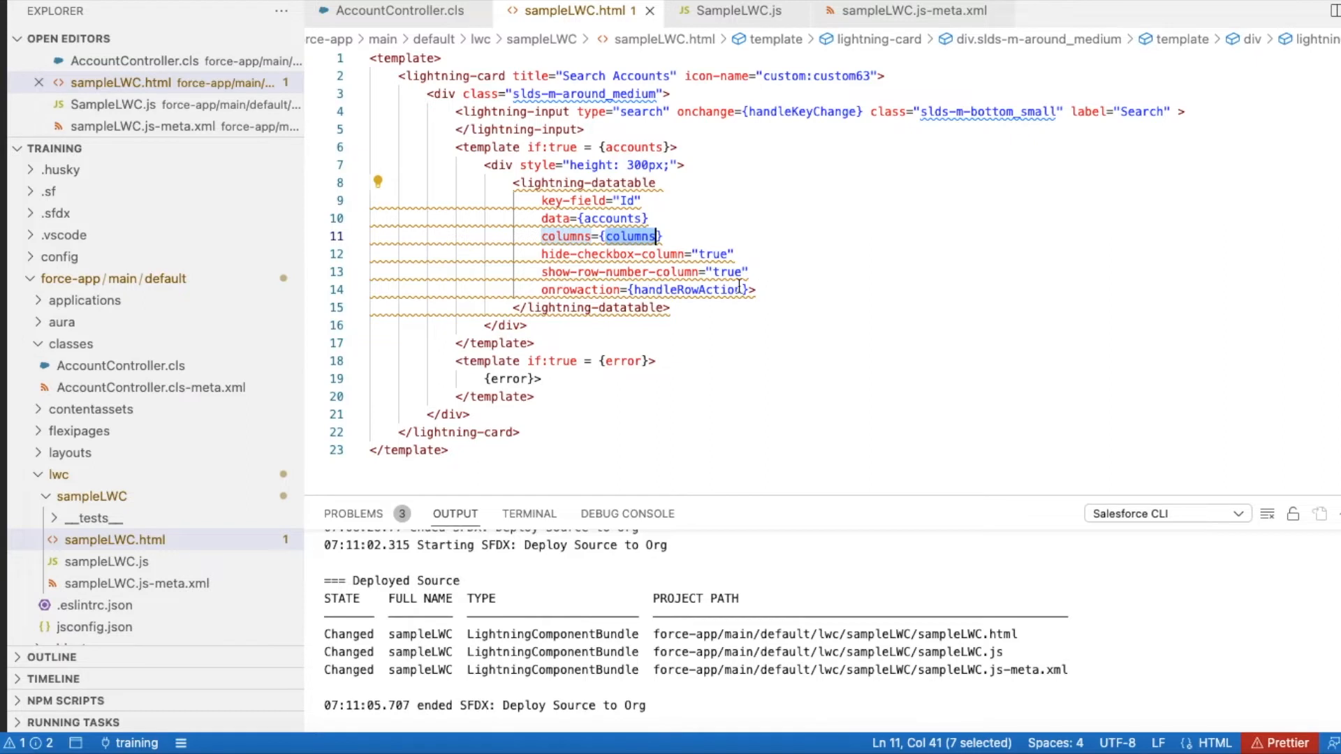
pyautogui.moveTo(758, 259)
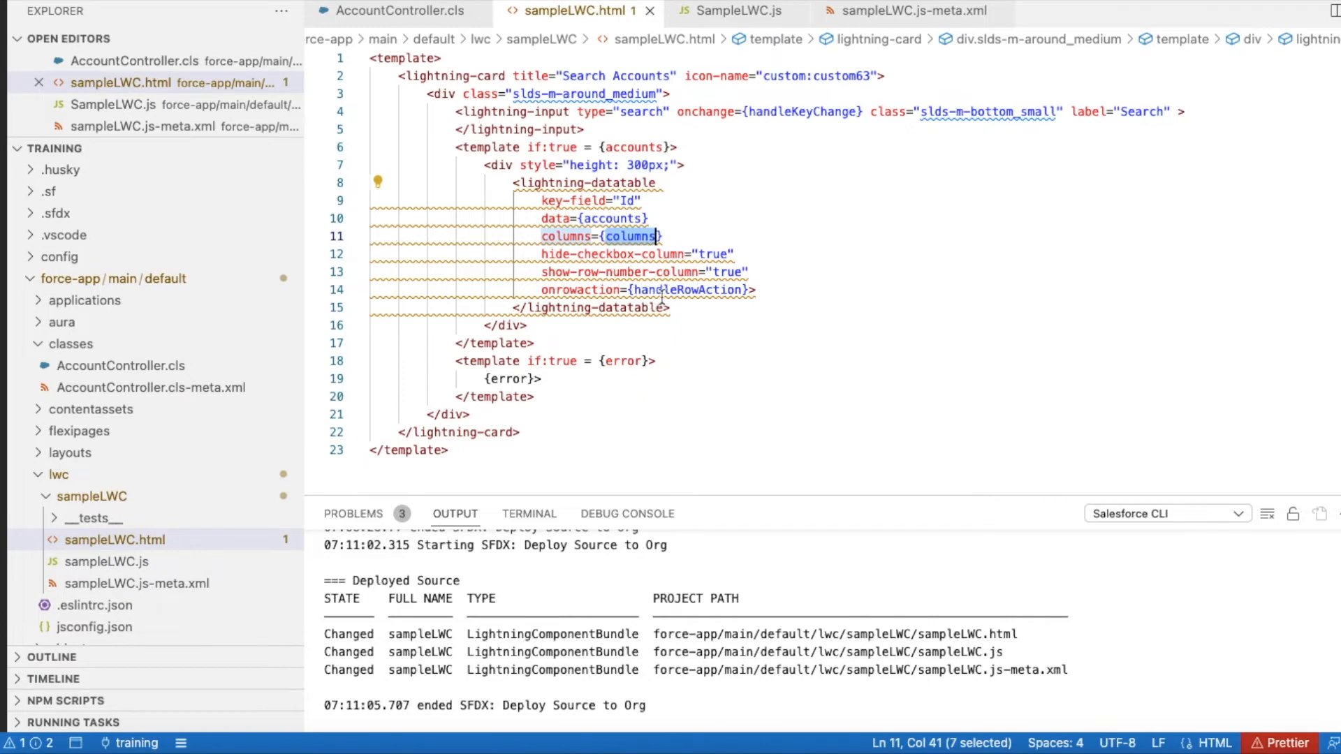
pyautogui.doubleClick(689, 289)
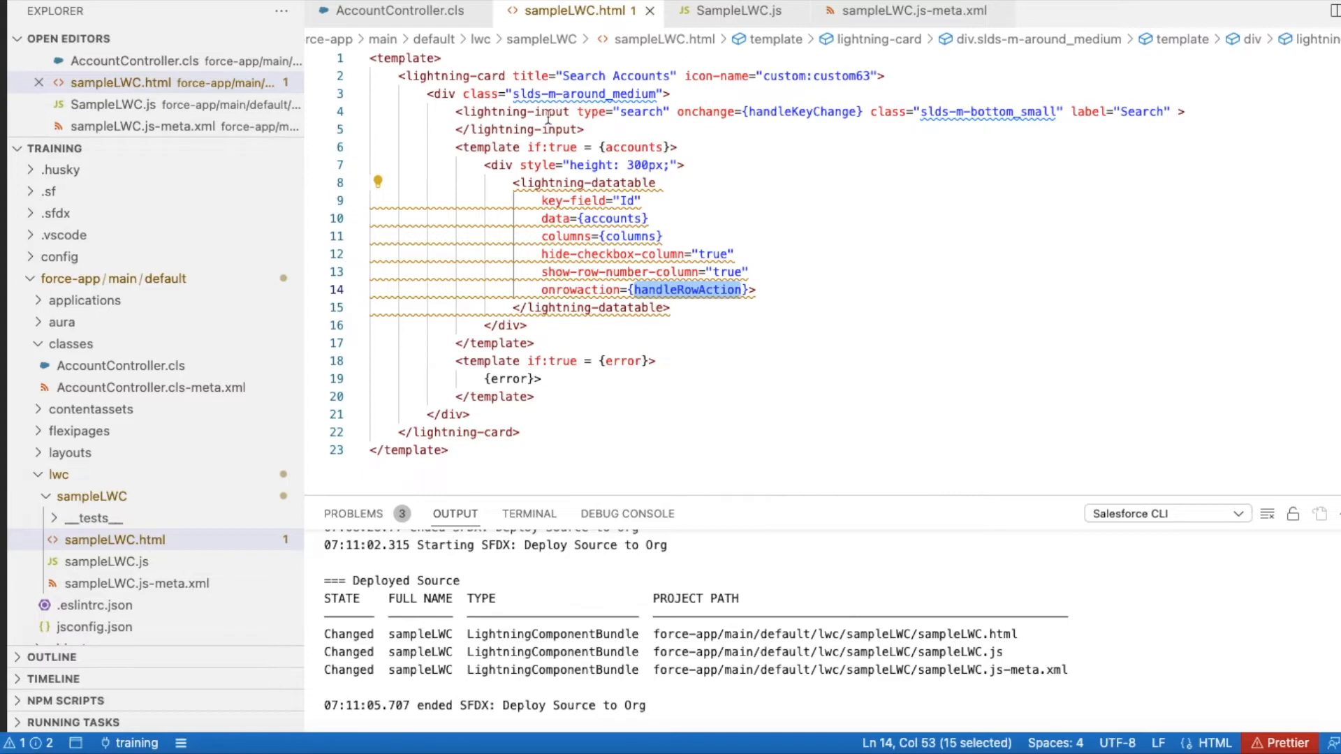
pyautogui.moveTo(606, 107)
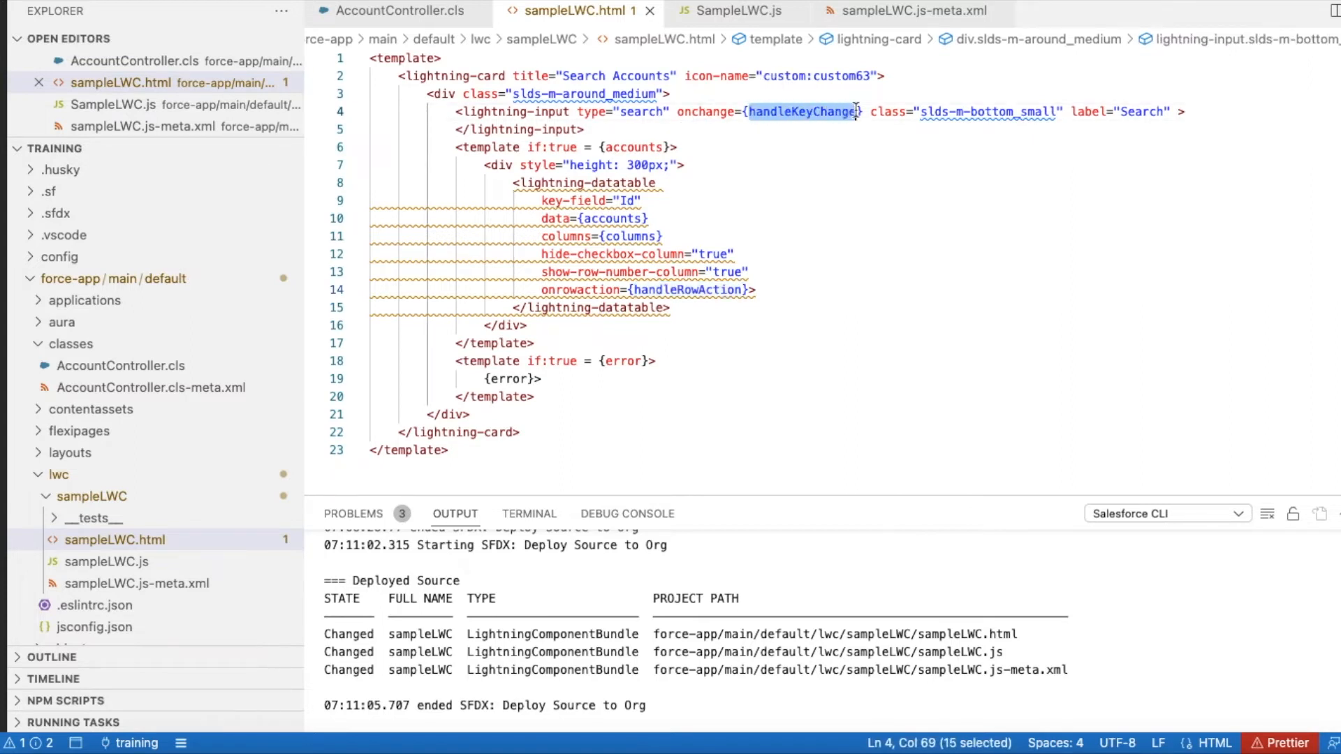
pyautogui.moveTo(766, 171)
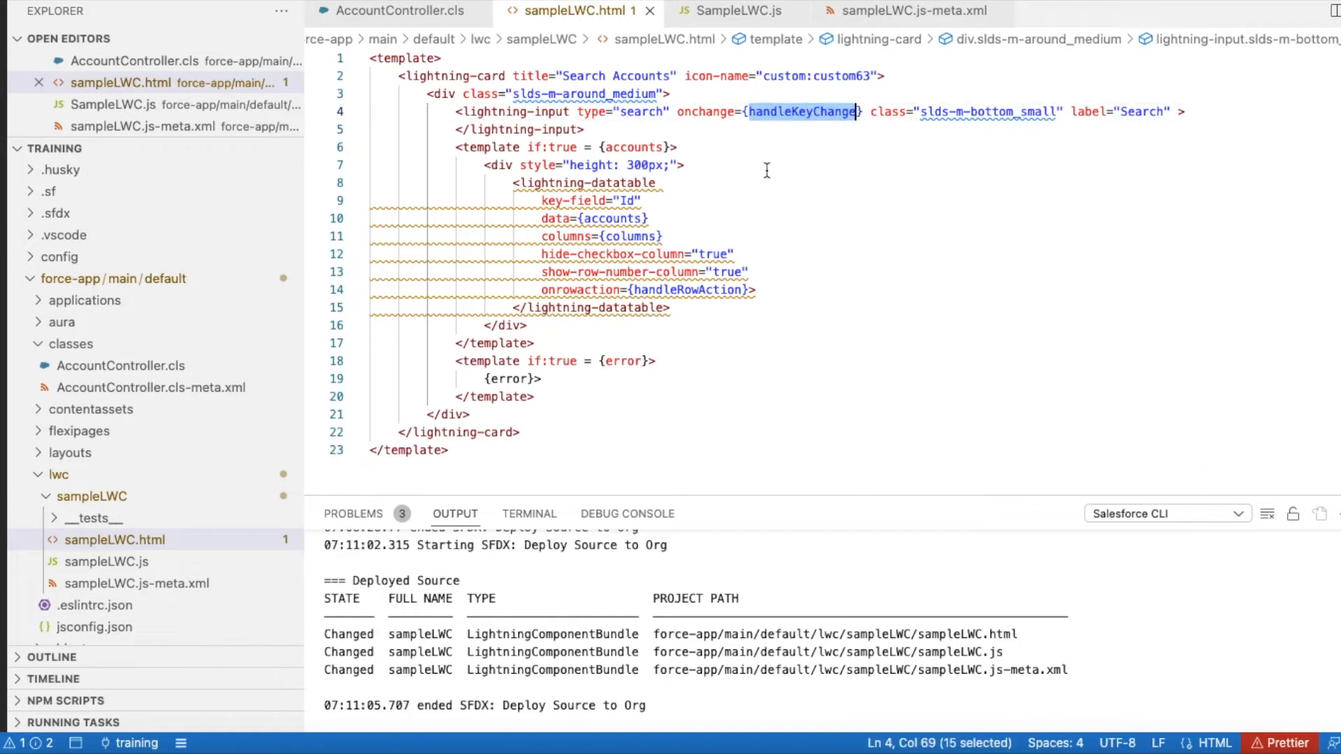
pyautogui.doubleClick(687, 289)
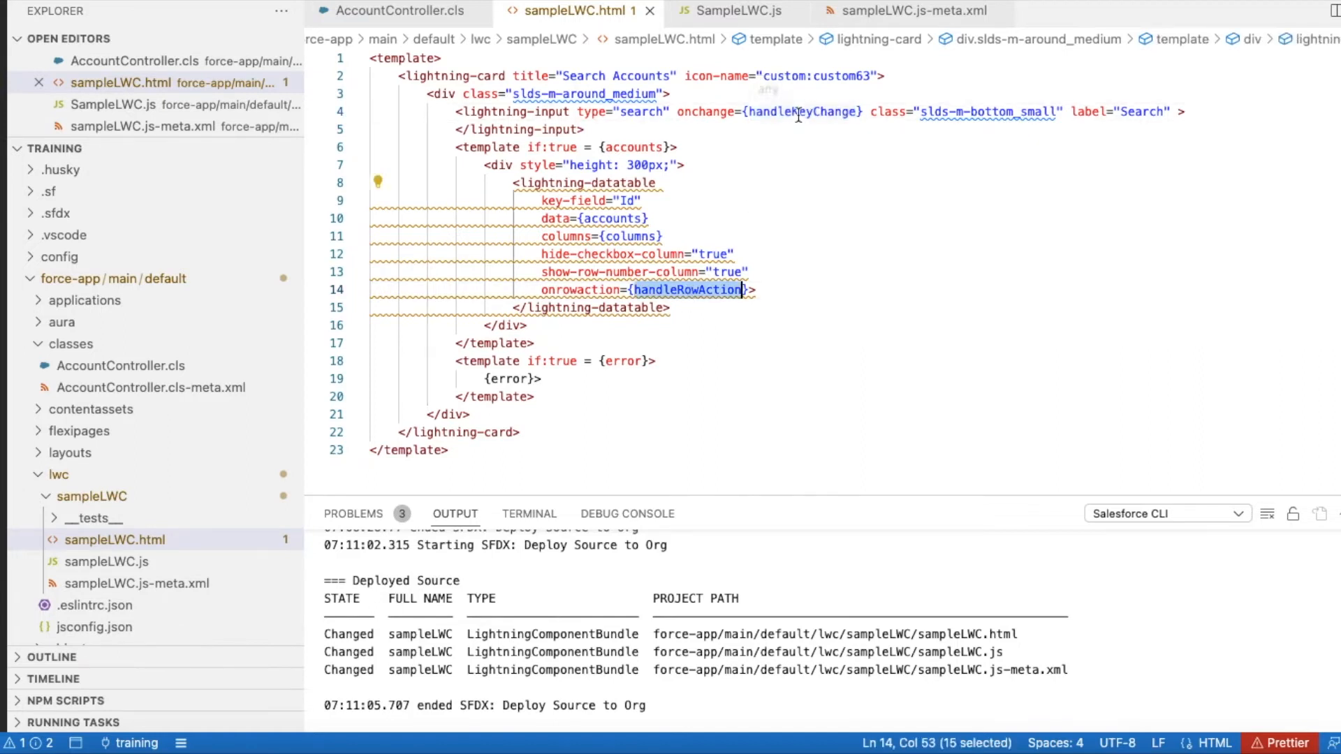
pyautogui.doubleClick(801, 111)
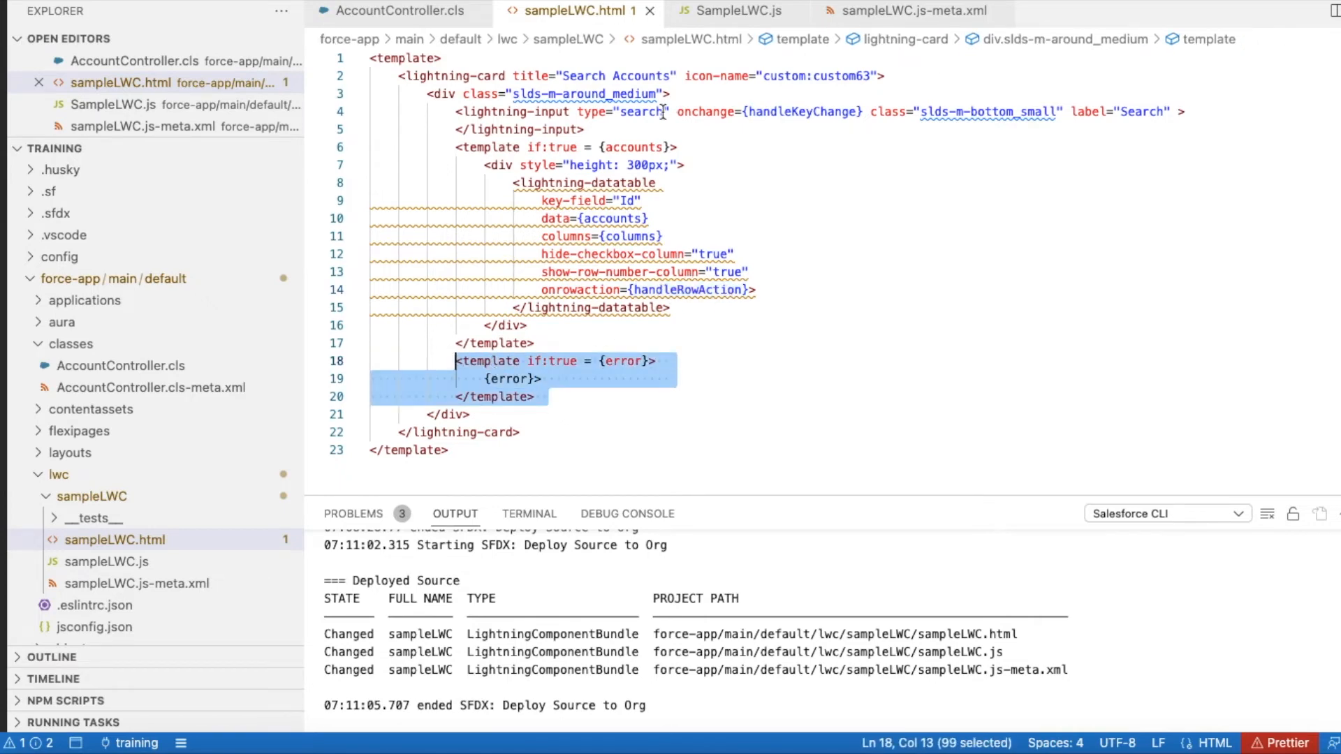
pyautogui.click(737, 11)
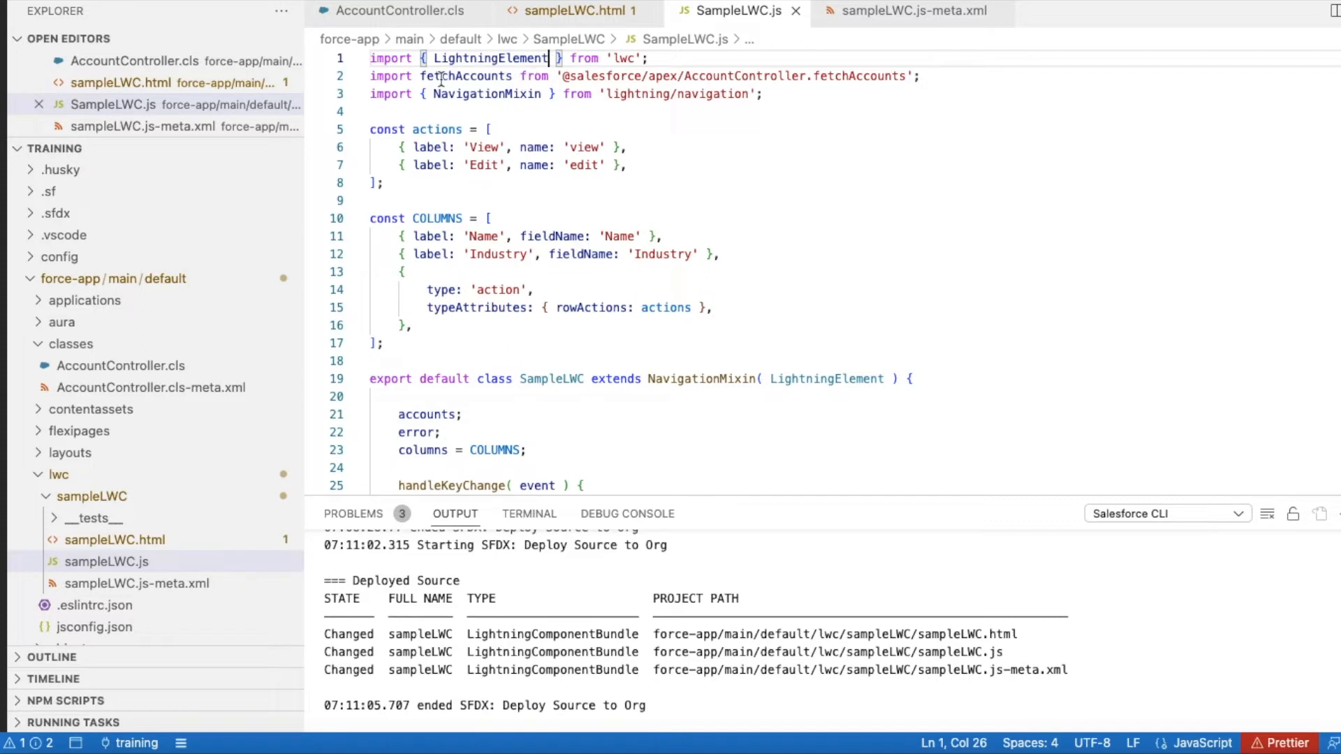
pyautogui.doubleClick(465, 76)
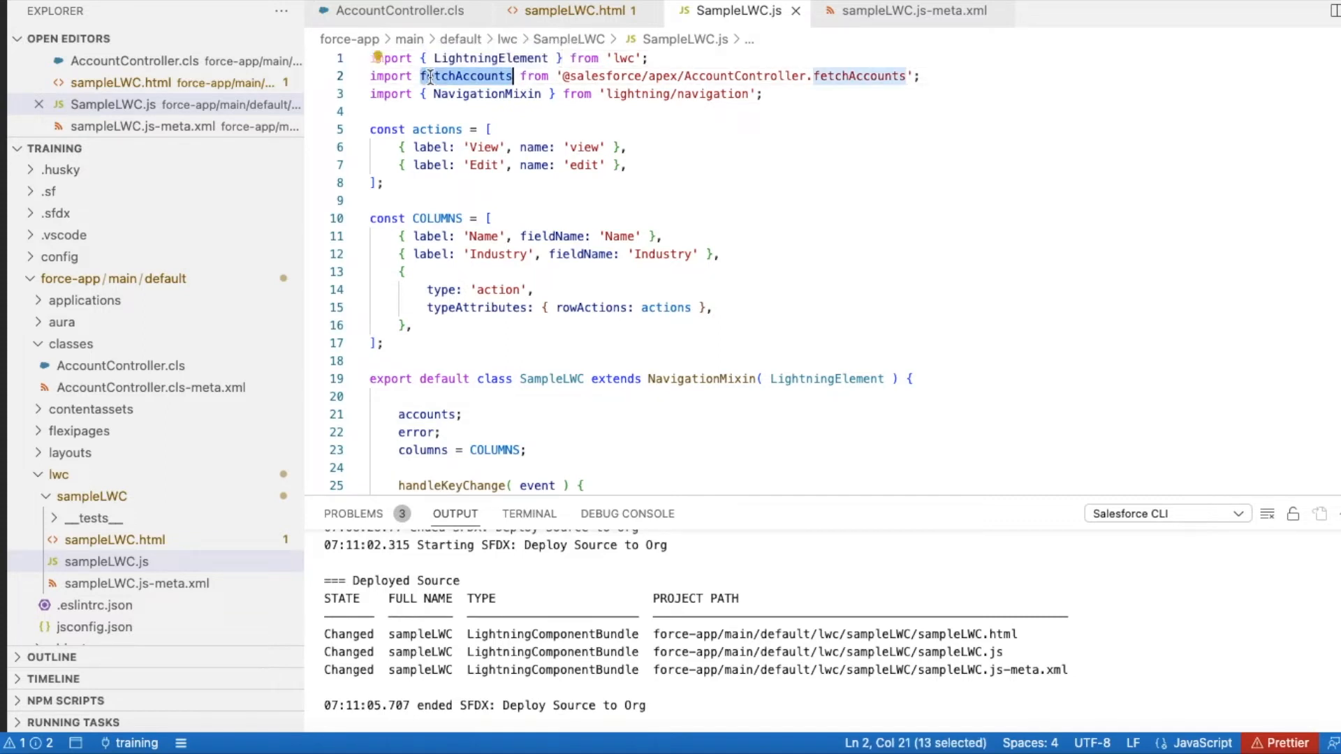
pyautogui.click(399, 10)
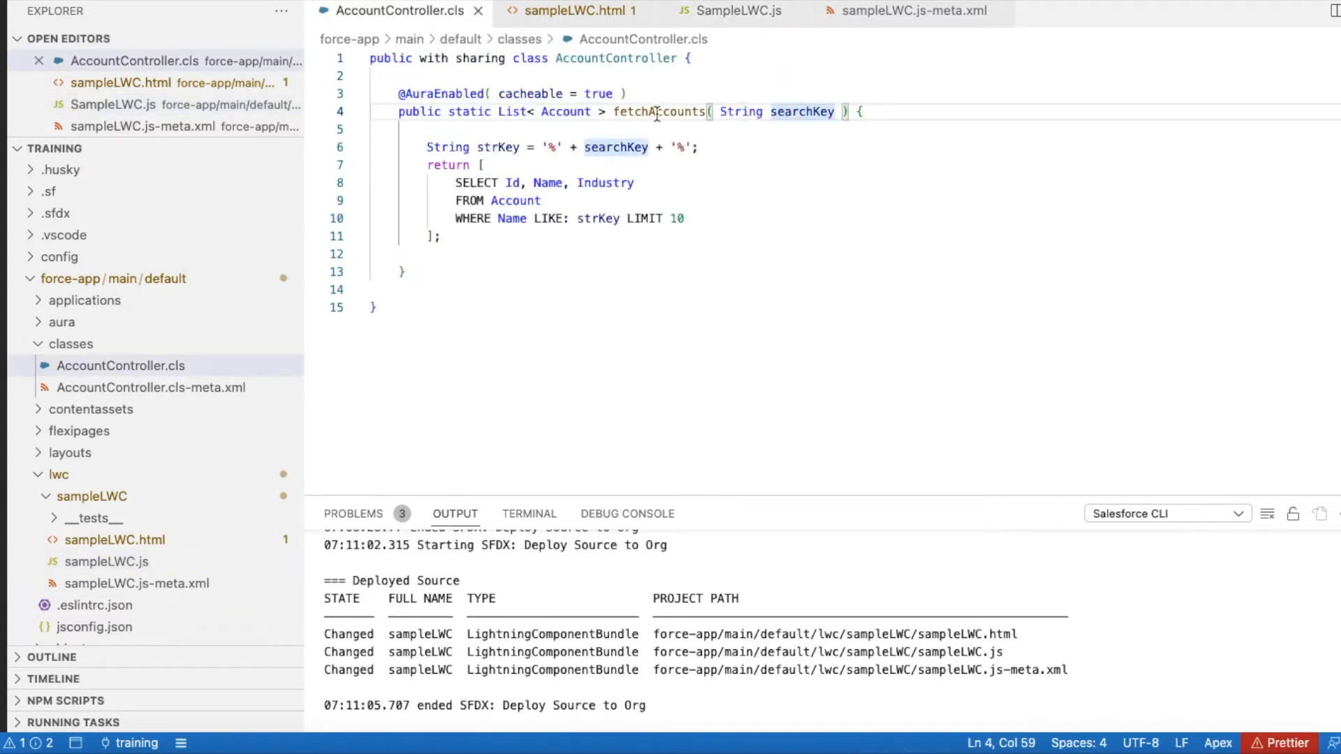
pyautogui.click(734, 11)
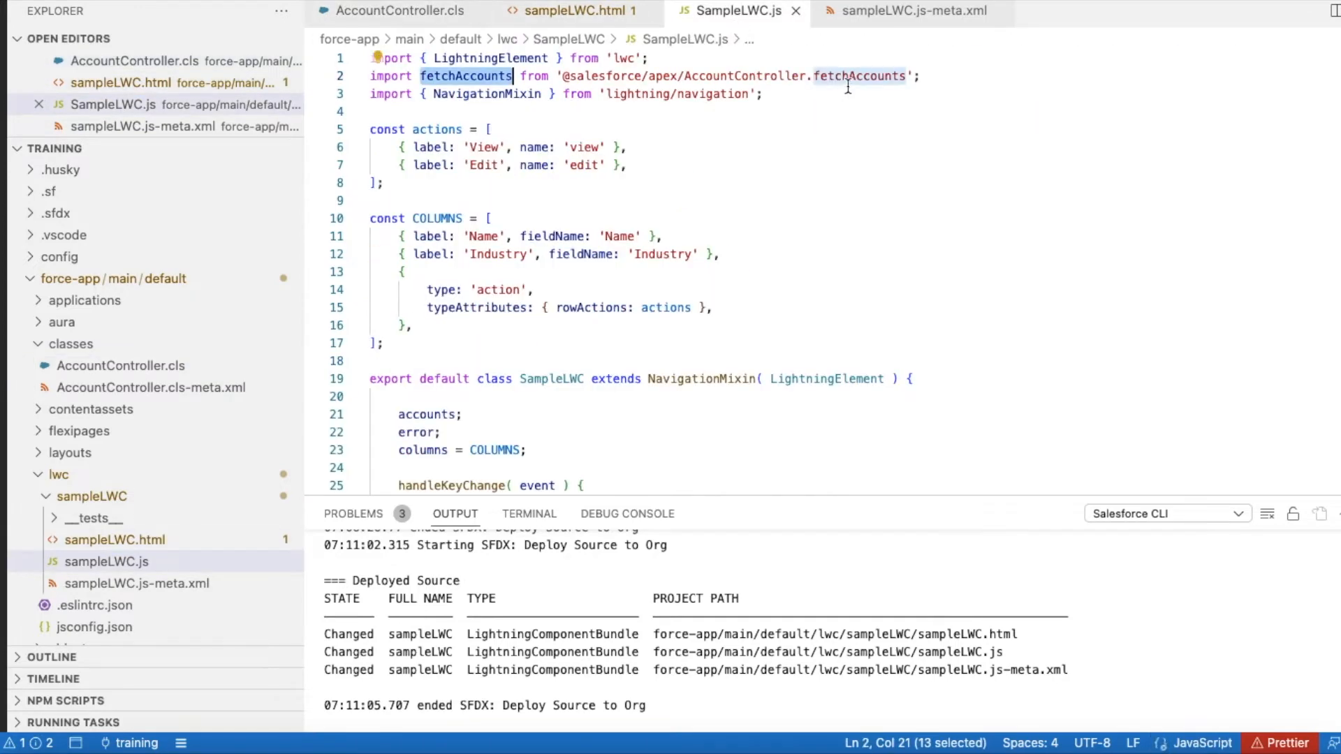
pyautogui.doubleClick(739, 76)
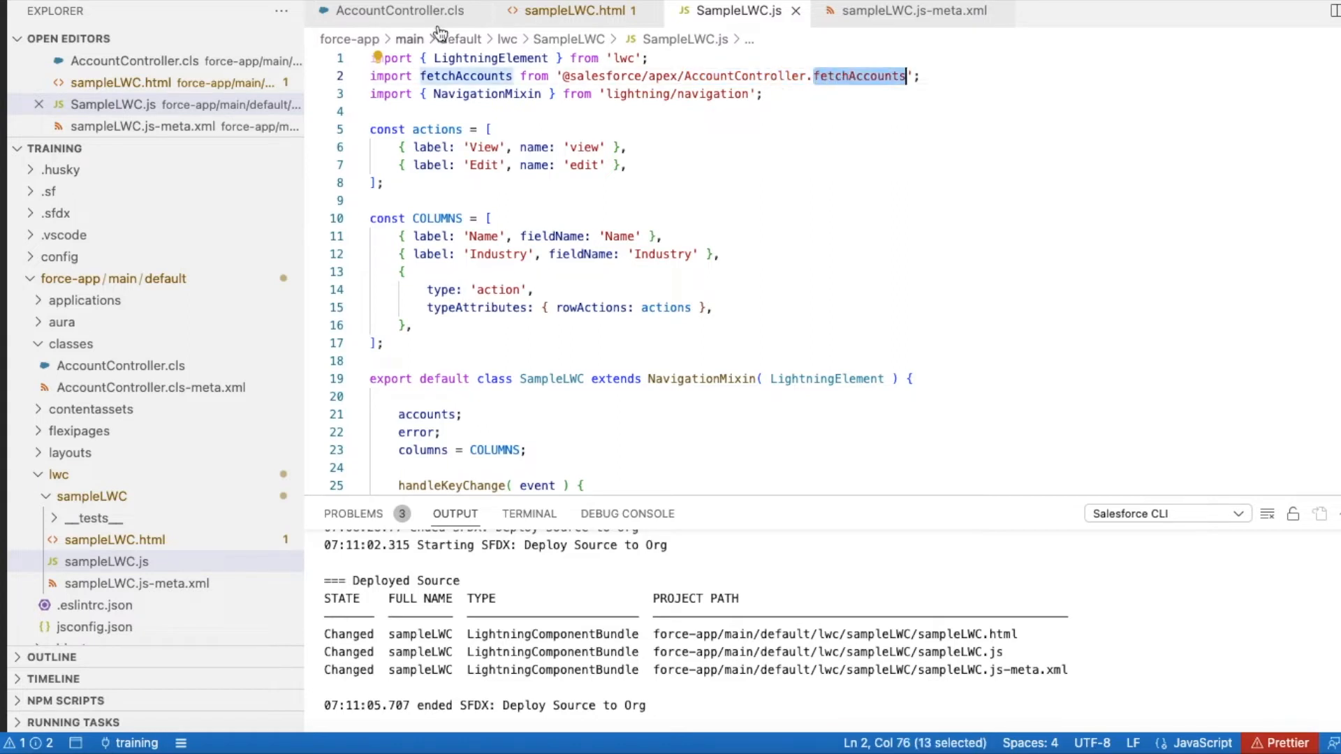
pyautogui.click(399, 11)
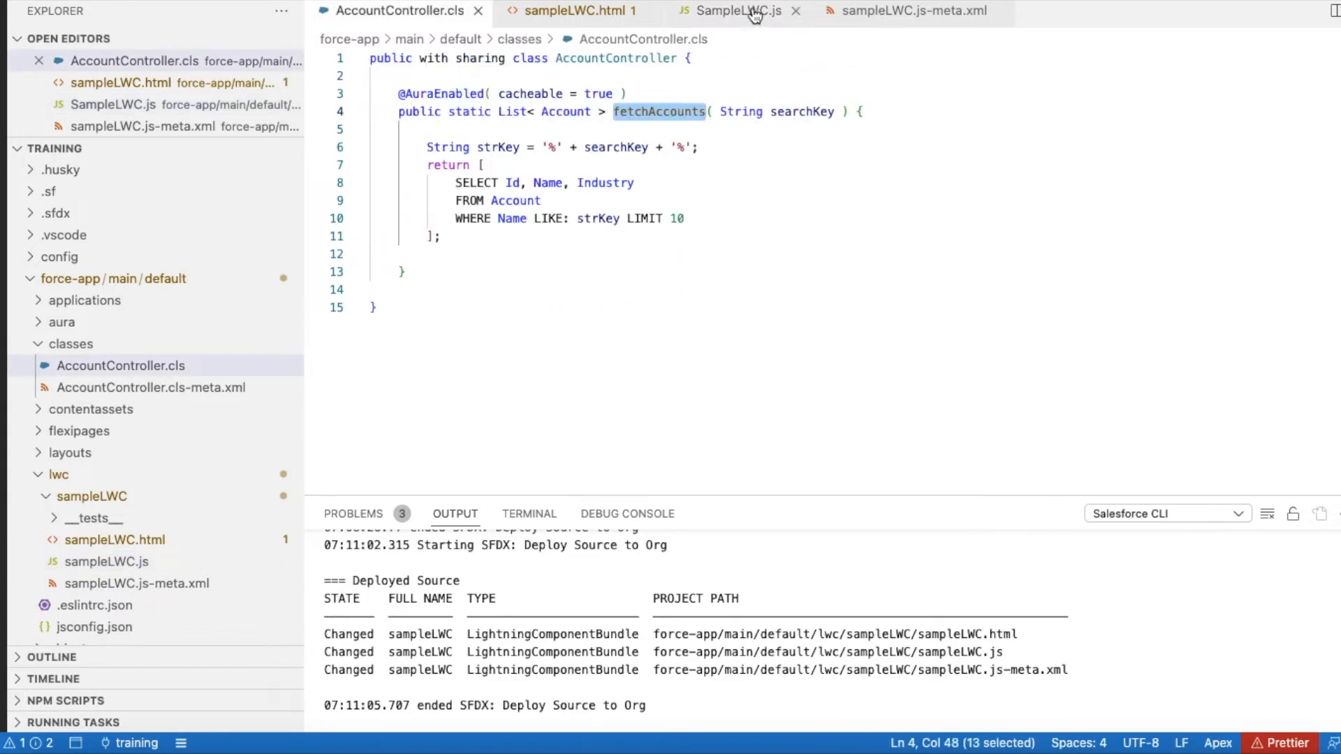
pyautogui.click(740, 12)
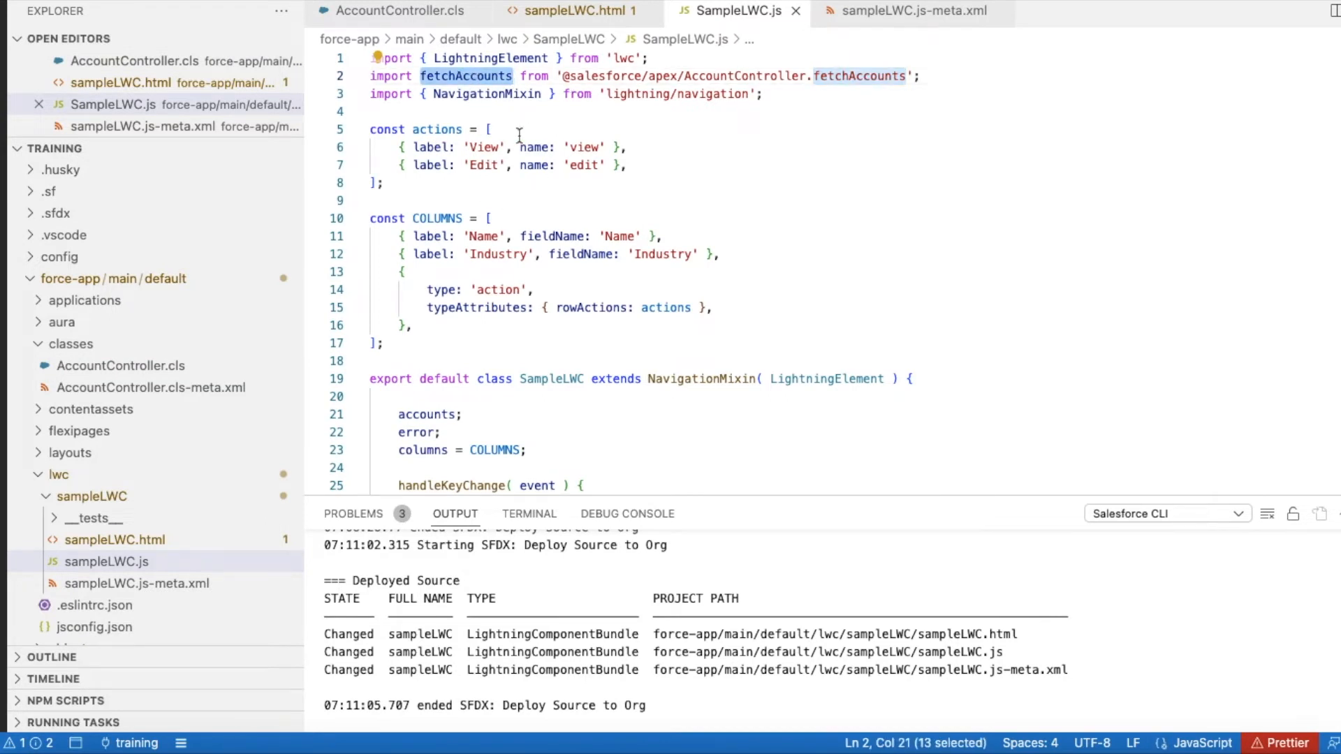
pyautogui.scroll(-3)
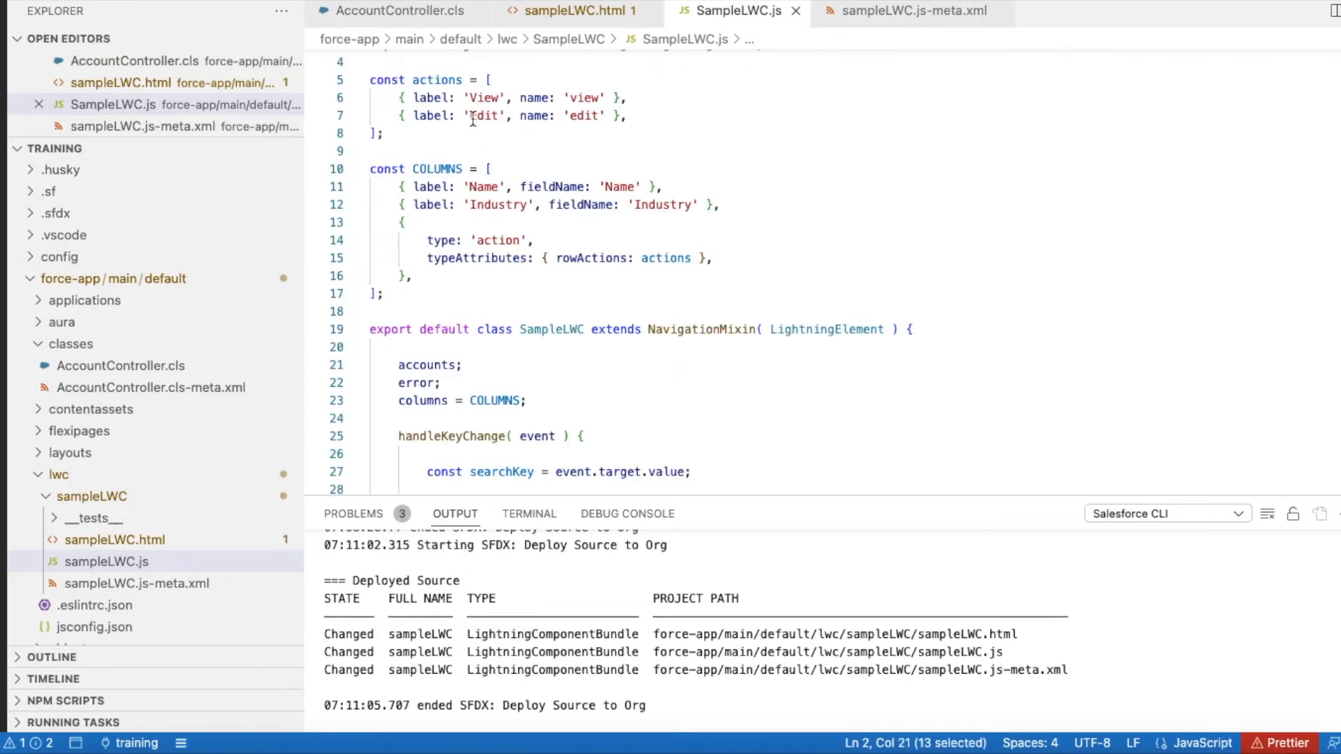
pyautogui.moveTo(436, 79)
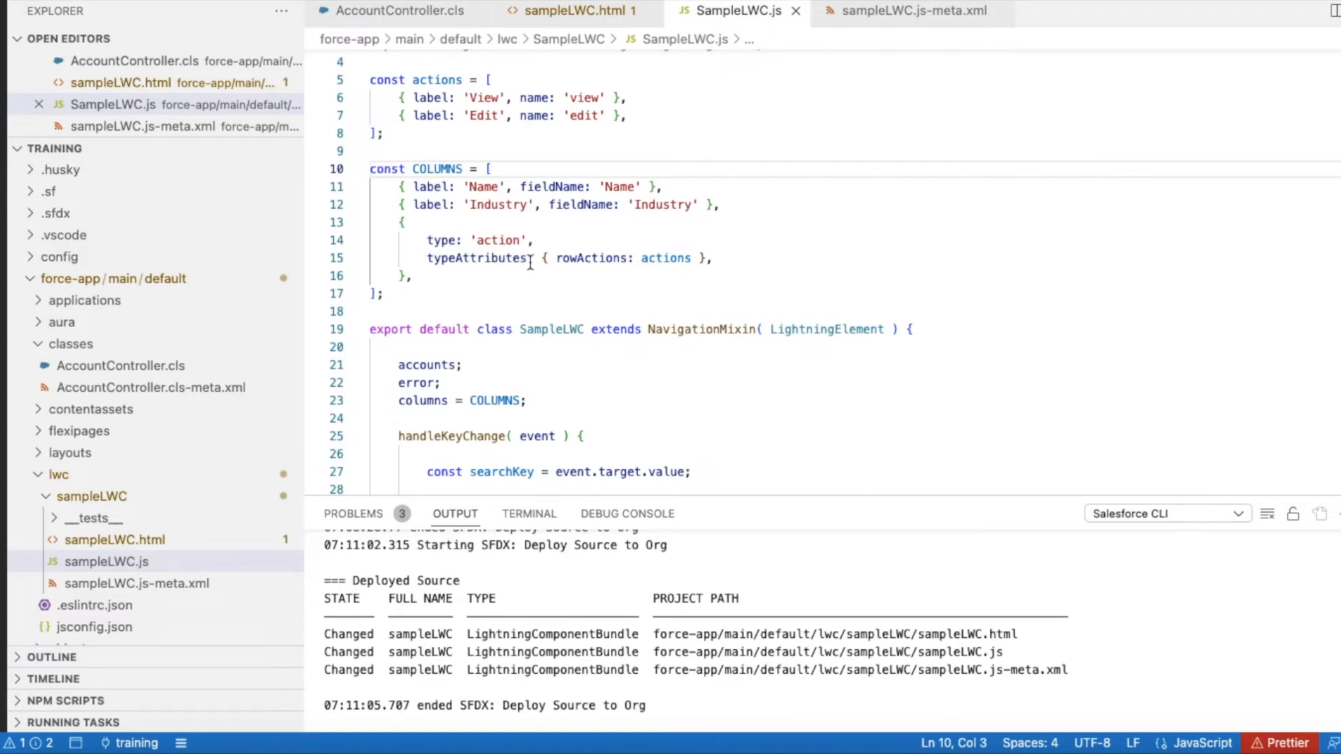
pyautogui.doubleClick(591, 258)
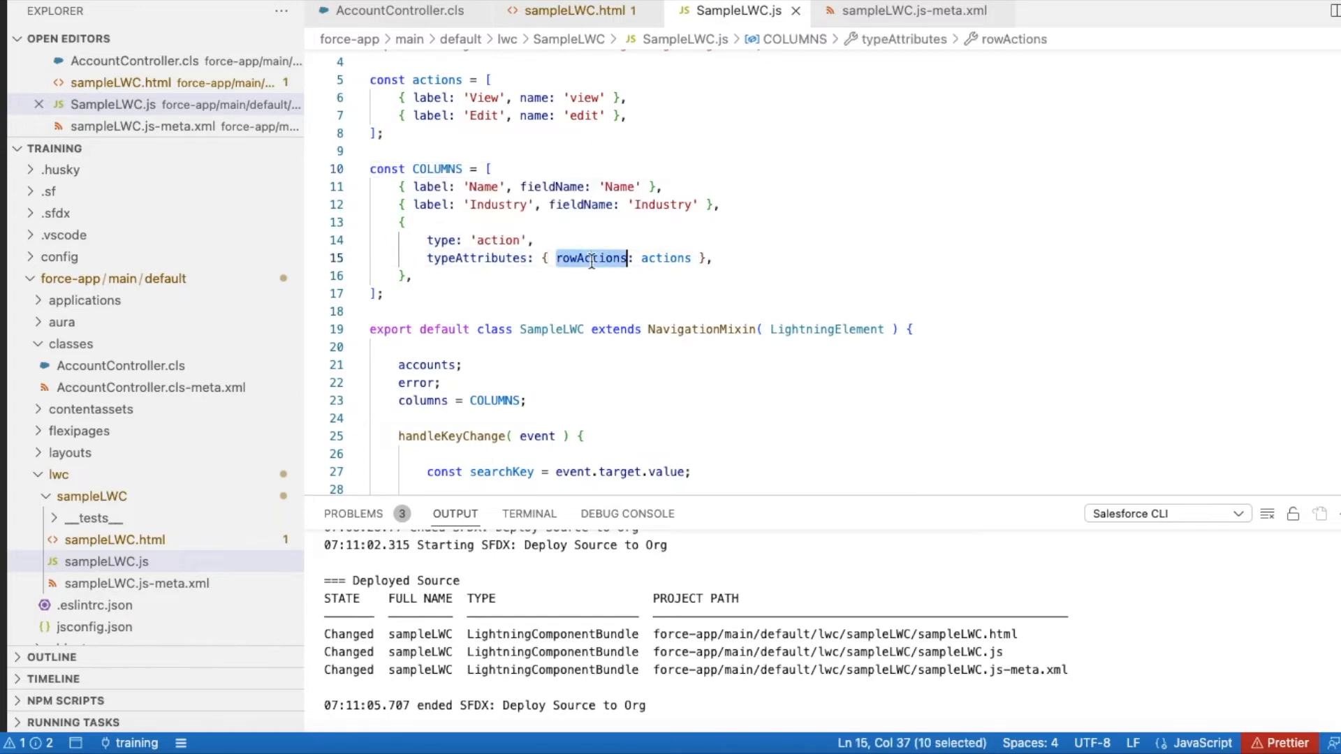
pyautogui.doubleClick(664, 258)
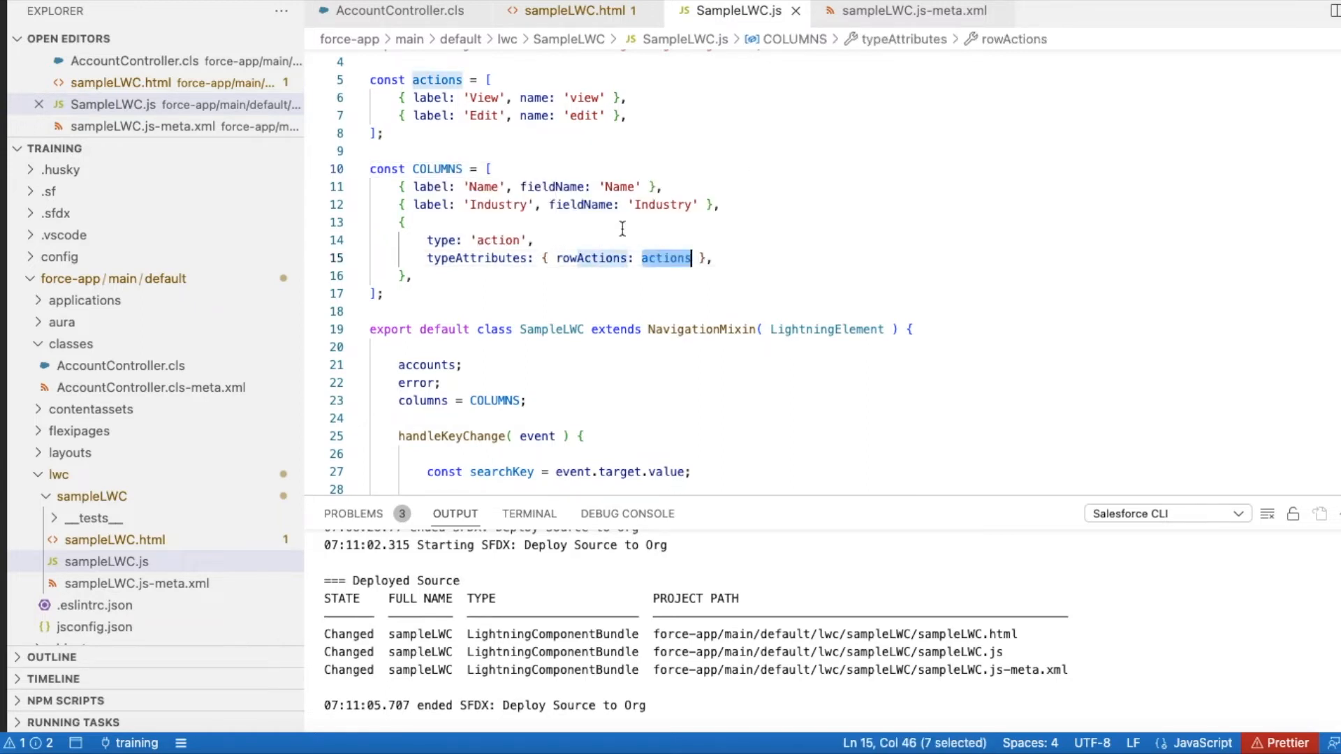
pyautogui.moveTo(678, 273)
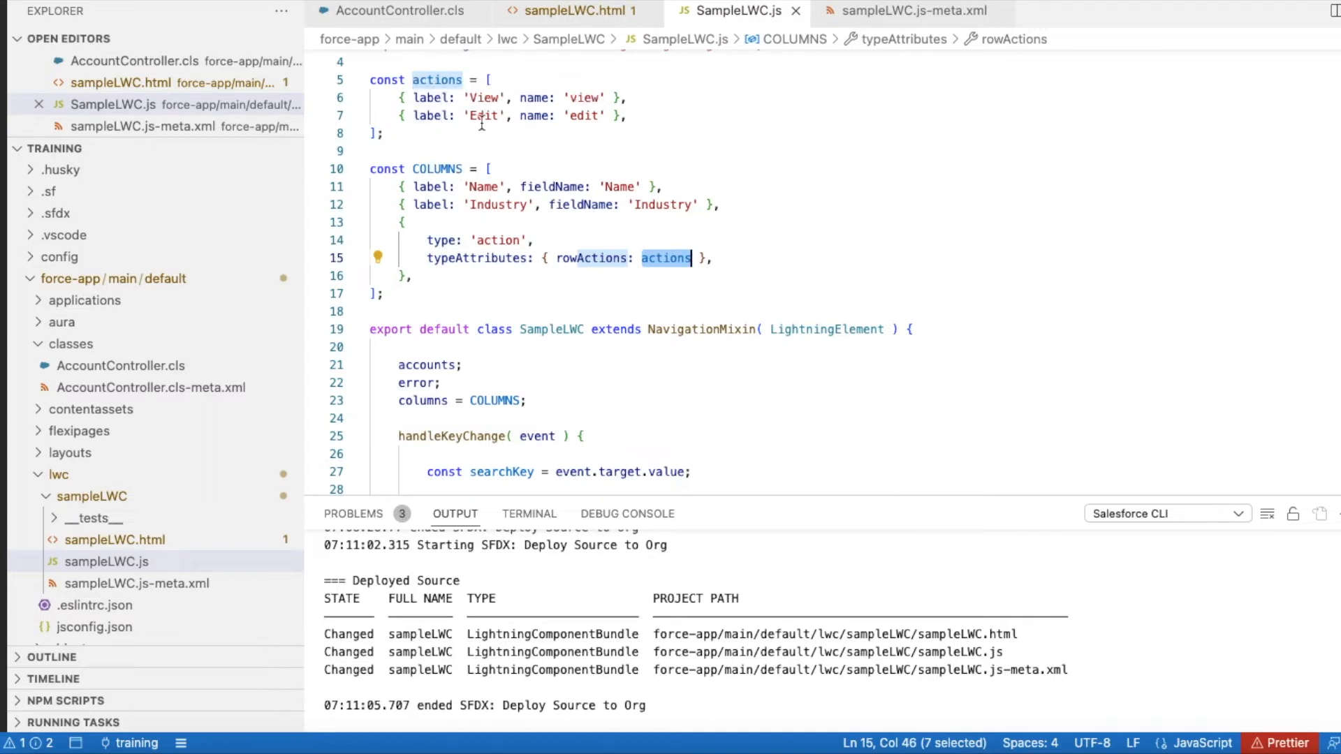
pyautogui.moveTo(484, 102)
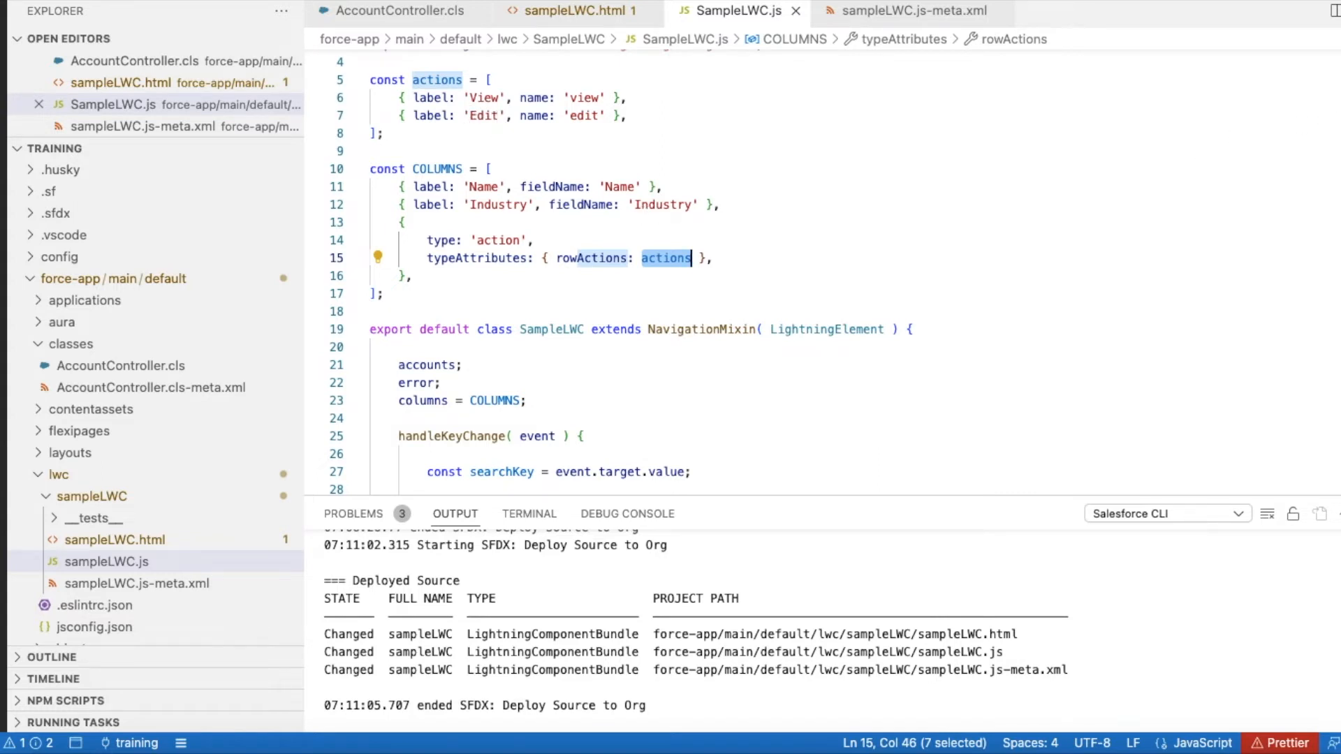
pyautogui.scroll(-3)
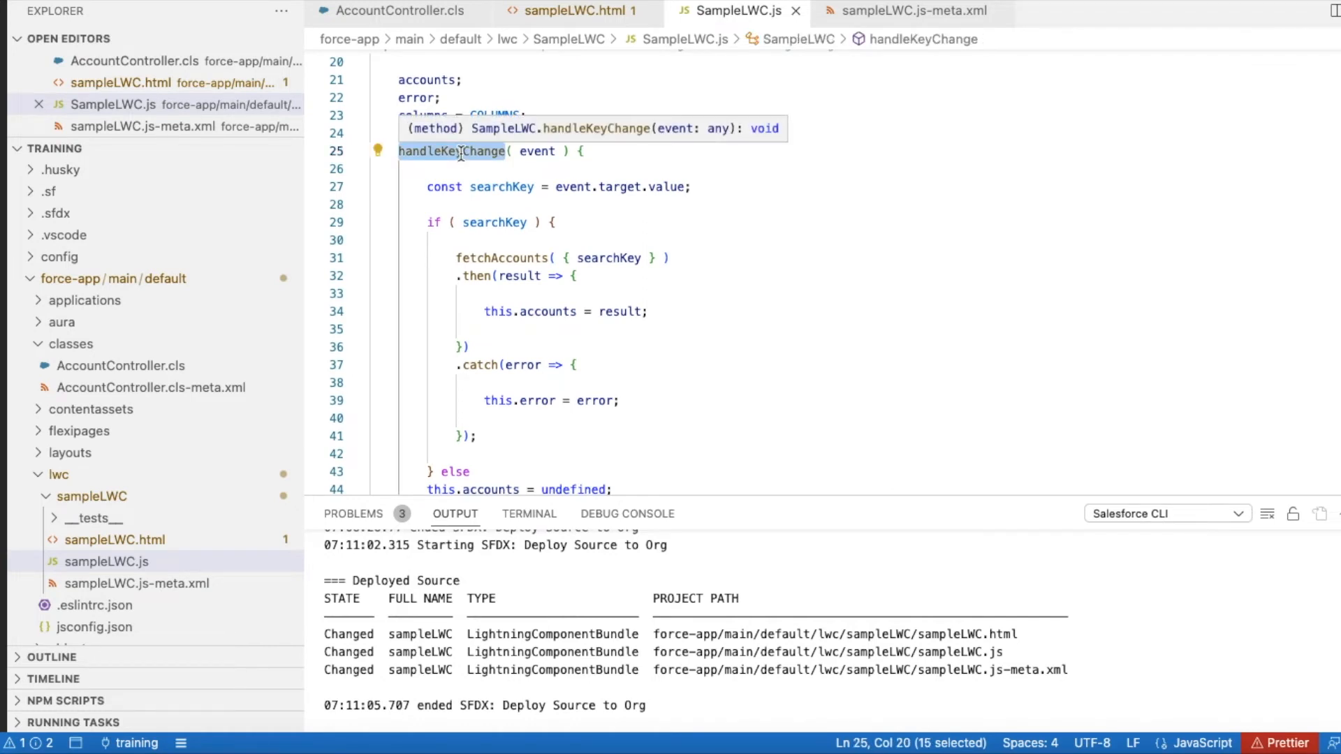
pyautogui.moveTo(532, 172)
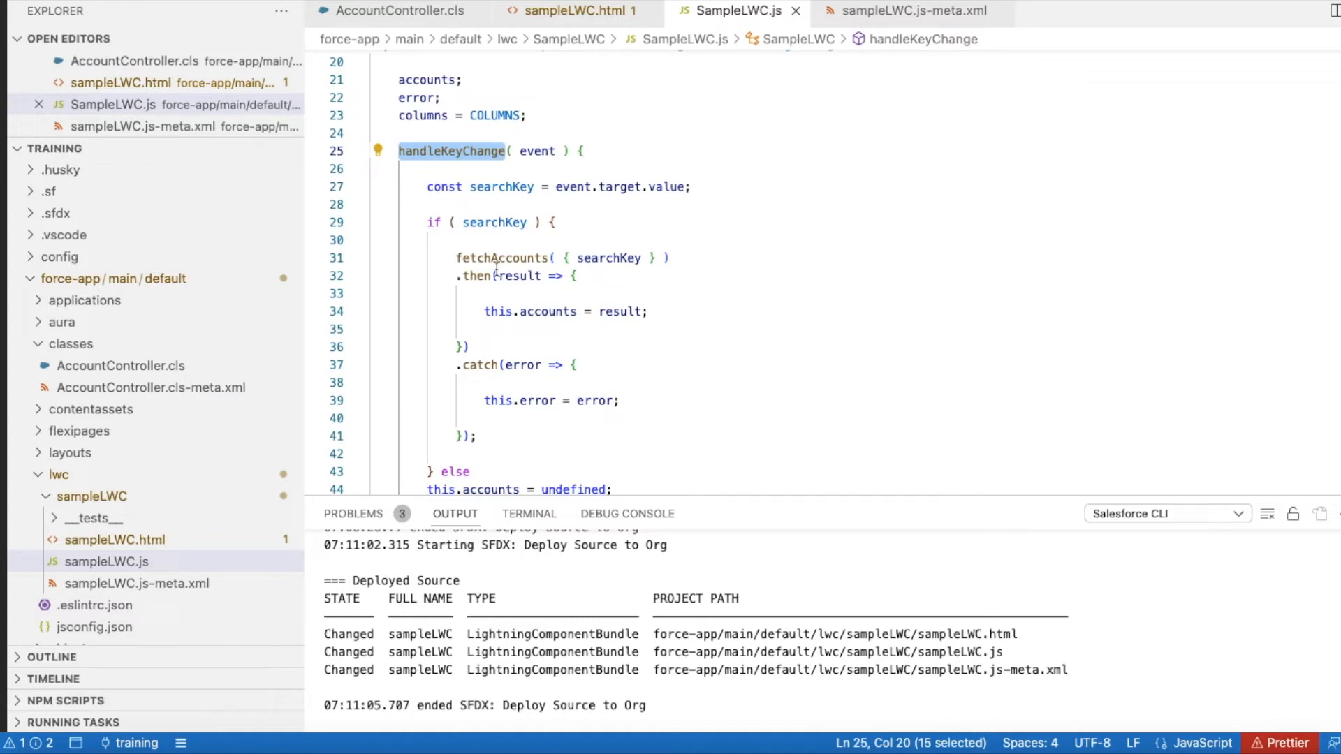
pyautogui.doubleClick(501, 258)
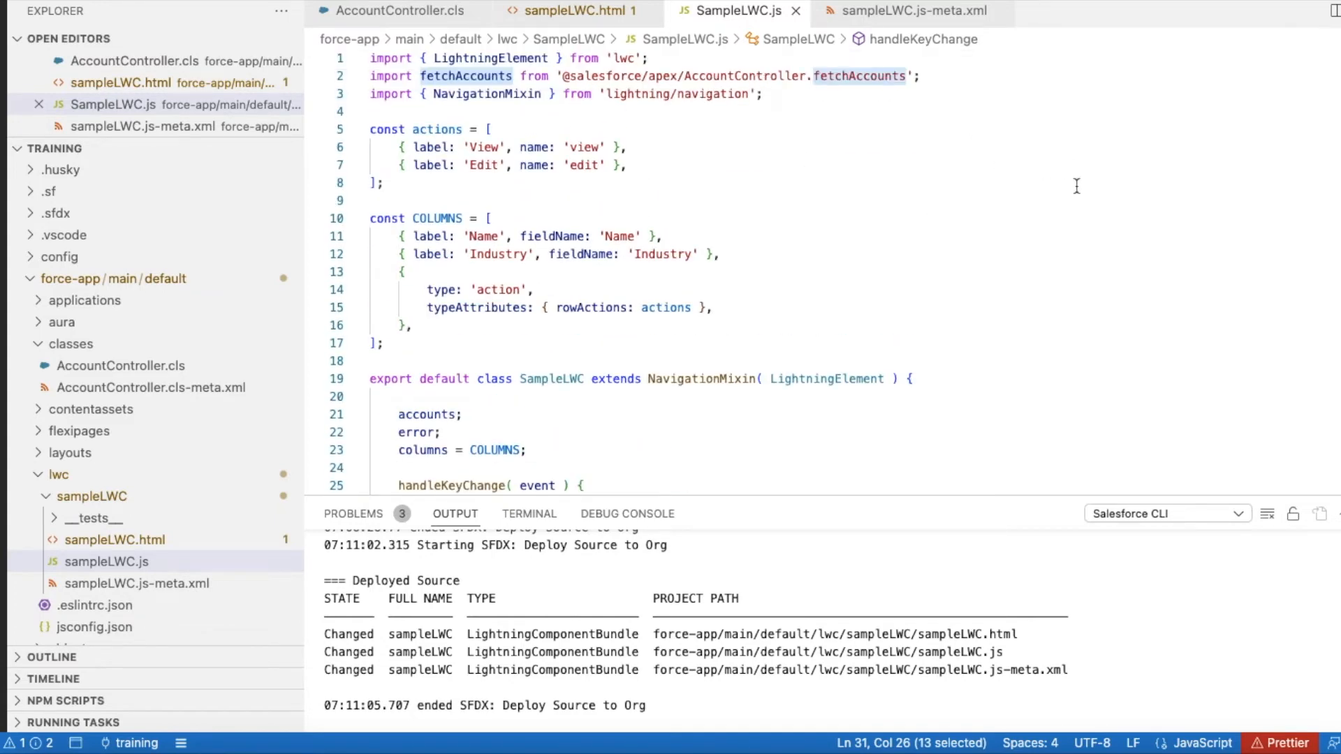
pyautogui.scroll(-3)
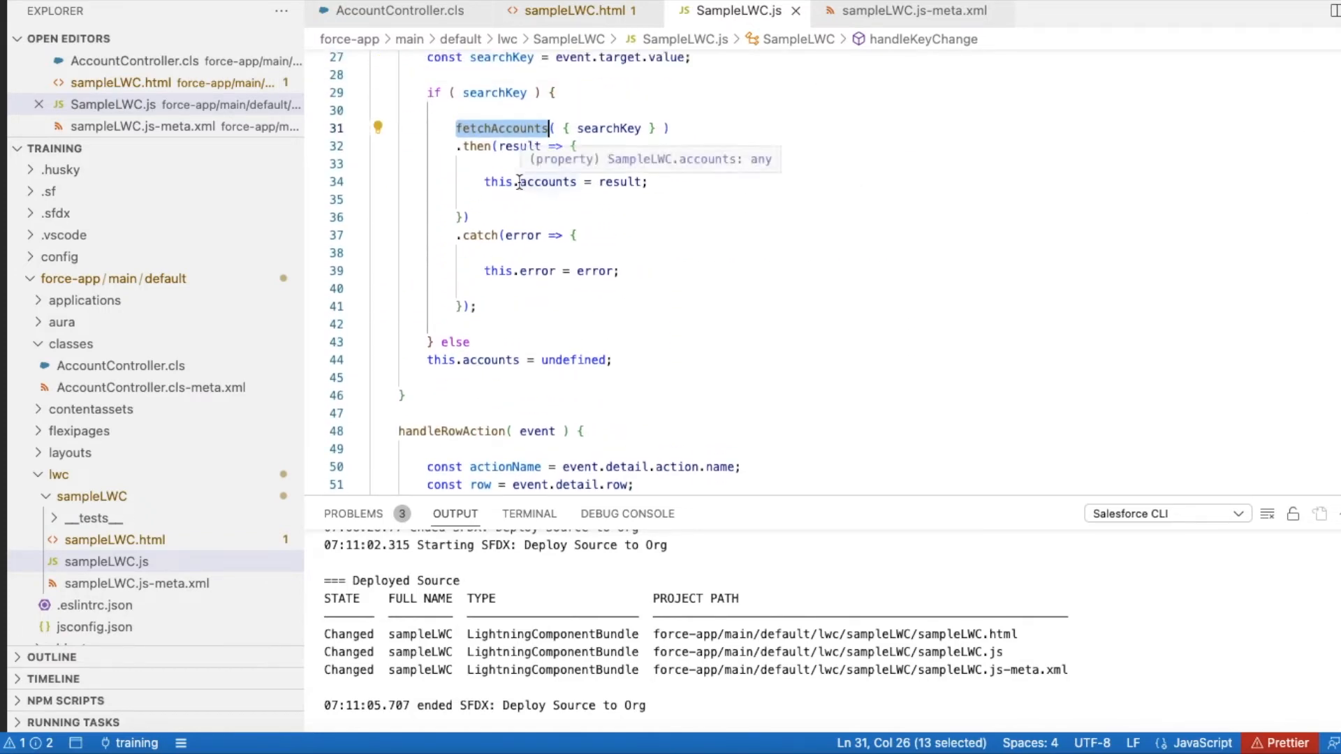
pyautogui.moveTo(612, 189)
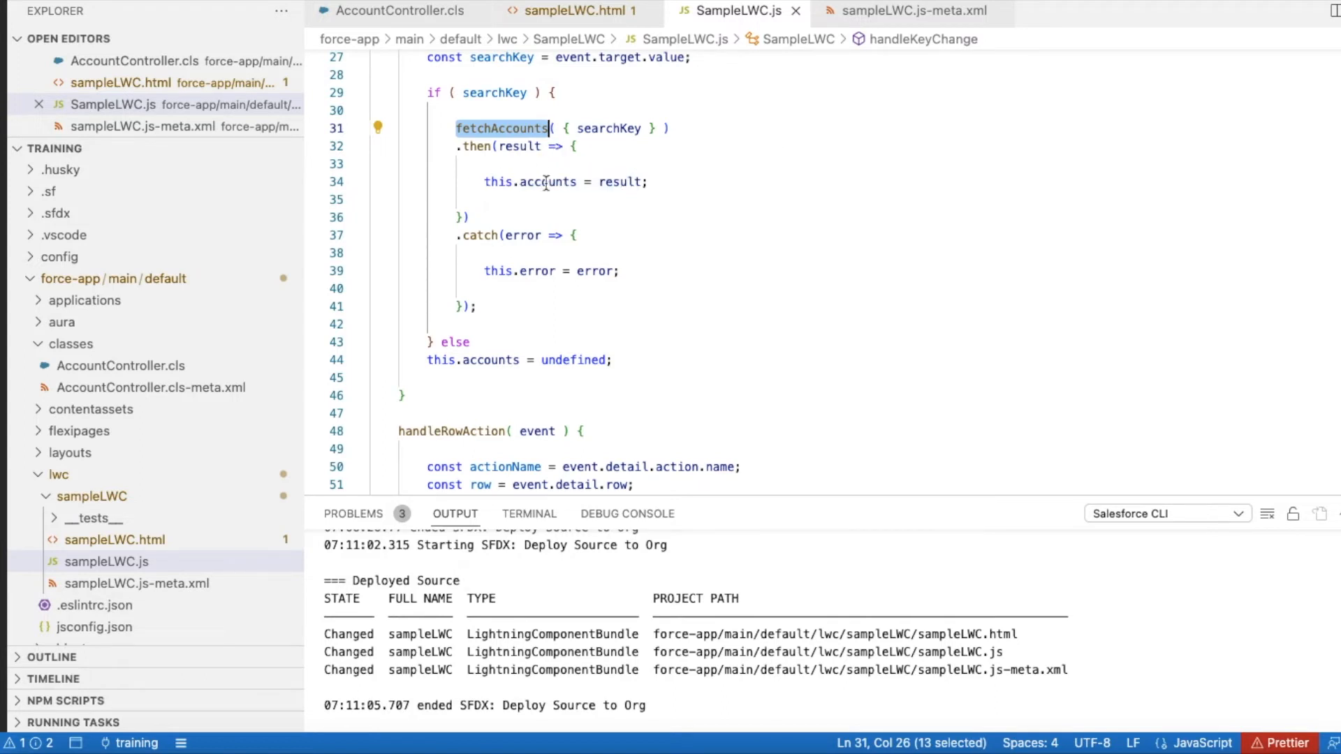
pyautogui.moveTo(641, 197)
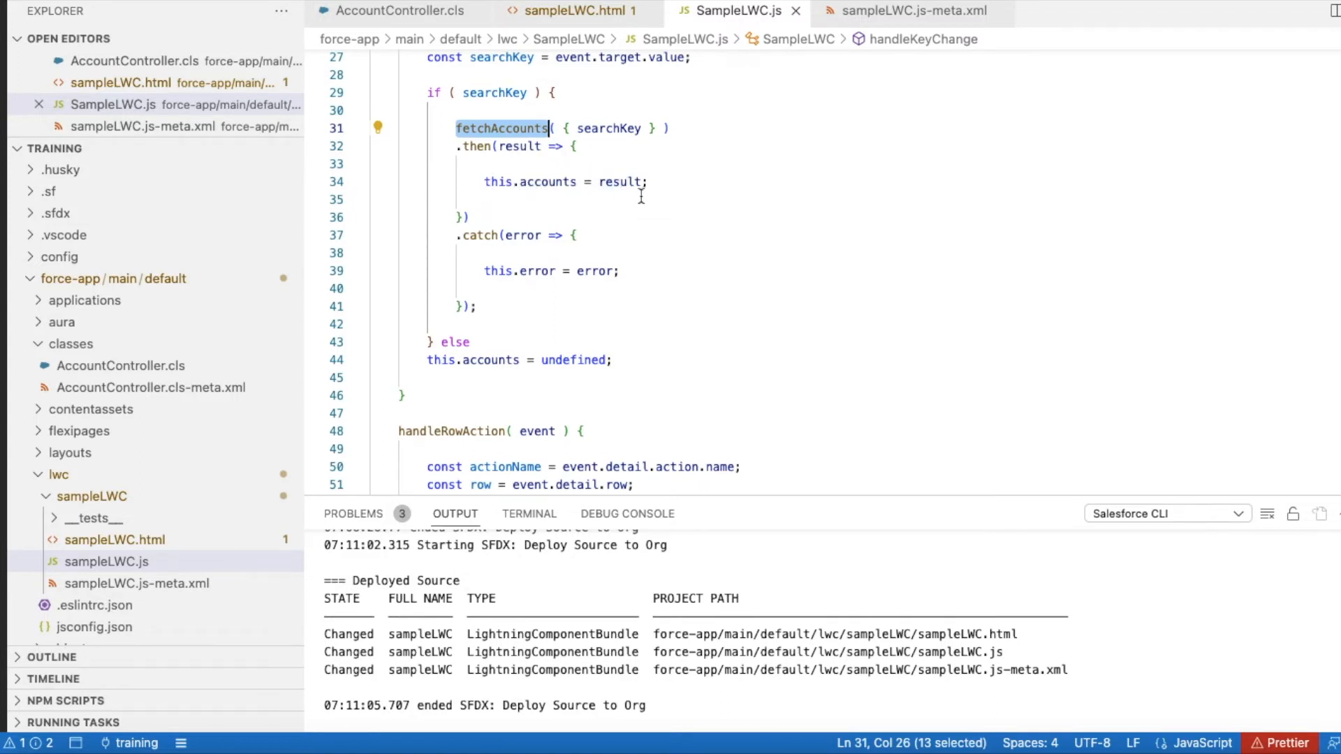
pyautogui.moveTo(623, 174)
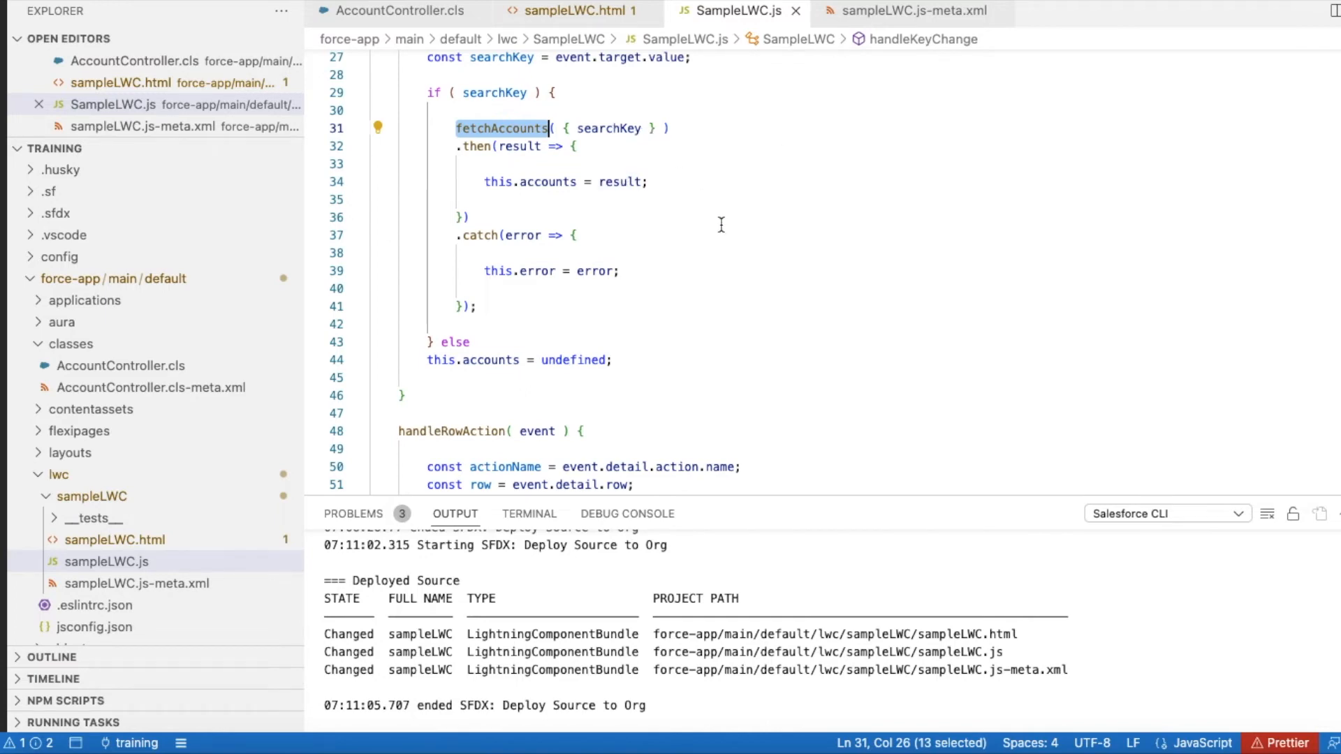
pyautogui.scroll(-3)
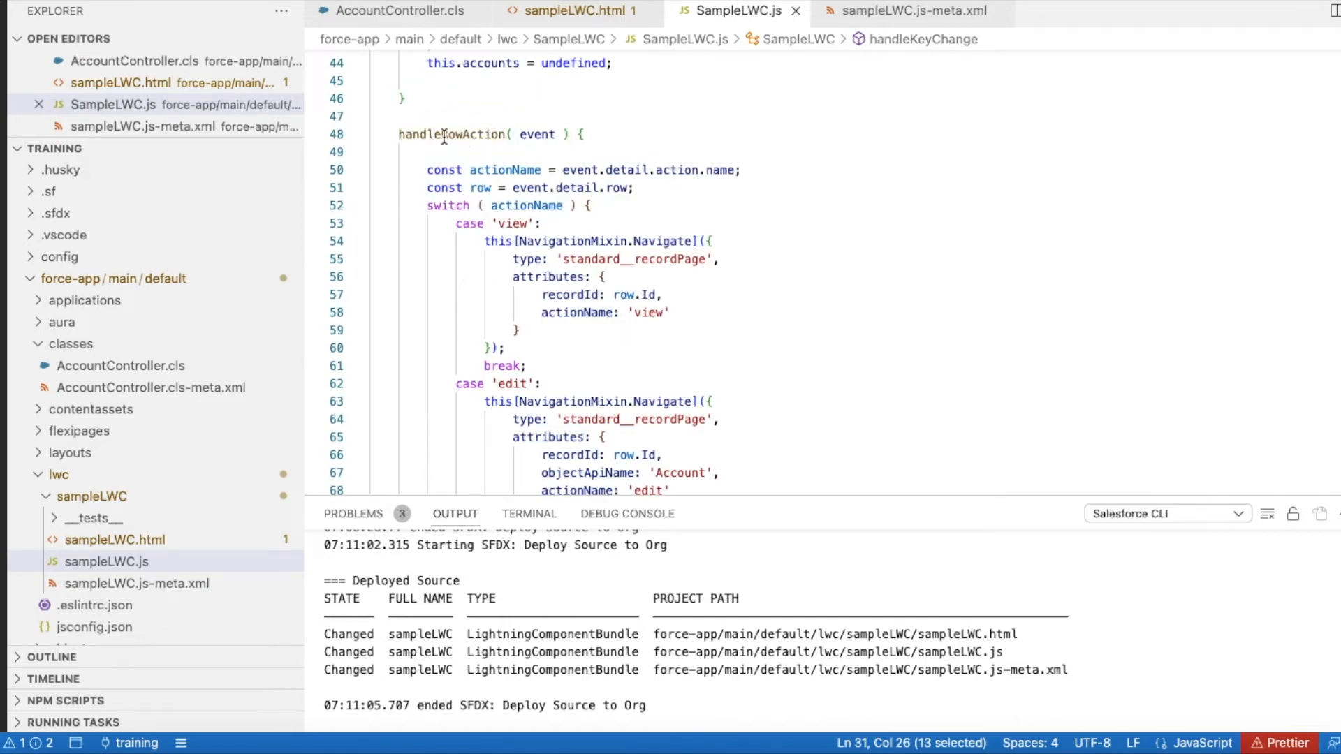
pyautogui.doubleClick(451, 134)
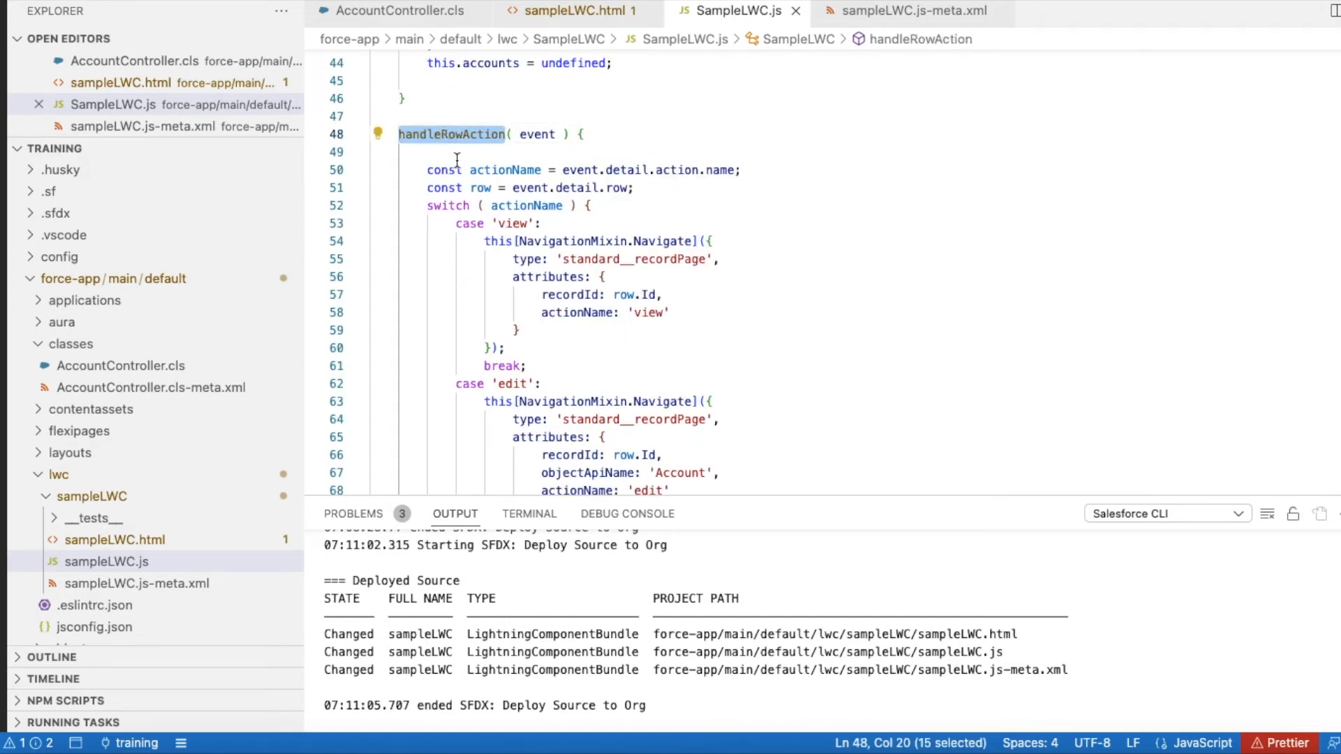
pyautogui.moveTo(527, 206)
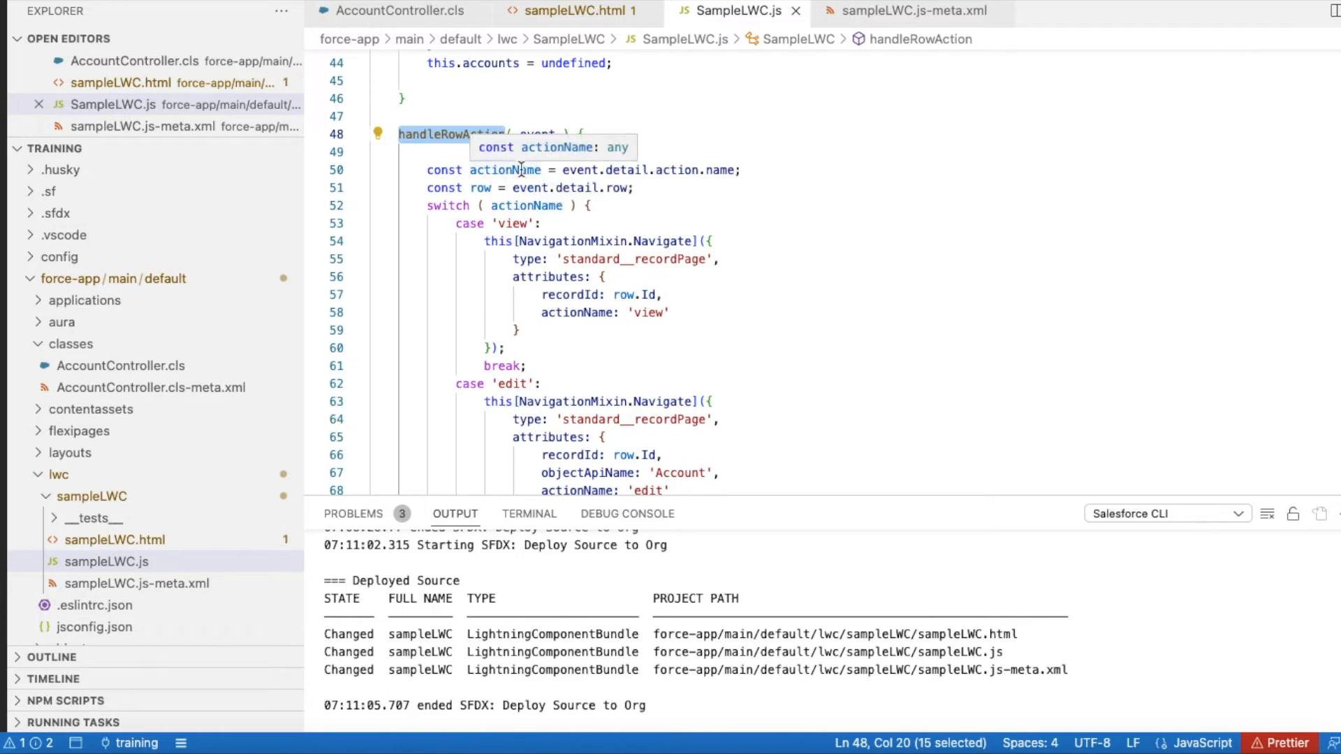
pyautogui.moveTo(442, 139)
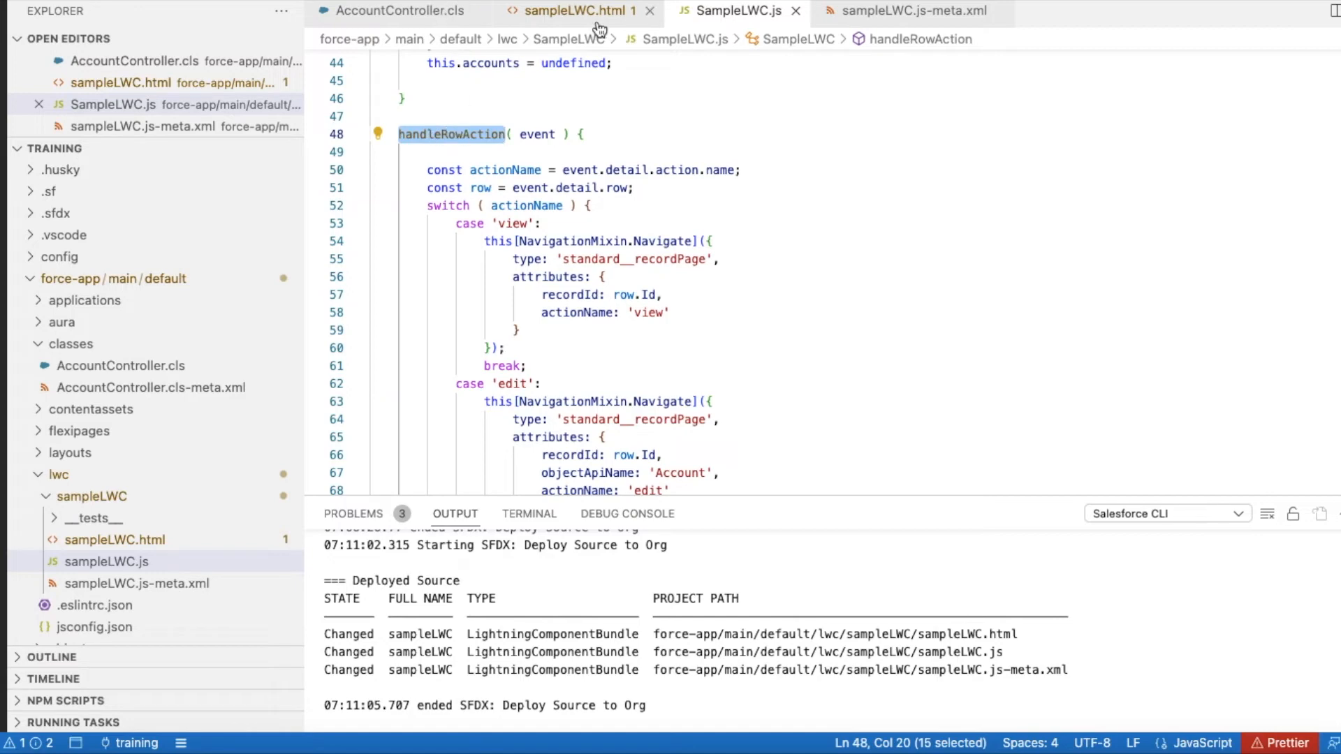
pyautogui.click(583, 10)
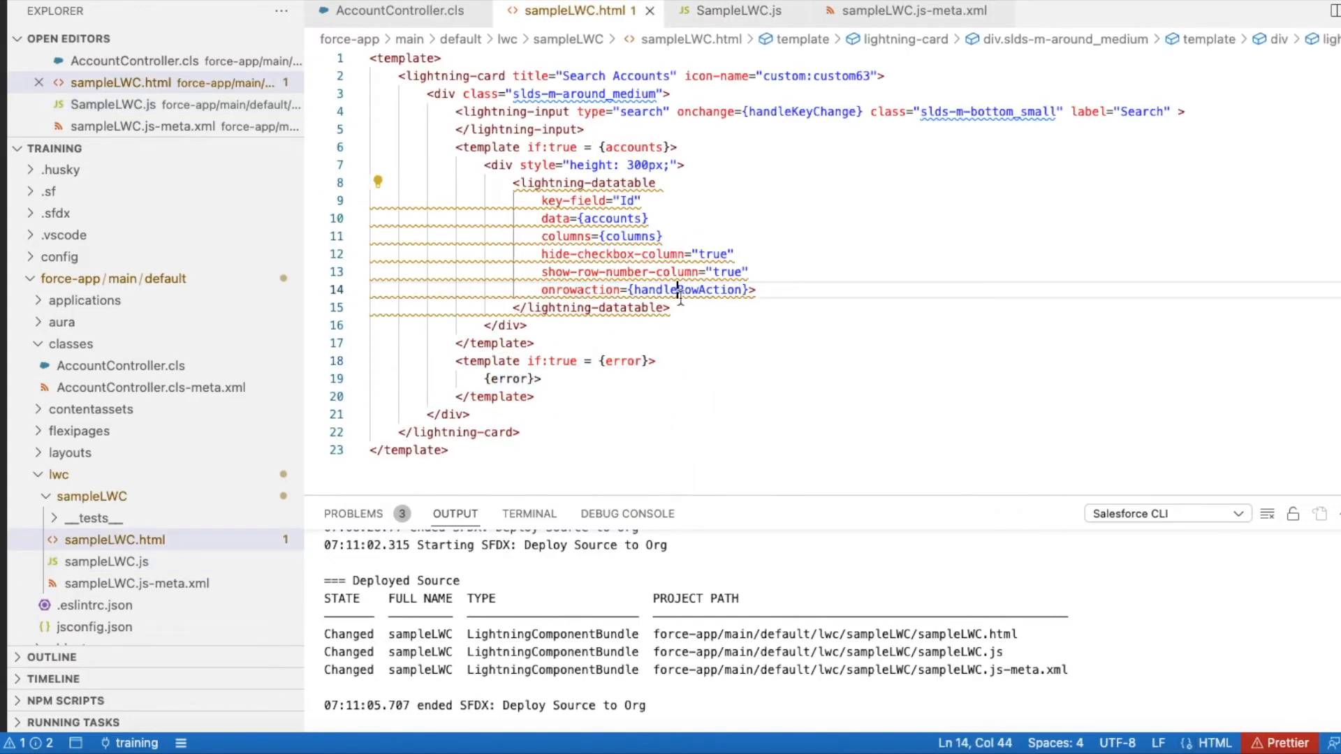
pyautogui.doubleClick(690, 289)
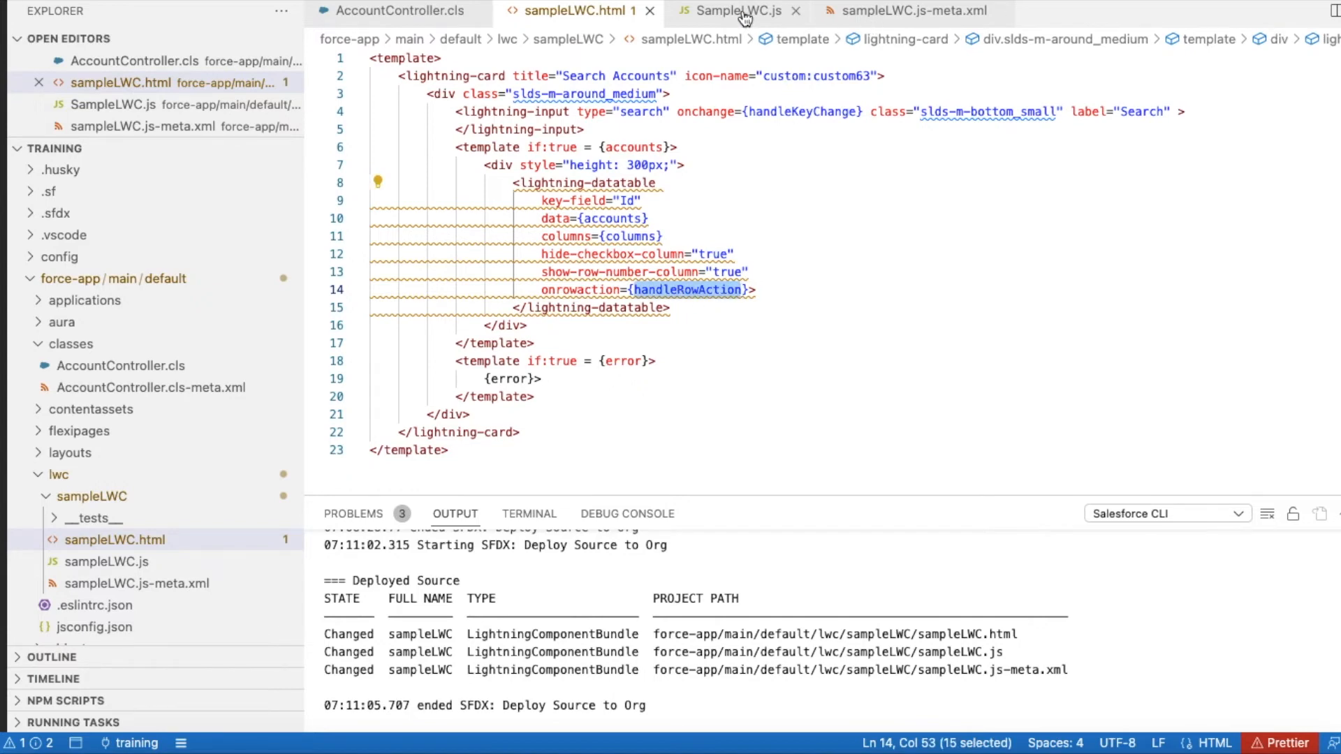
pyautogui.click(740, 11)
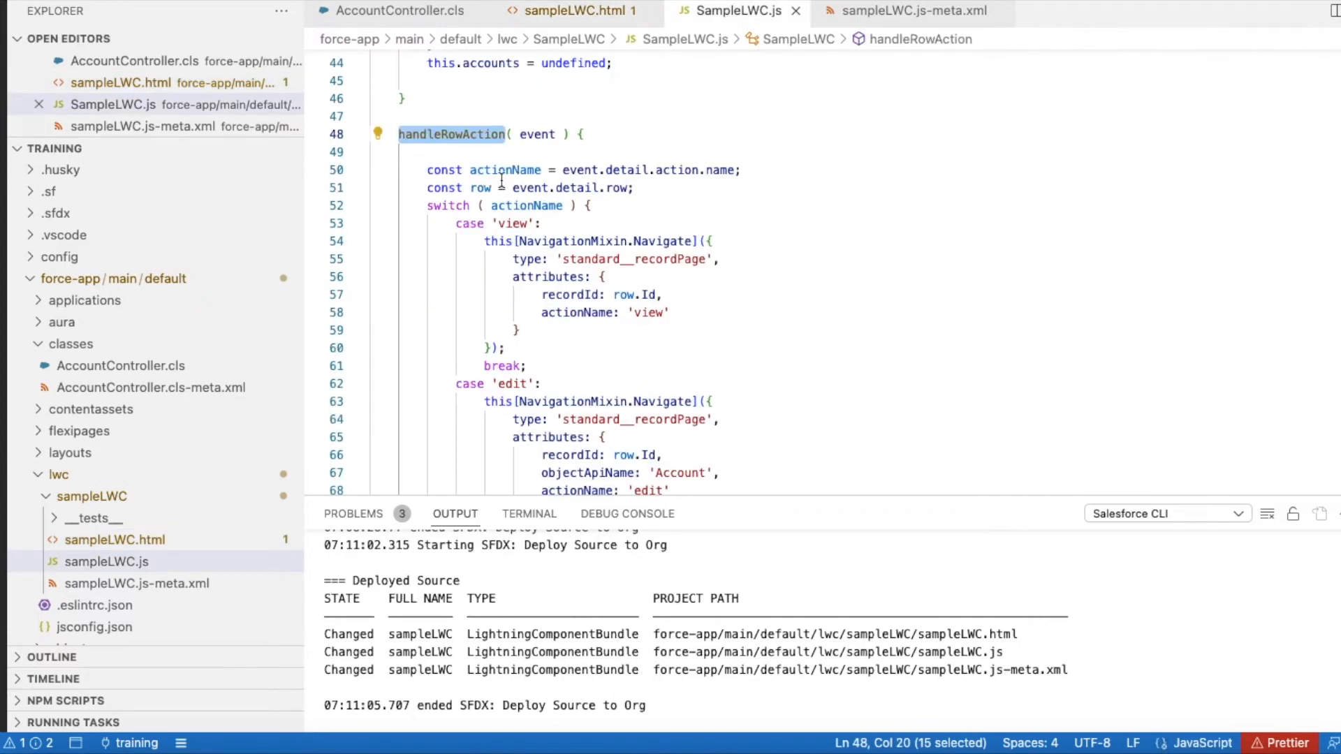
pyautogui.moveTo(539, 180)
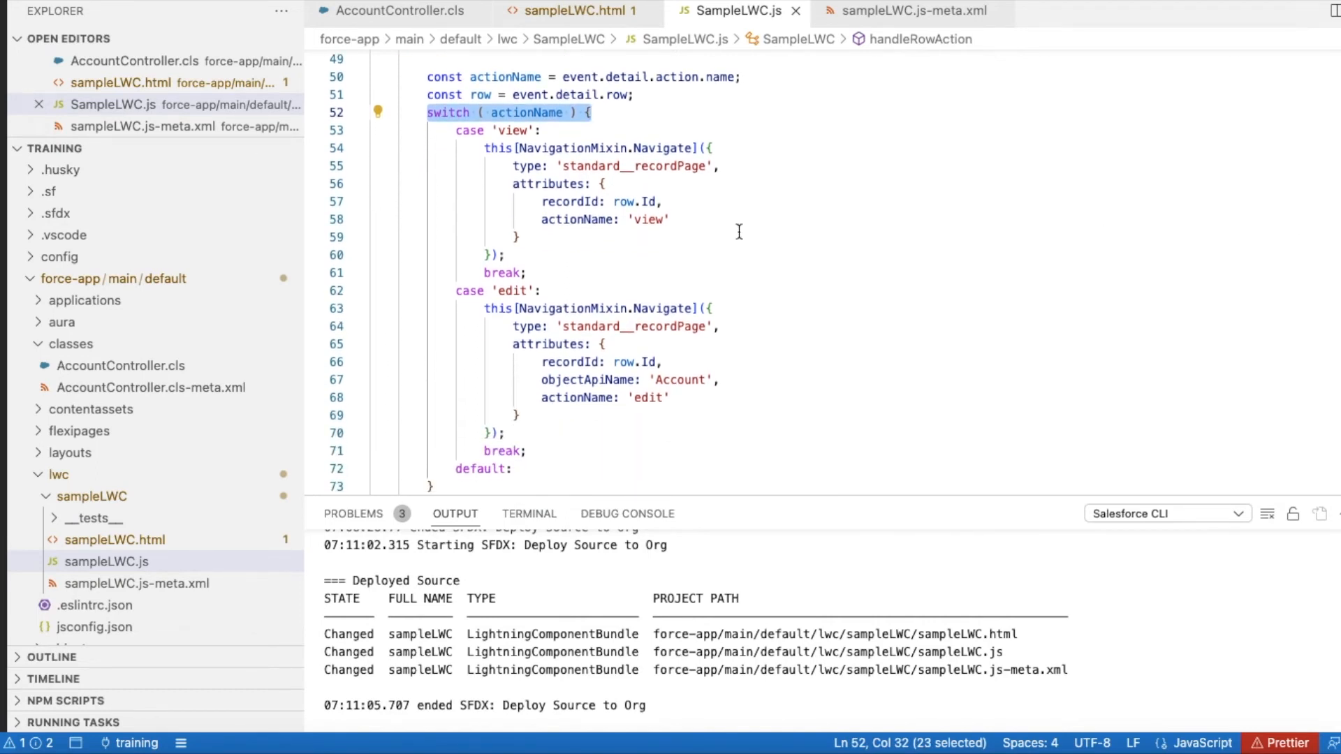
pyautogui.moveTo(515, 130)
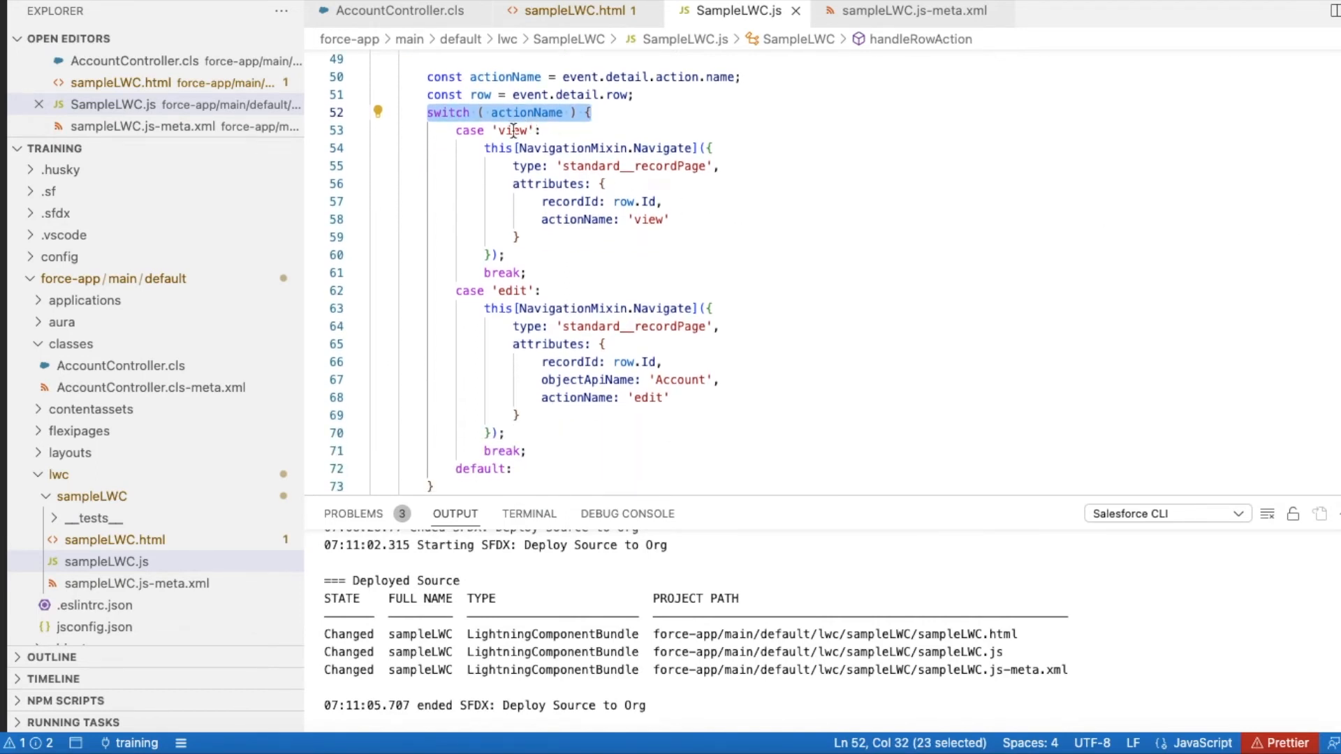
pyautogui.doubleClick(514, 131)
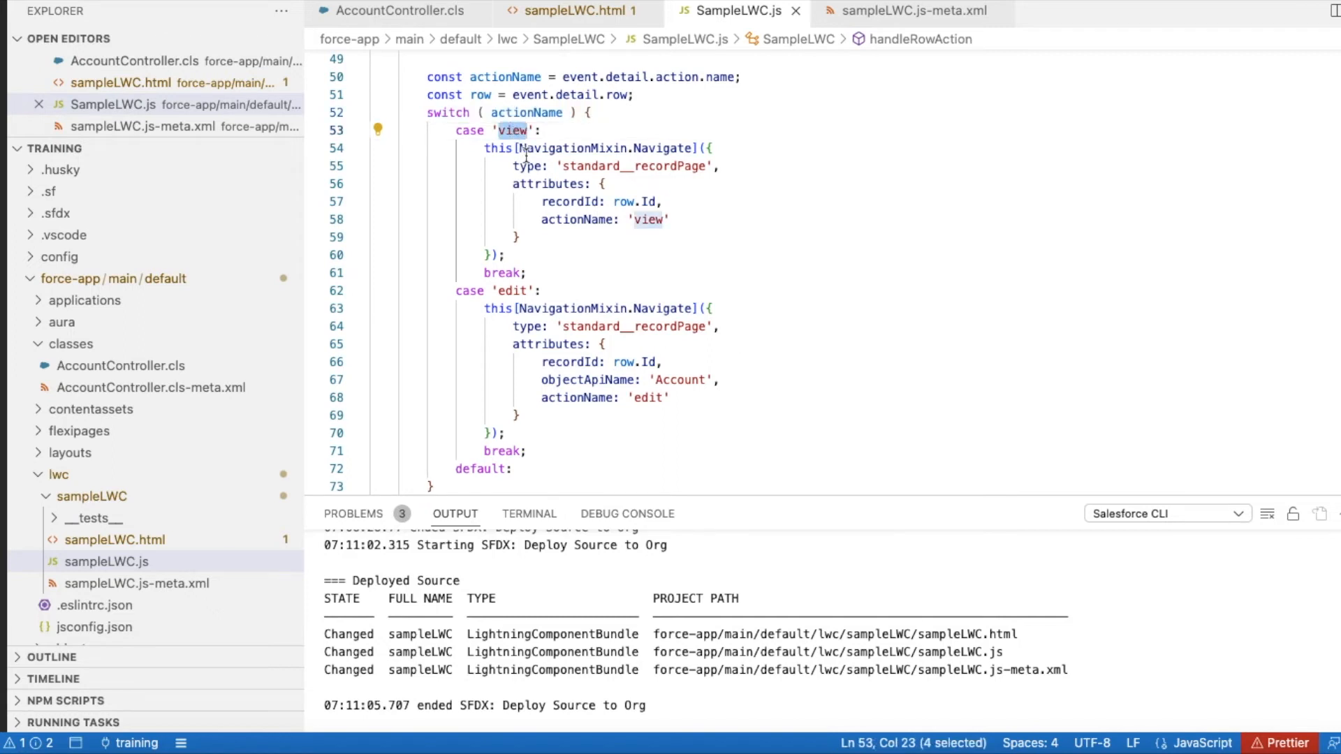
pyautogui.moveTo(616, 280)
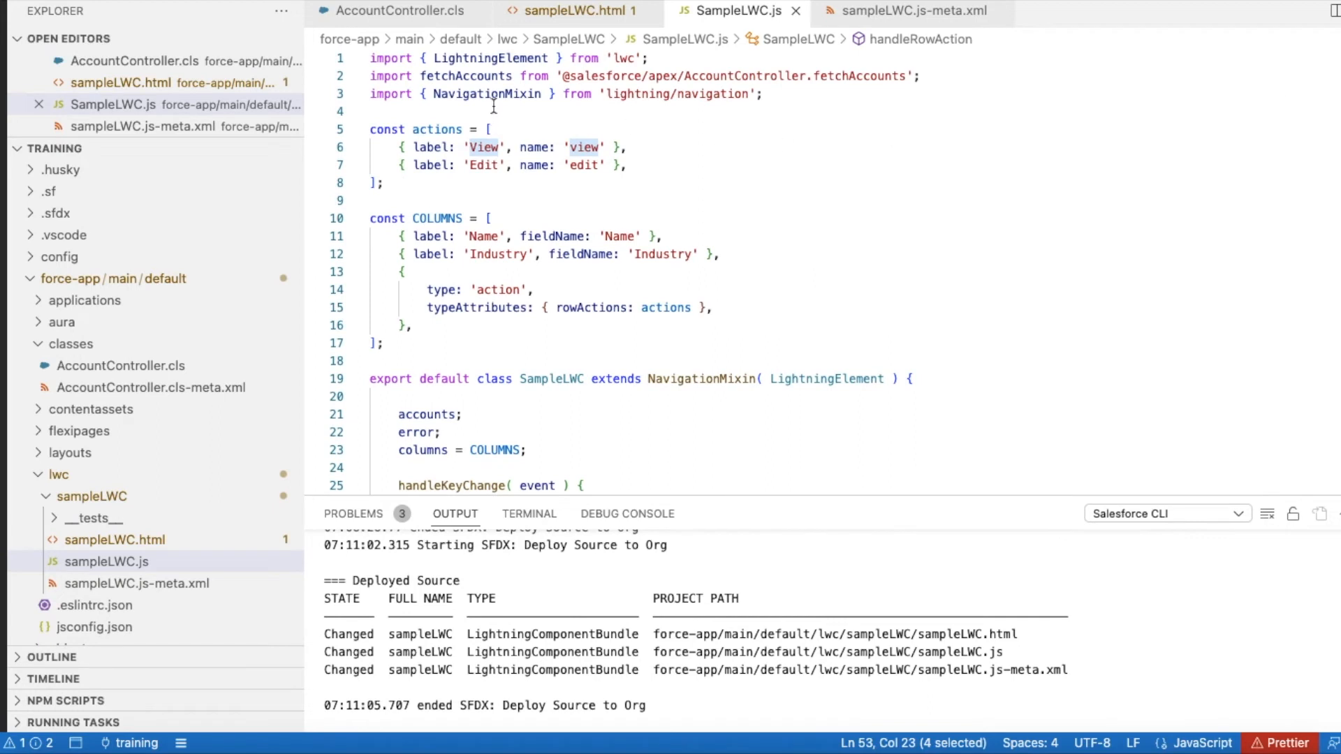
pyautogui.doubleClick(485, 95)
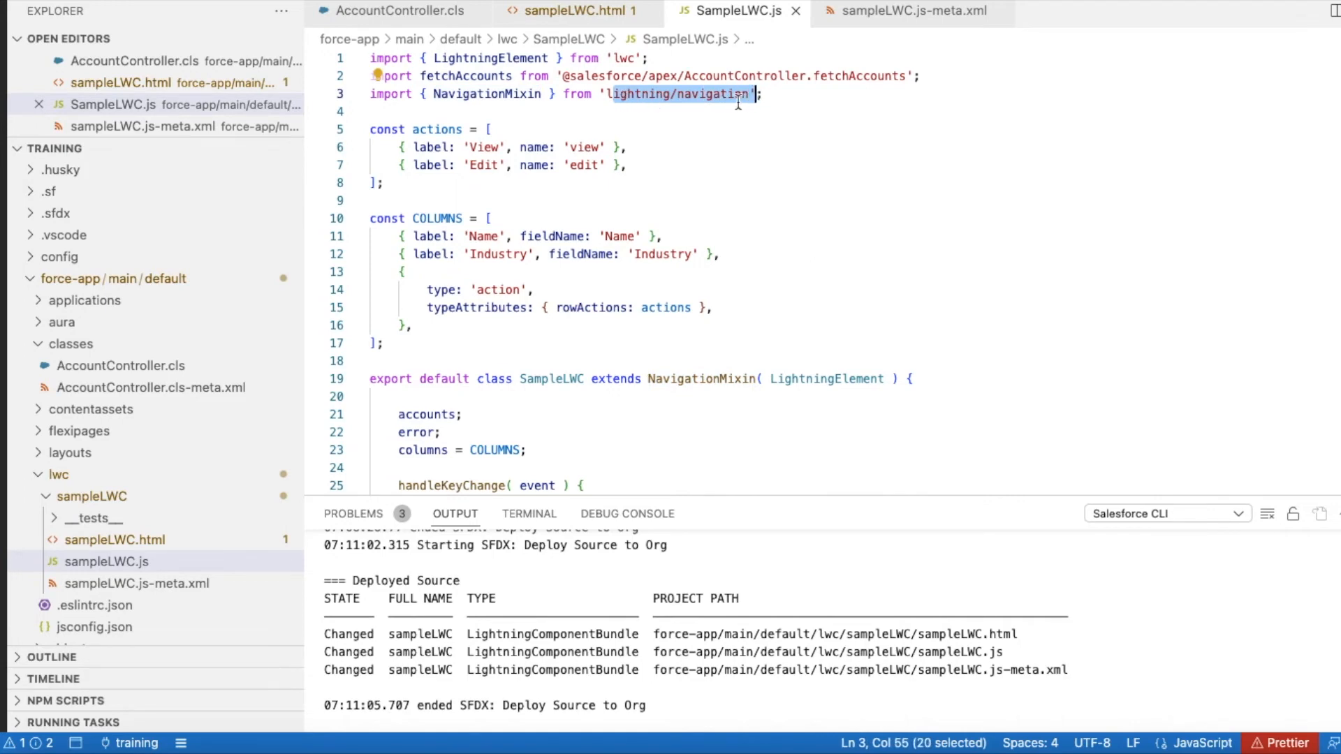
pyautogui.moveTo(722, 395)
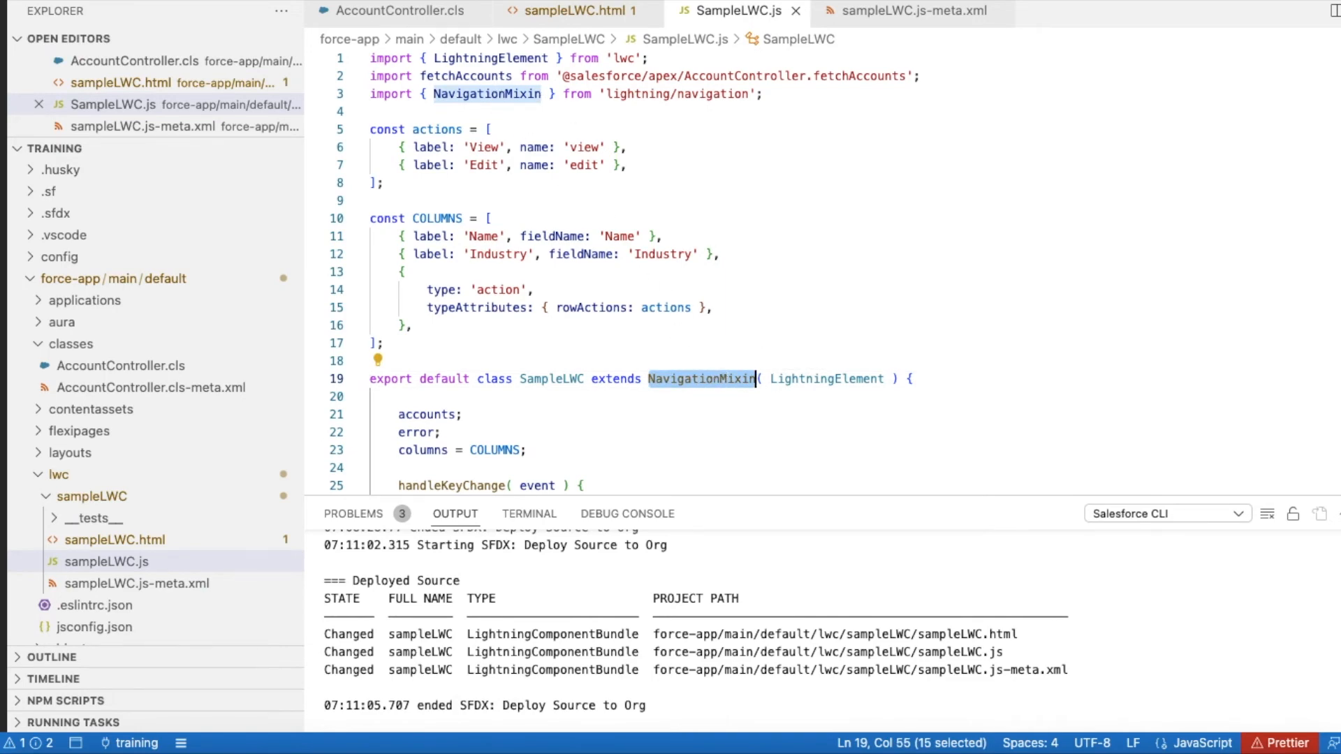
pyautogui.scroll(-3)
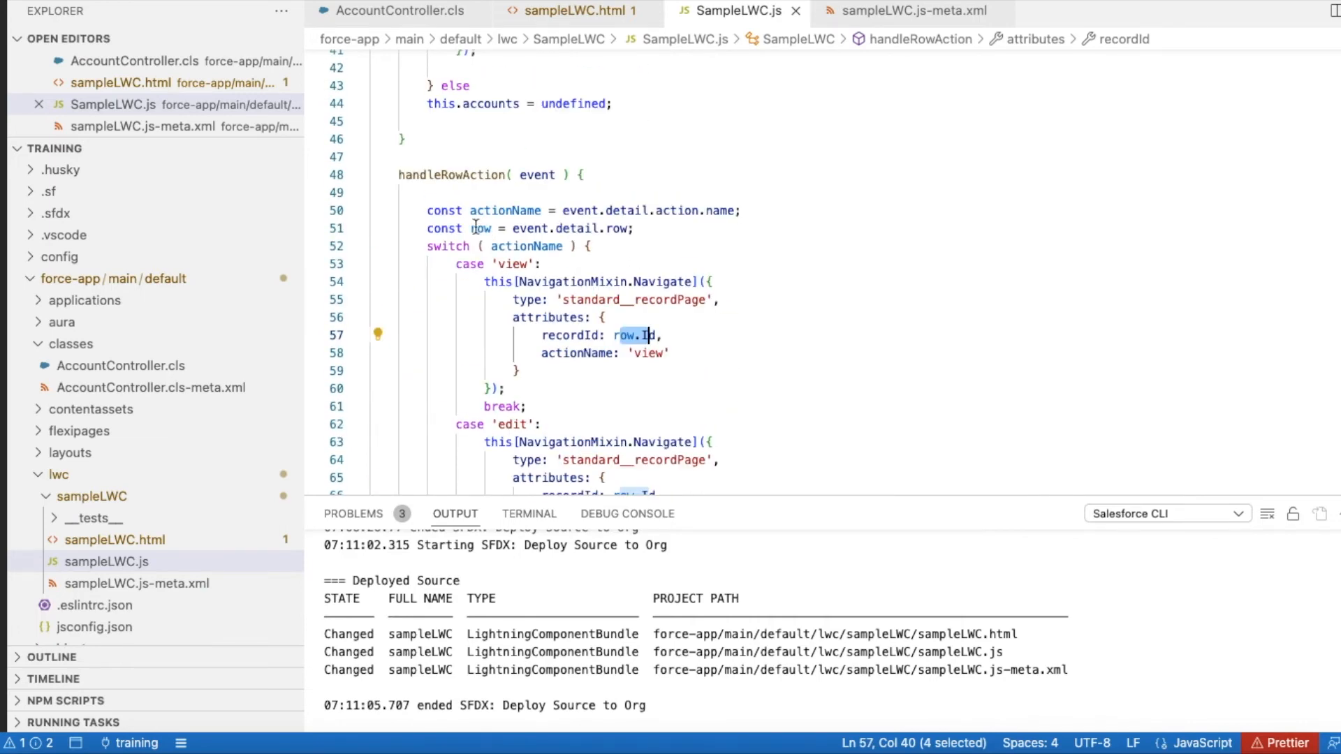
pyautogui.doubleClick(481, 228)
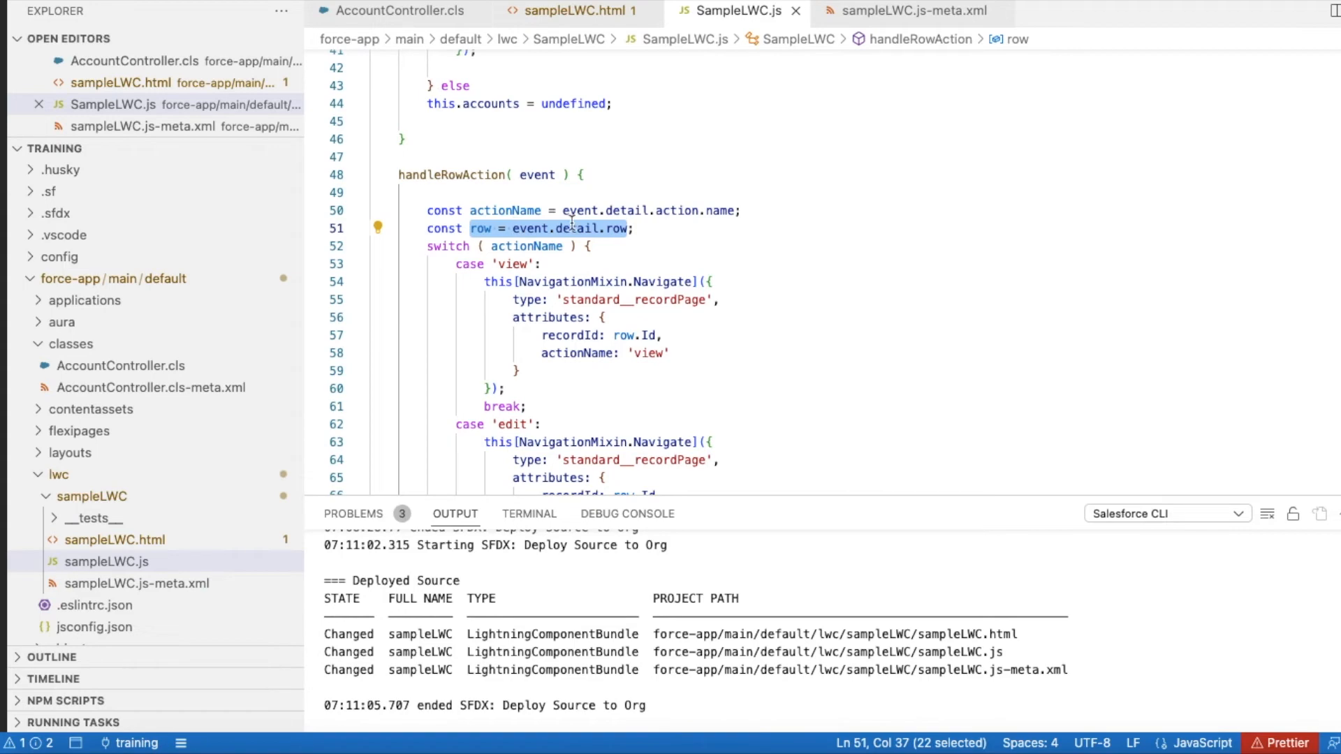
pyautogui.moveTo(729, 212)
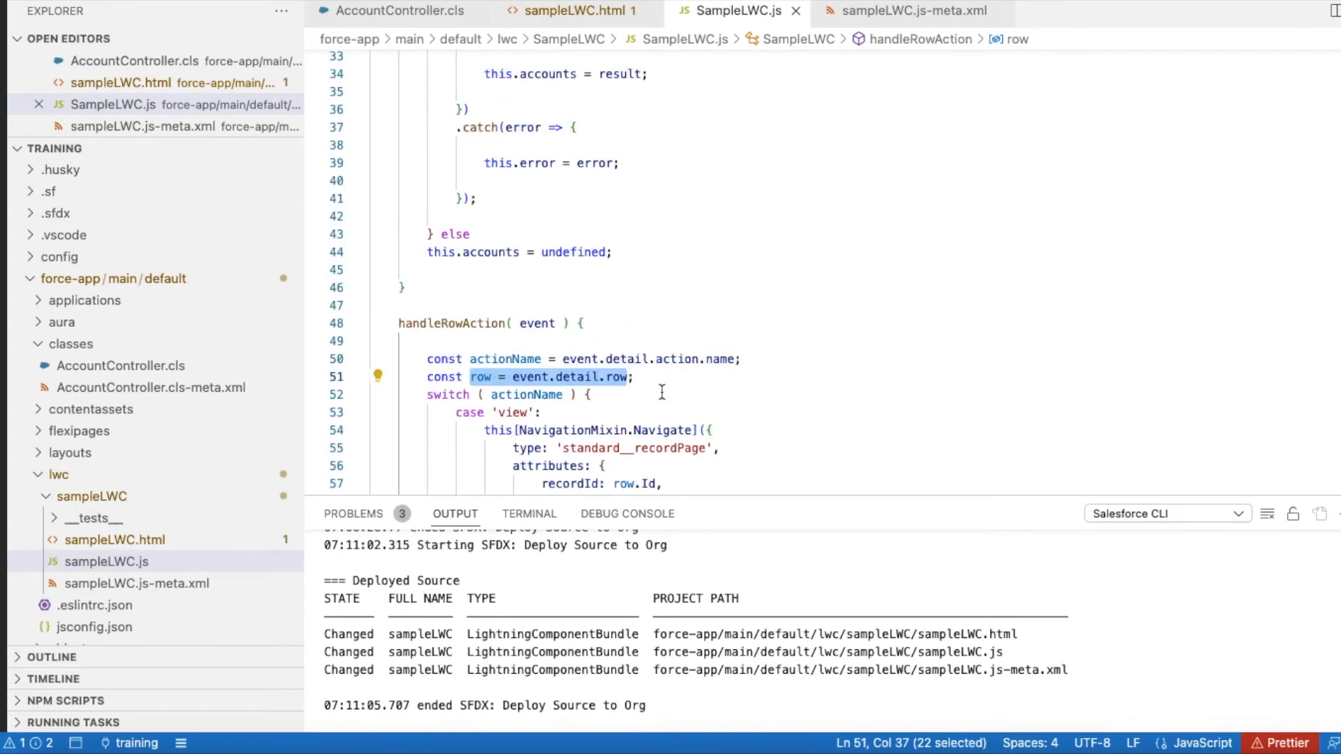
pyautogui.scroll(-3)
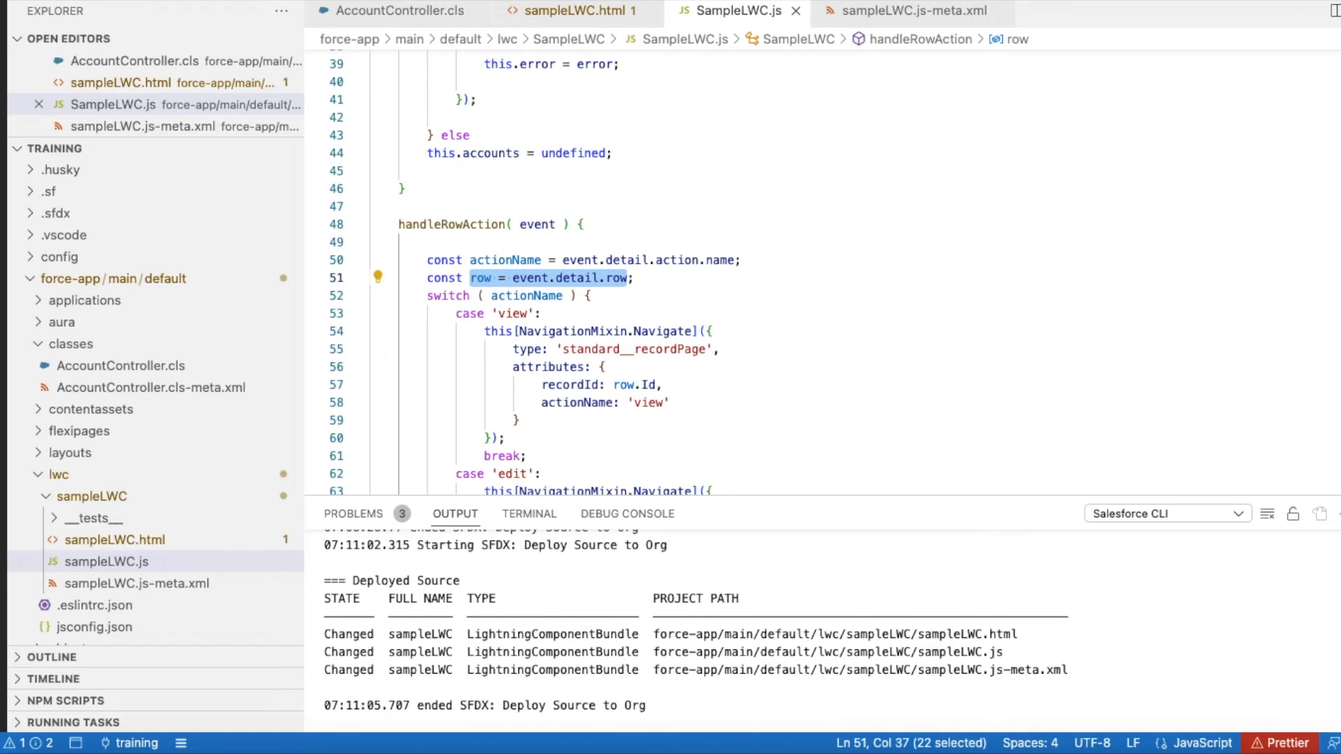
pyautogui.scroll(-3)
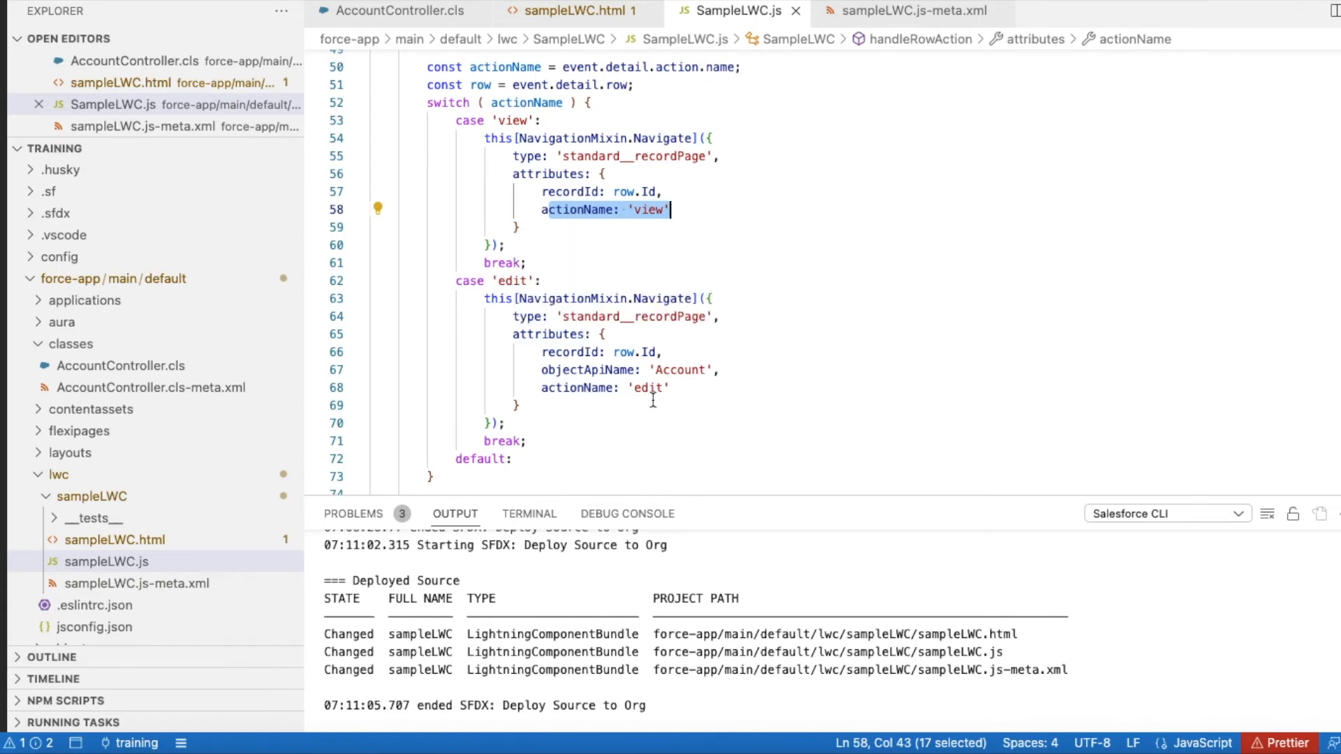
pyautogui.moveTo(632, 391)
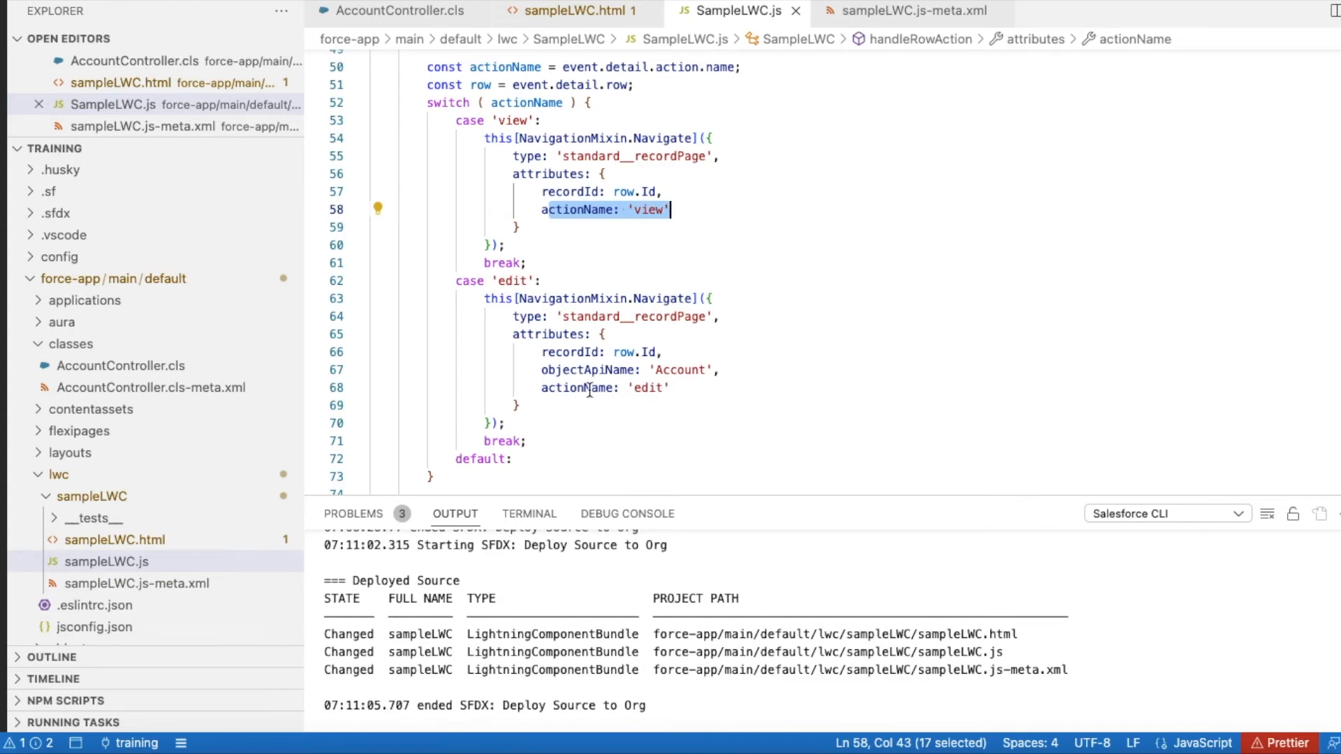
pyautogui.scroll(-3)
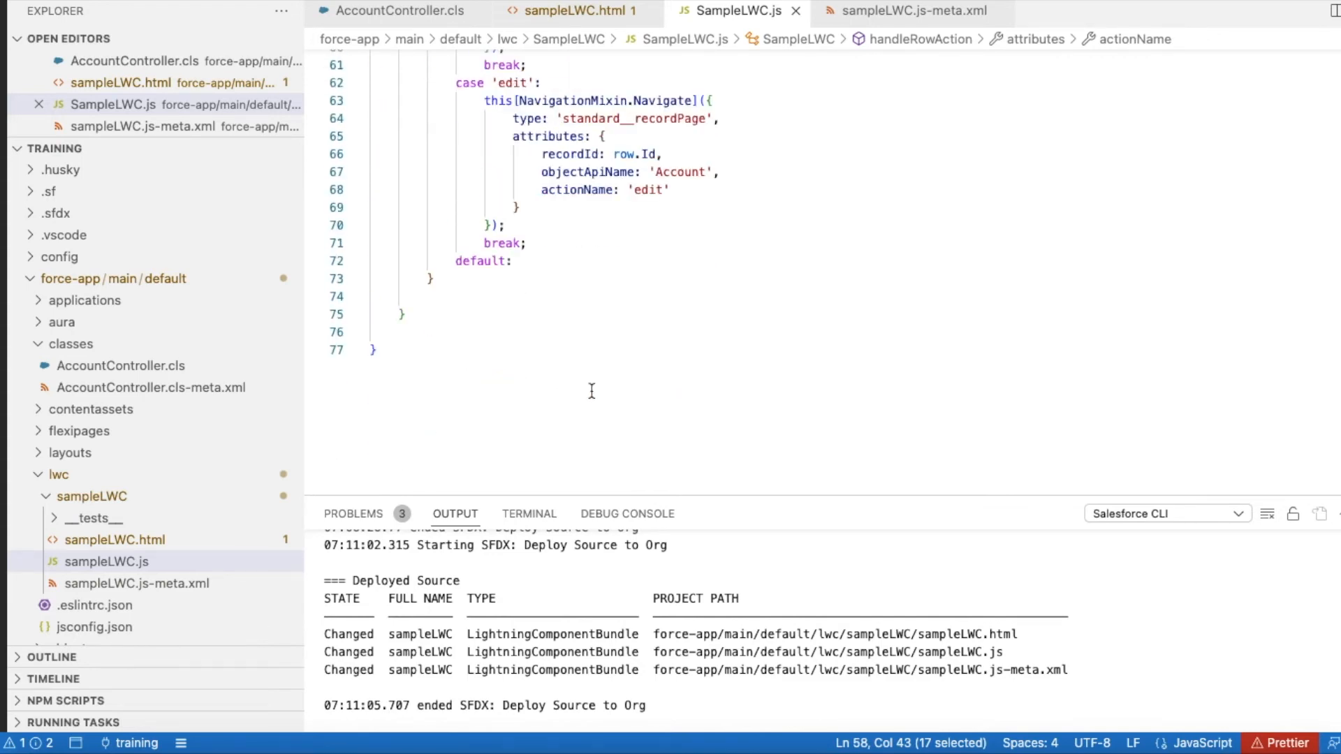
# - Highlight the lightning__Tab target in sampleLWC.js-meta.xml
pyautogui.click(913, 11)
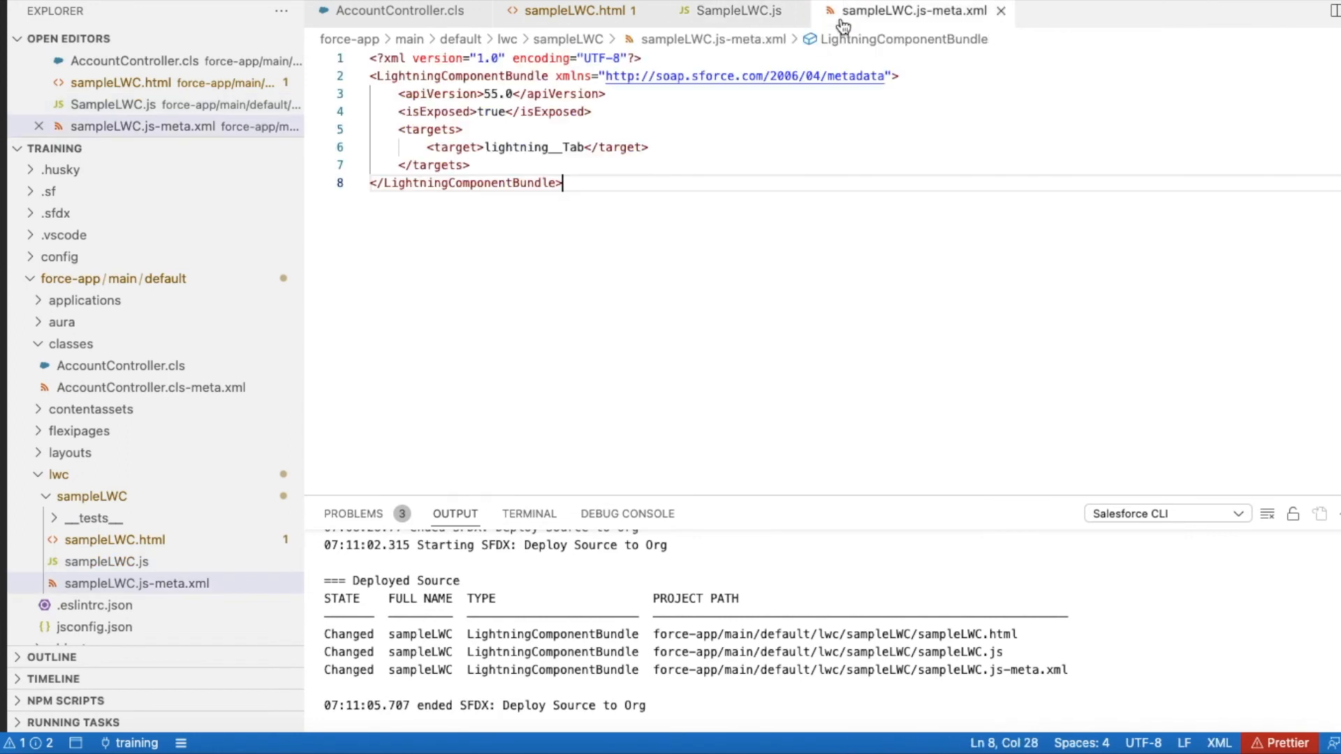
pyautogui.doubleClick(544, 147)
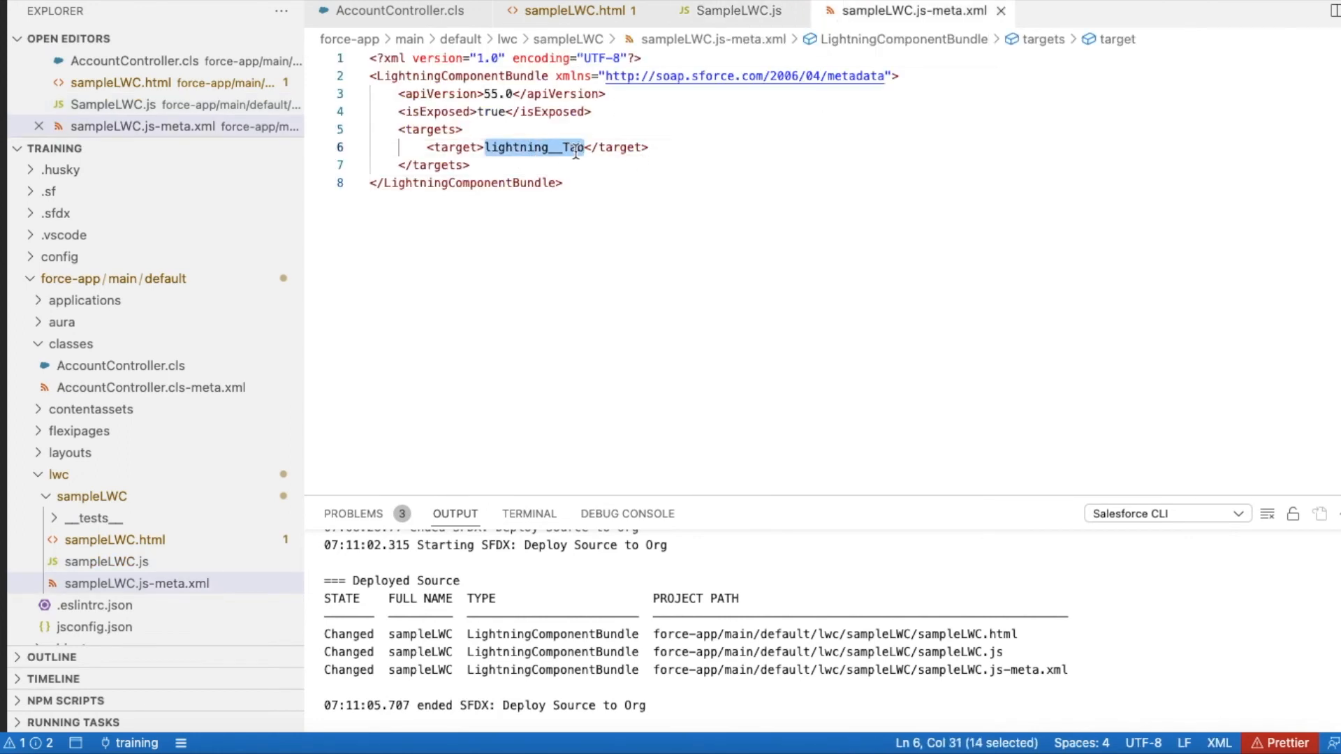
pyautogui.moveTo(575, 147)
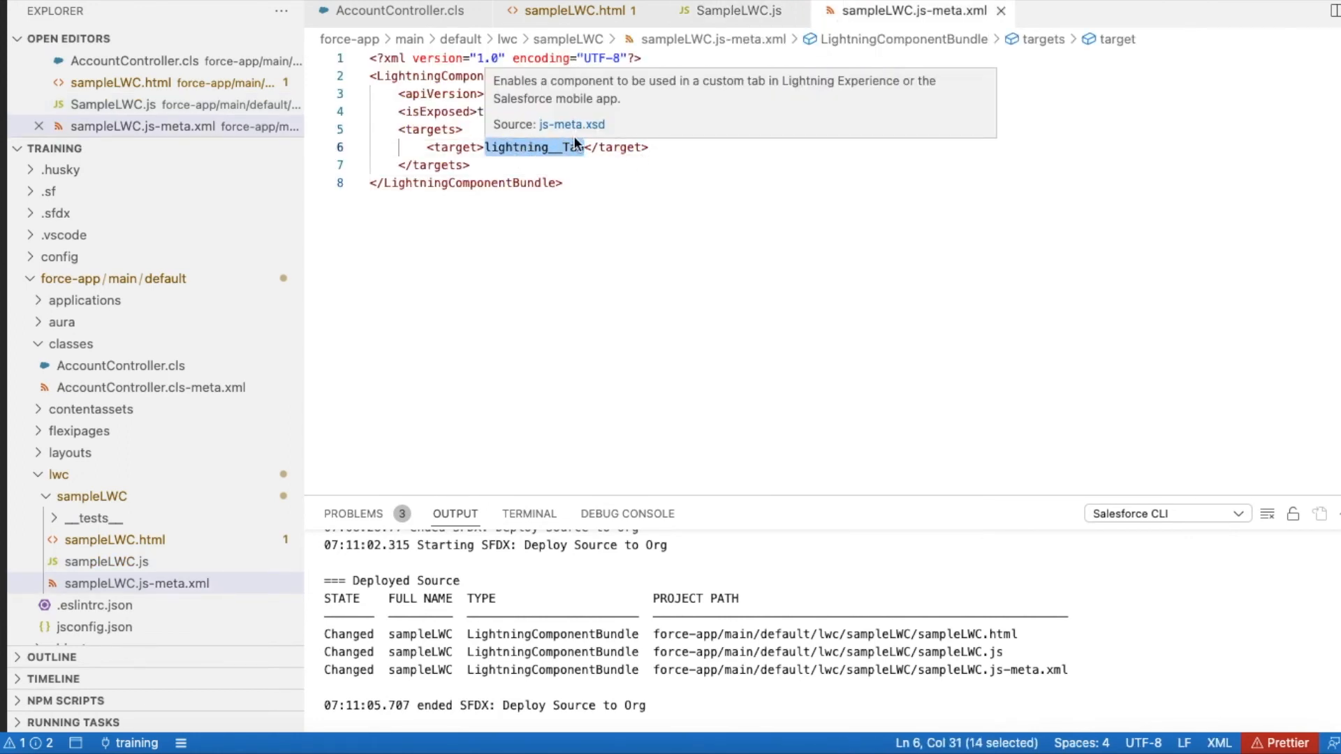
pyautogui.moveTo(657, 669)
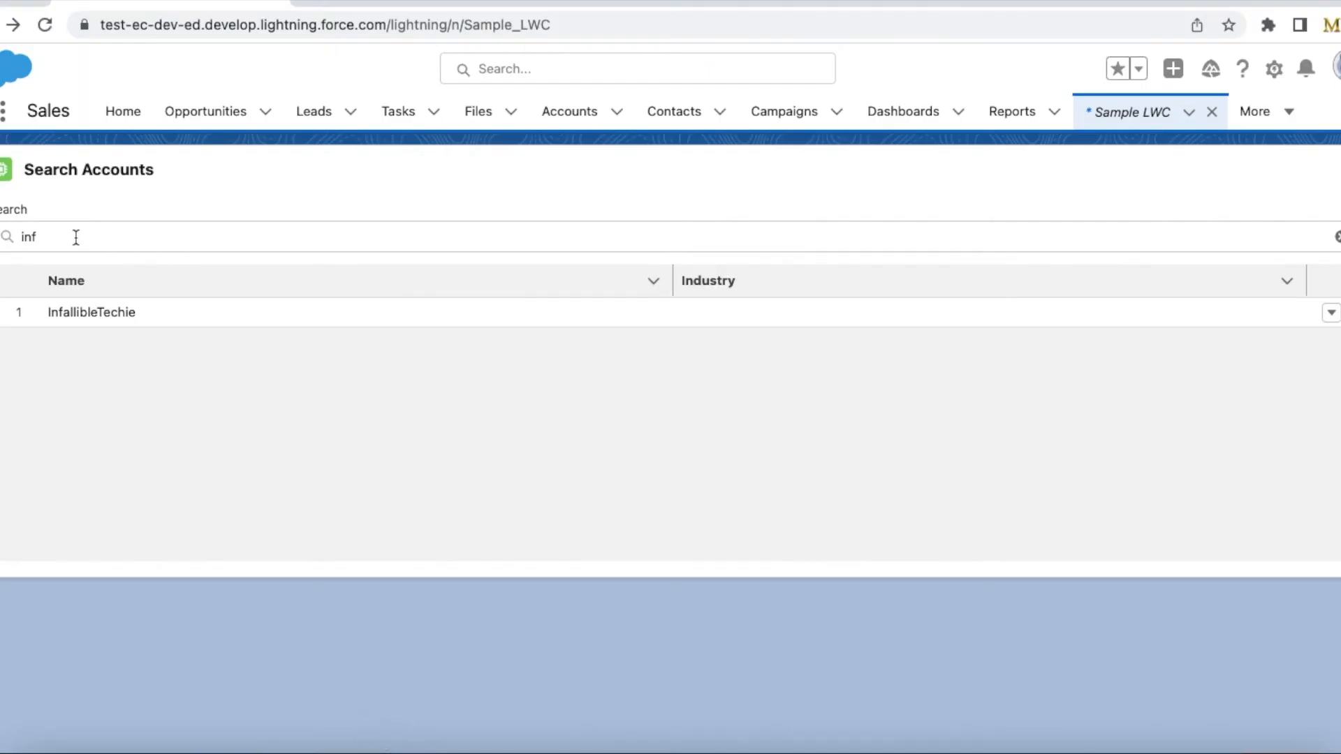
# - Reload the page, search 'inf', and choose Edit on the InfallibleTechie row
pyautogui.click(43, 24)
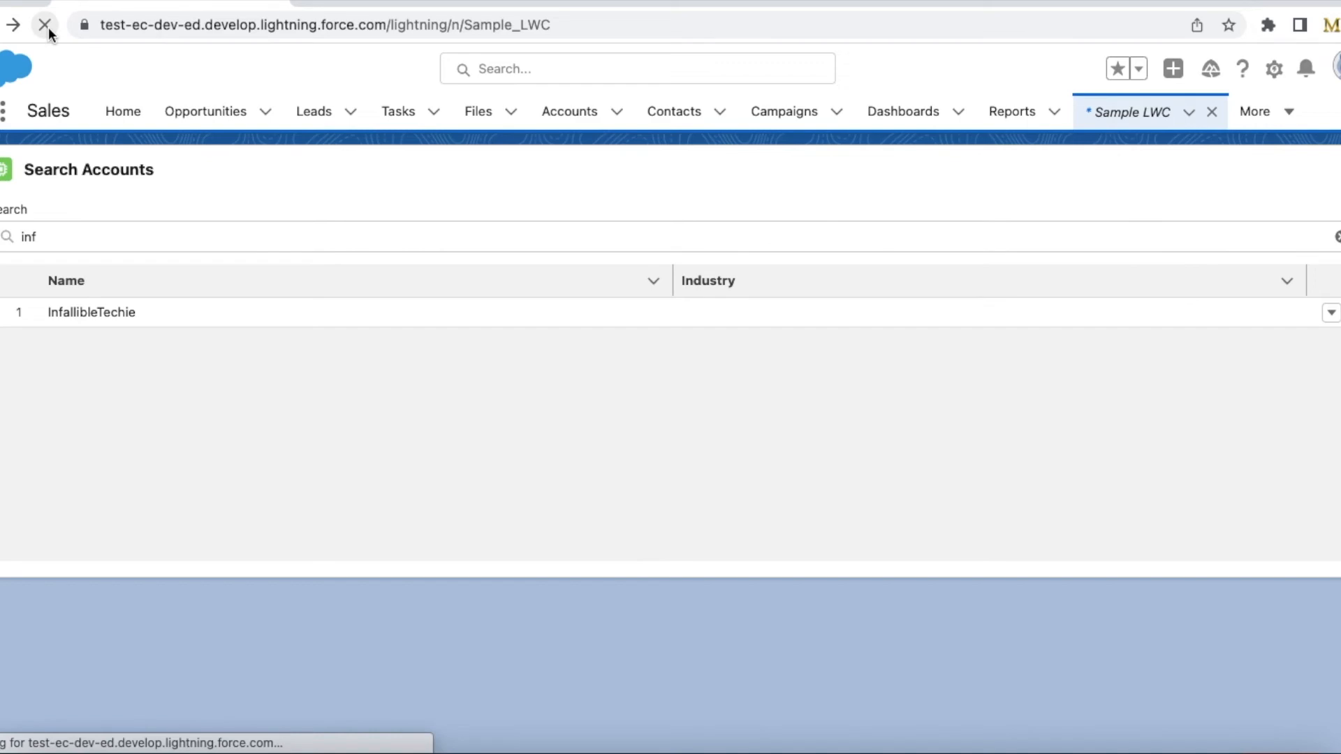
pyautogui.click(43, 23)
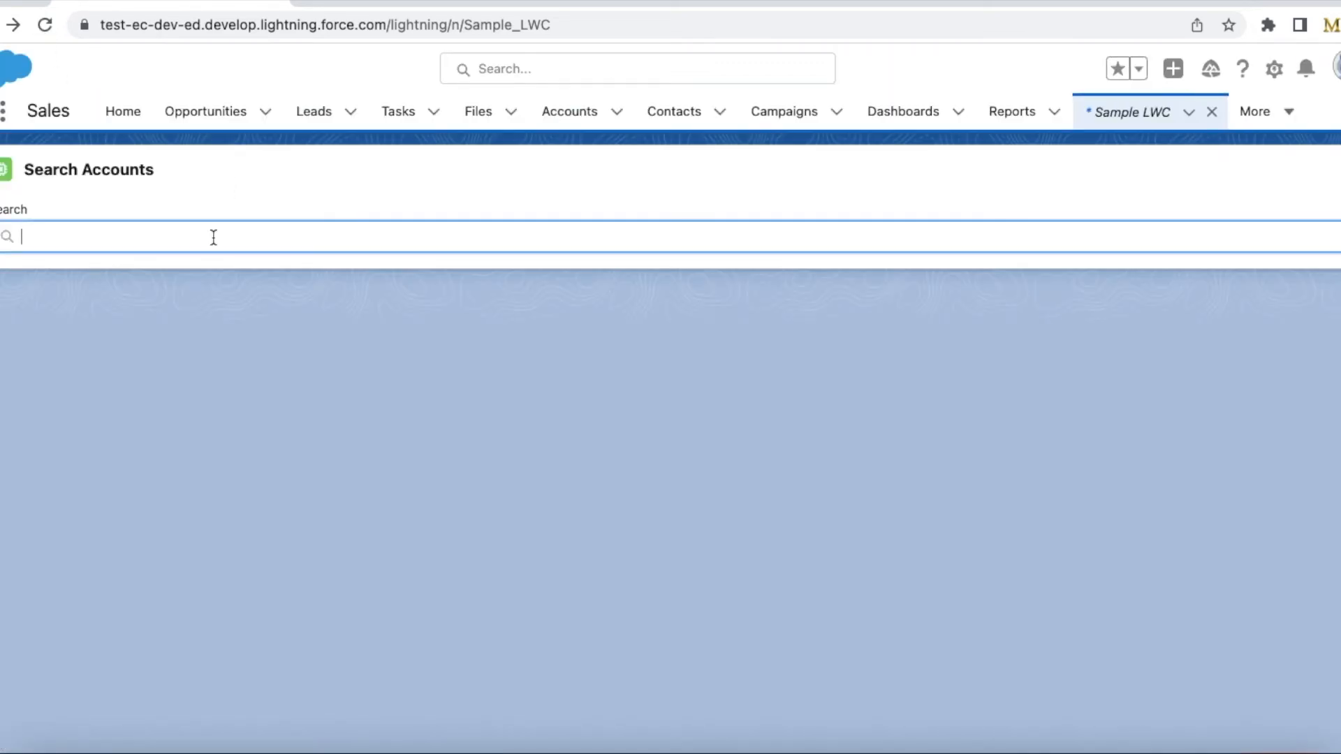
pyautogui.write('inf')
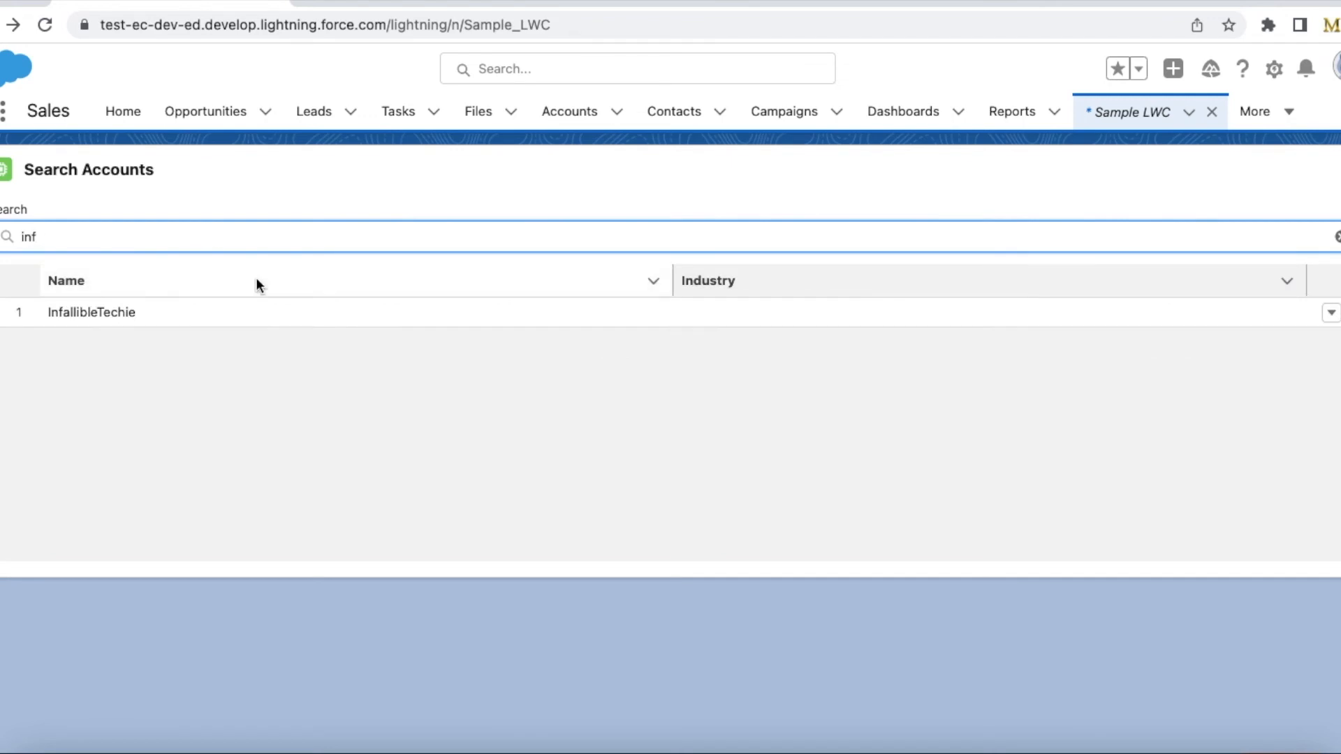
pyautogui.moveTo(99, 293)
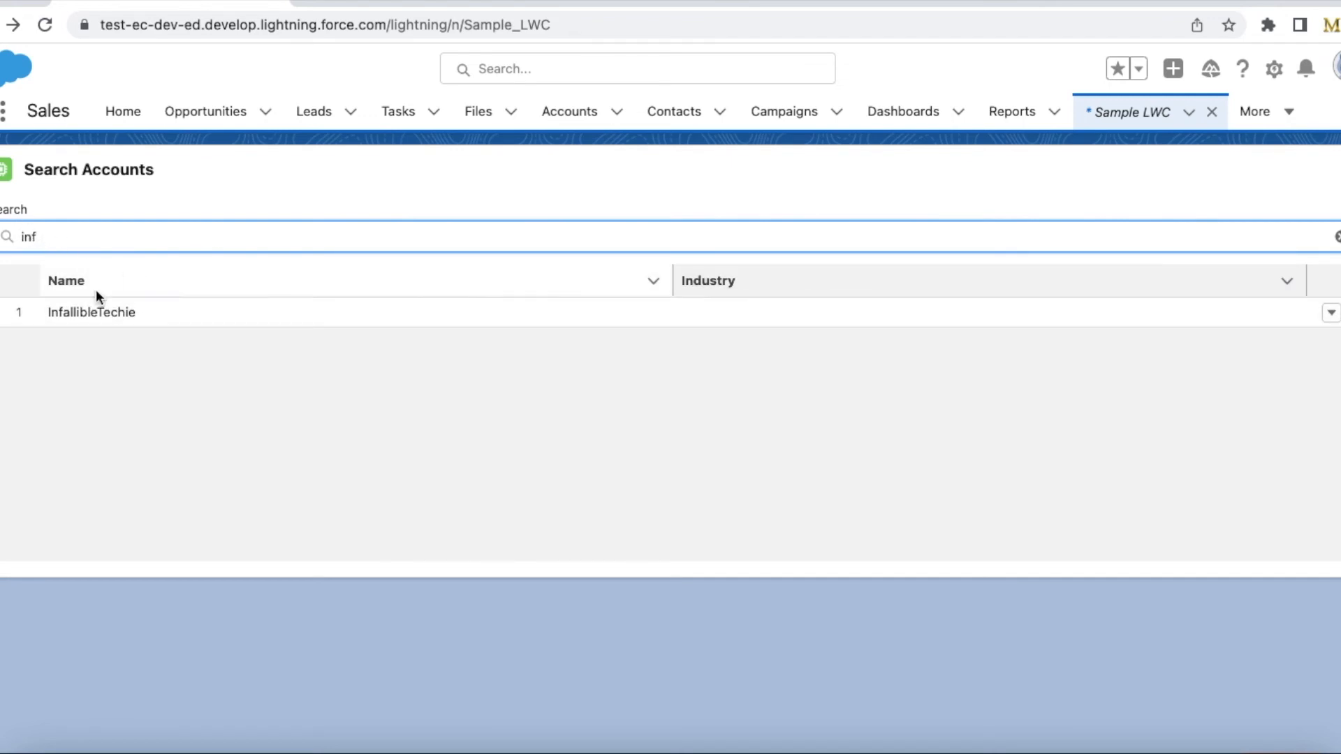
pyautogui.moveTo(1274, 326)
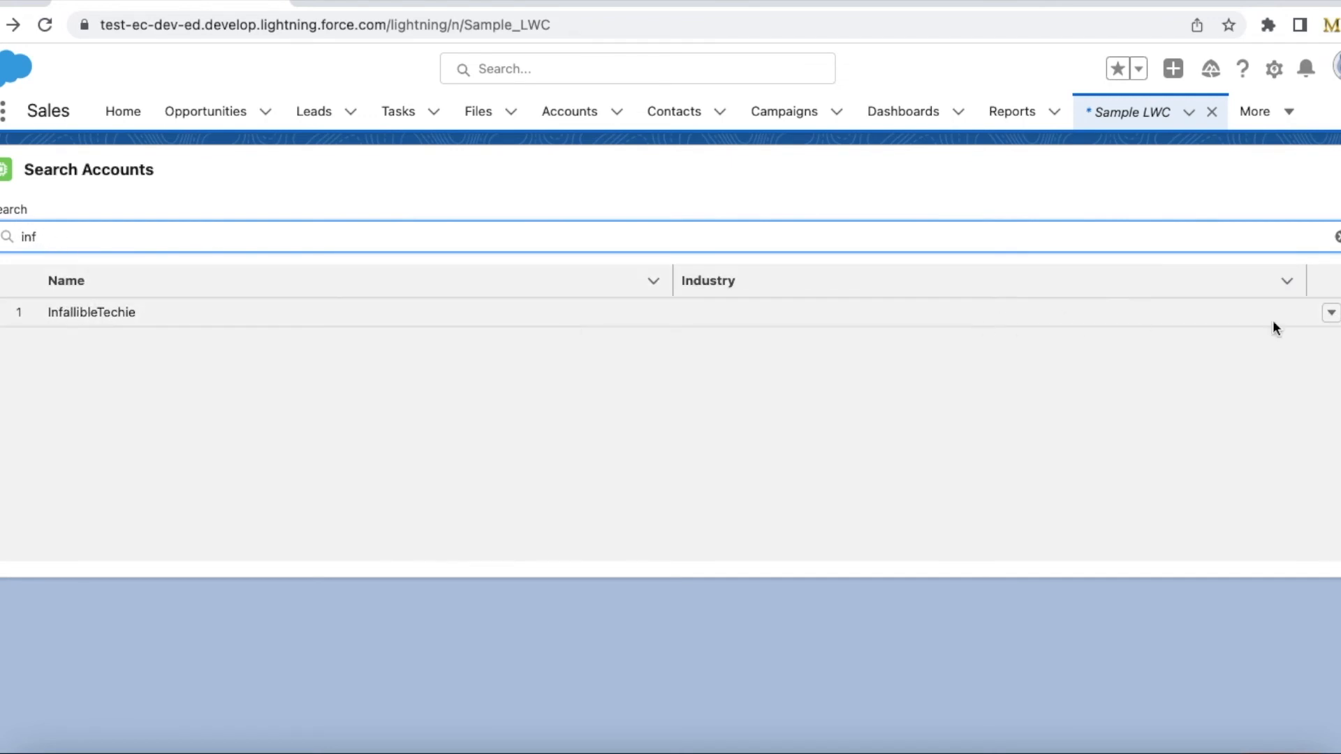
pyautogui.click(1330, 329)
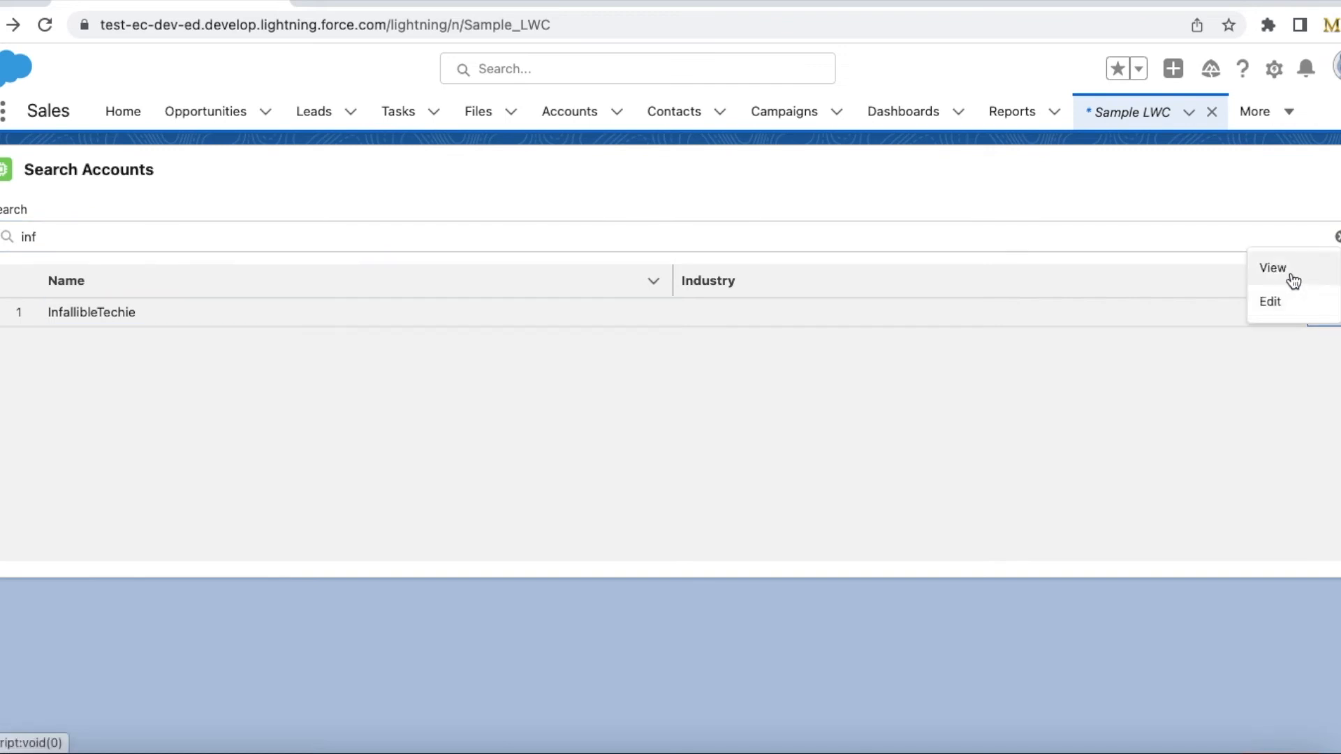
pyautogui.click(1271, 302)
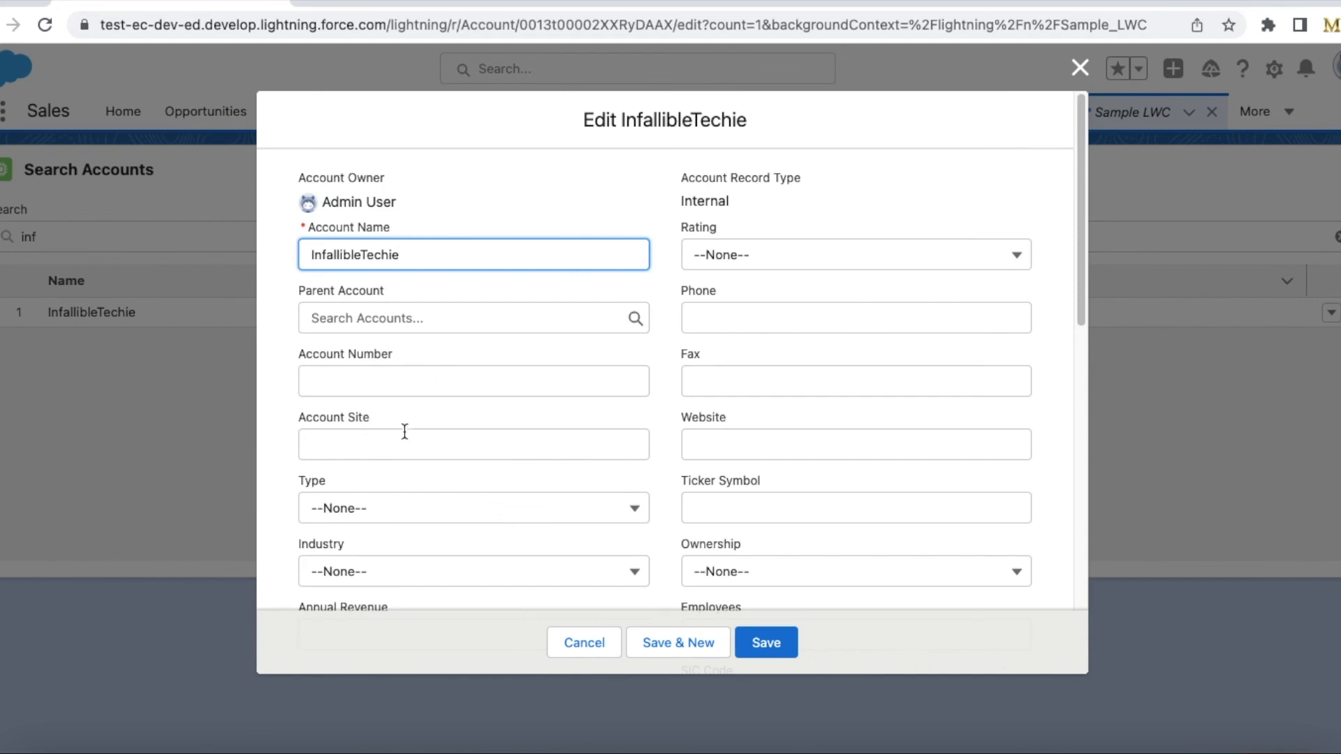
# - Set InfallibleTechie's Industry to Banking and save the account
pyautogui.click(472, 572)
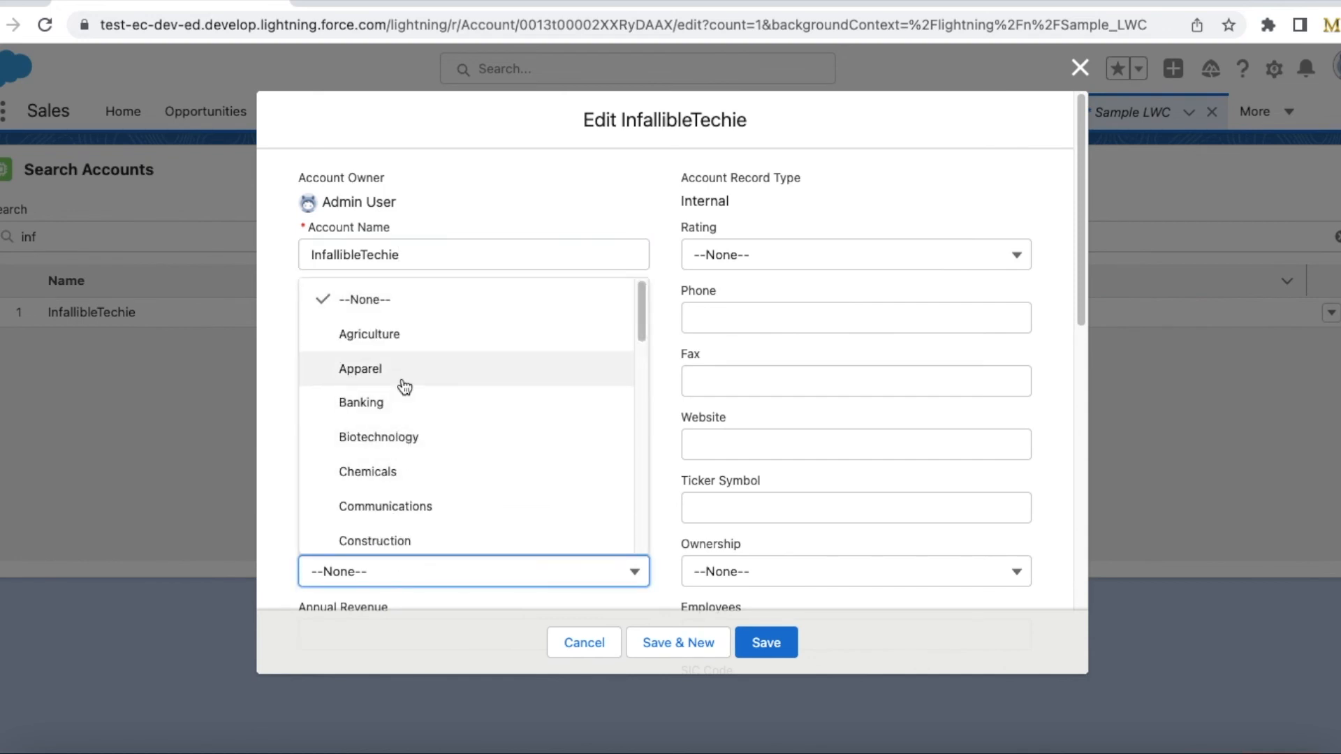
pyautogui.moveTo(401, 347)
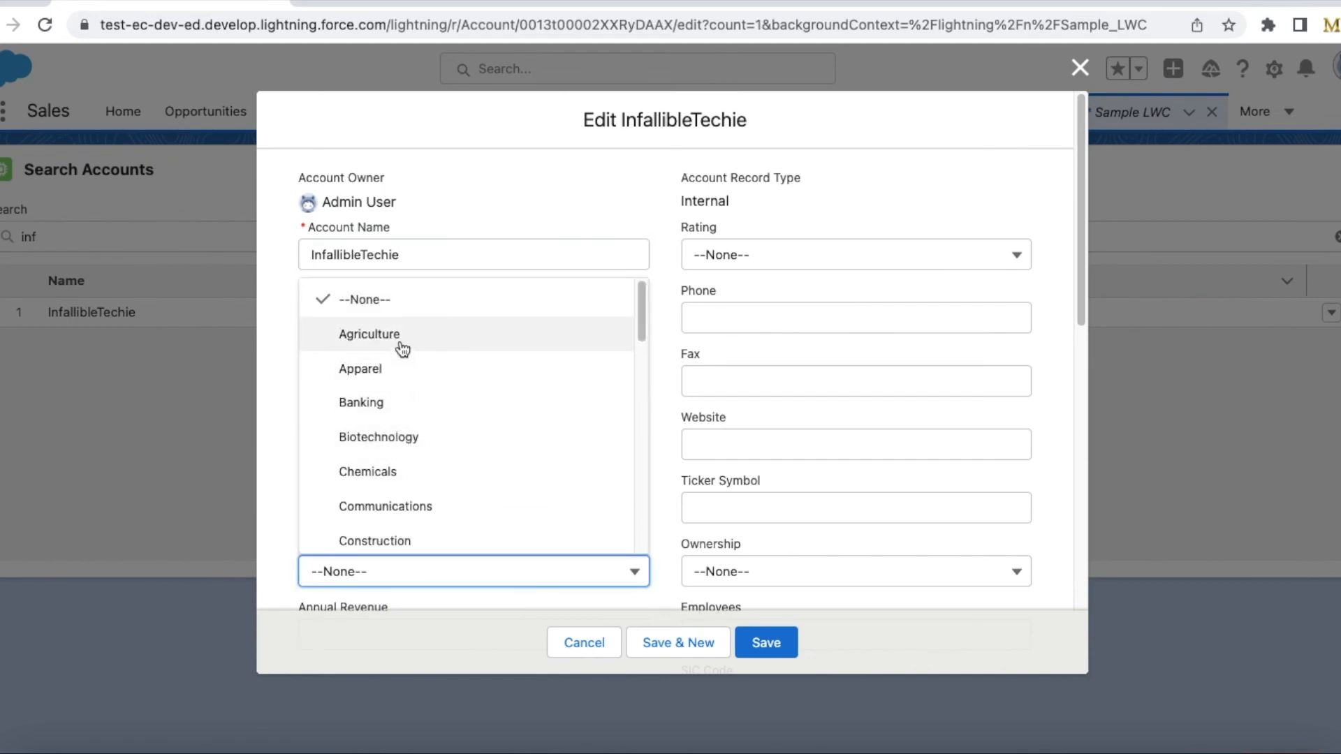
pyautogui.click(361, 402)
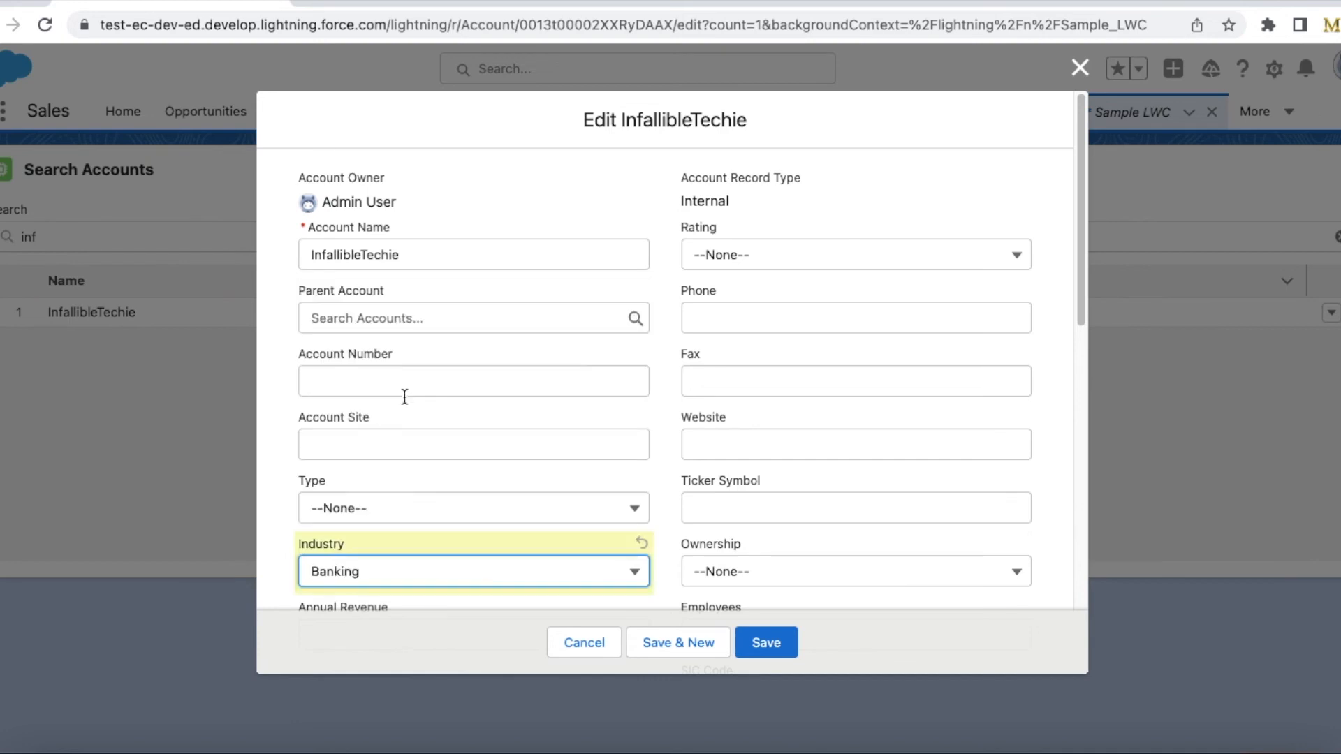
pyautogui.click(766, 643)
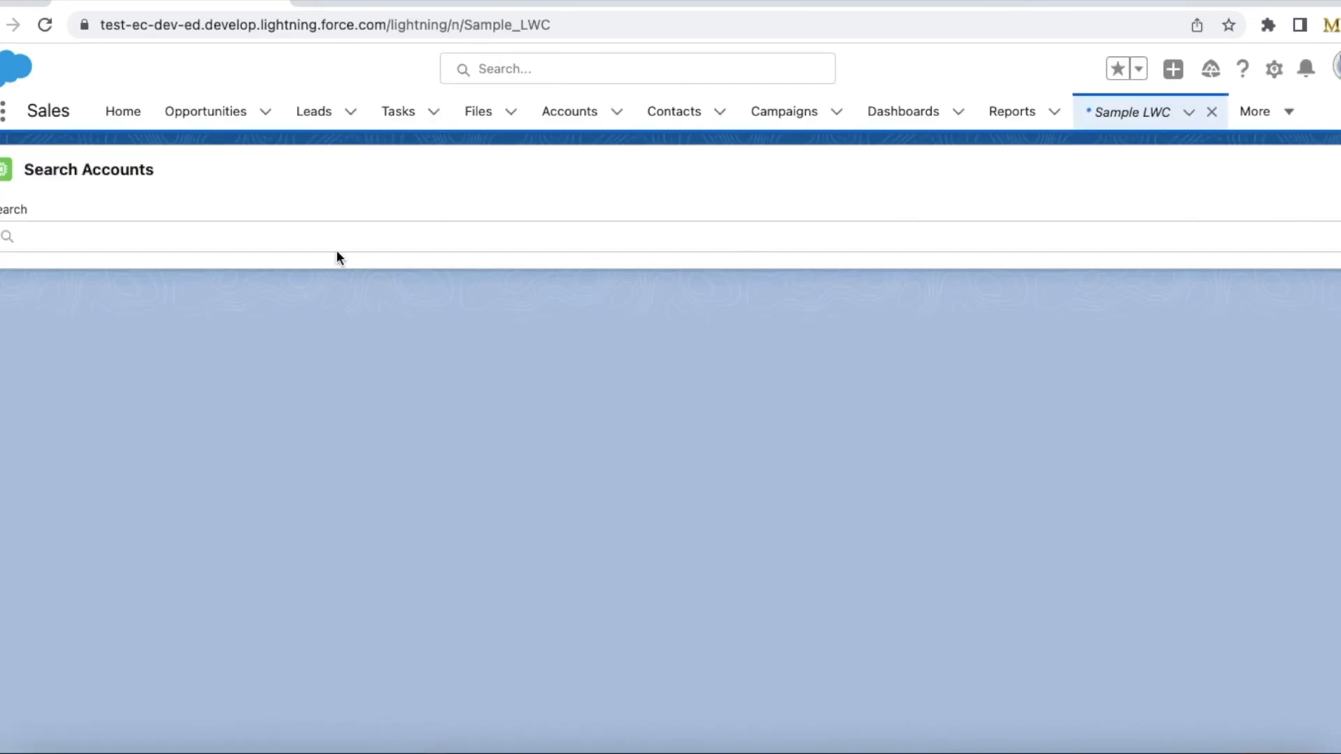
# - Search 'inf' to see InfallibleTechie as Banking, then open its record page via row actions
pyautogui.write('inf')
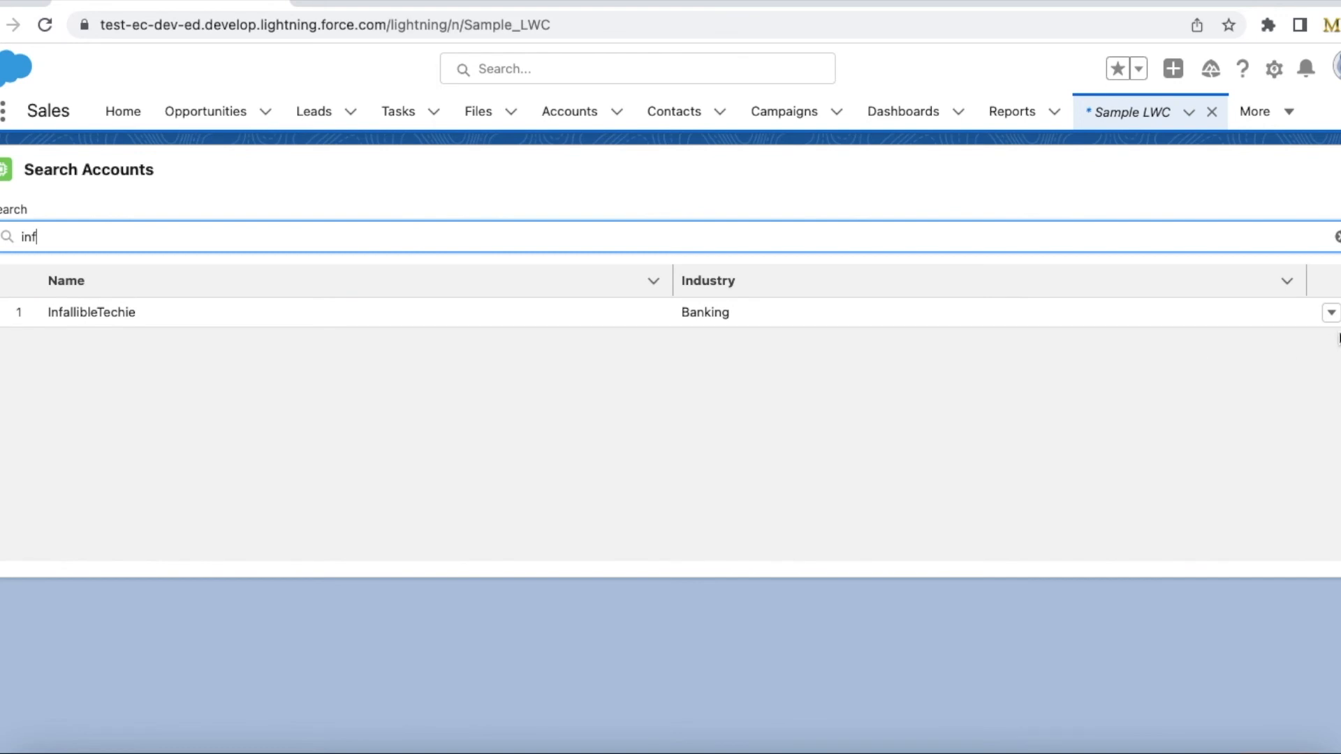
pyautogui.click(1330, 311)
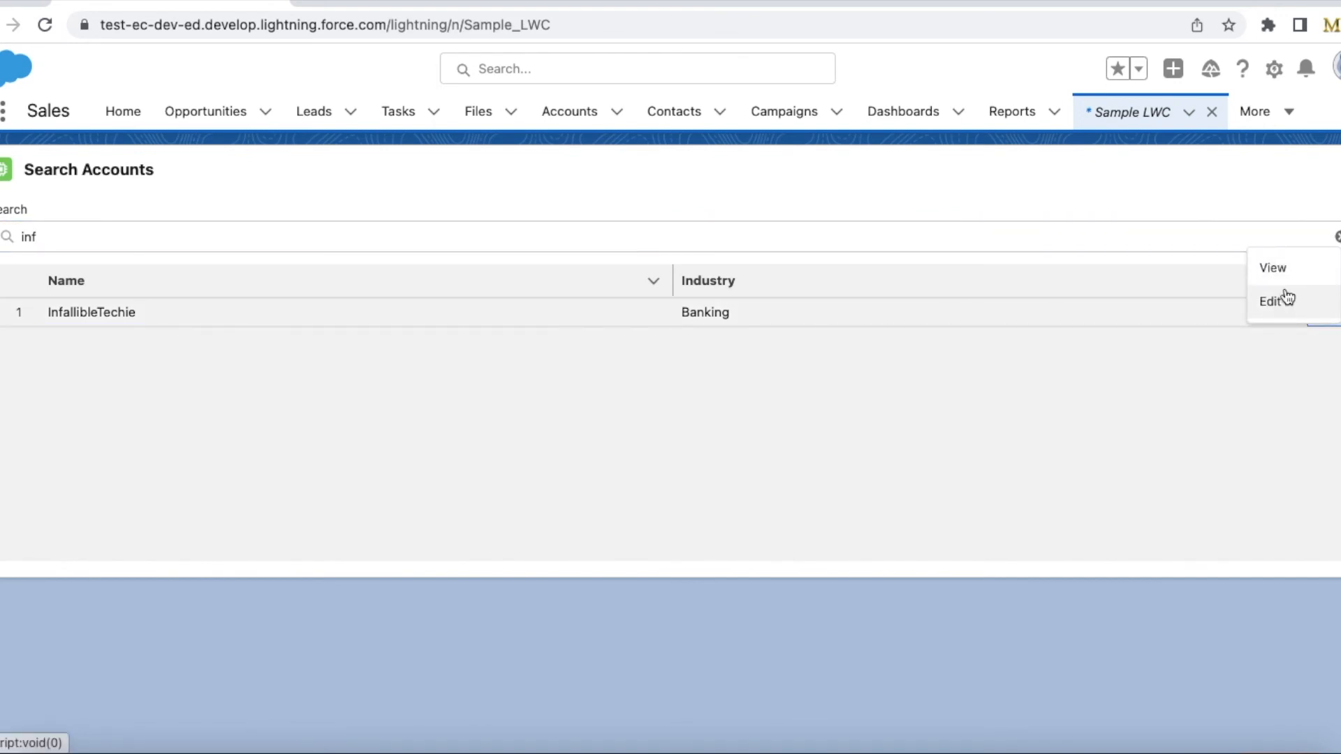
pyautogui.click(1273, 268)
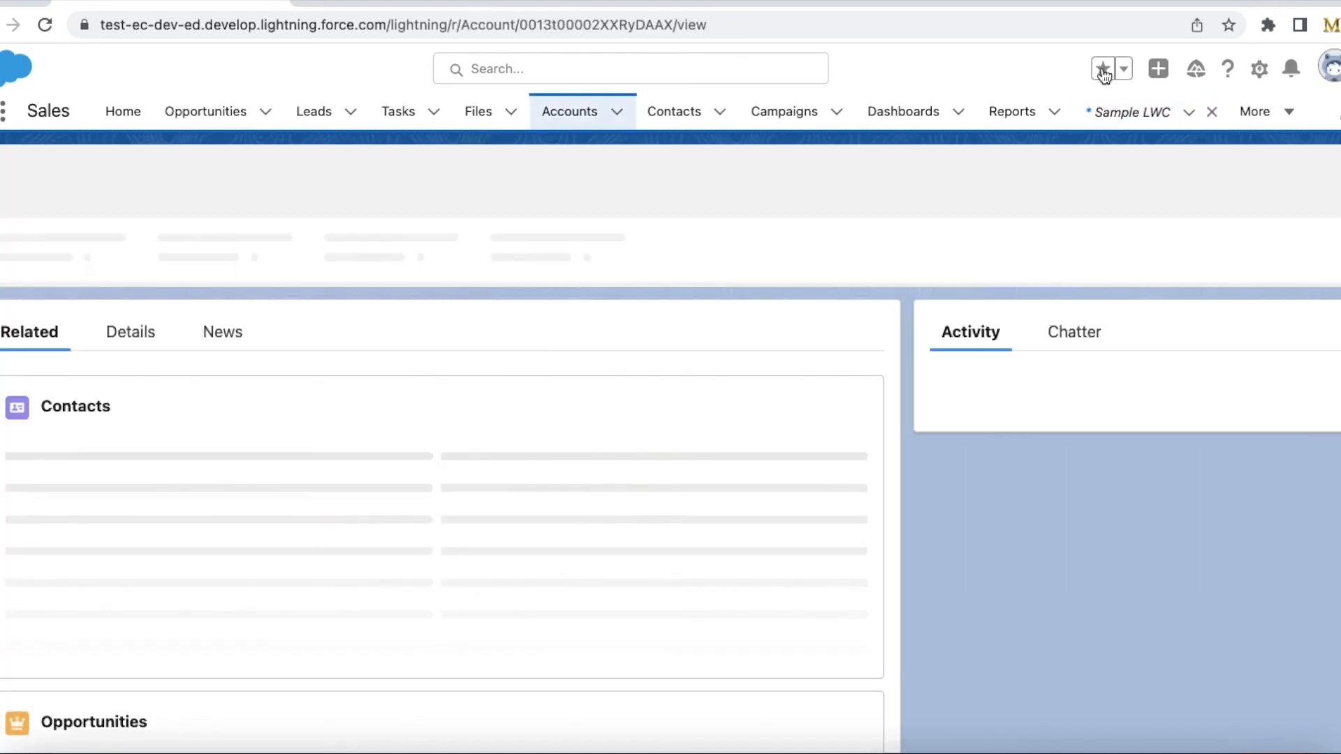